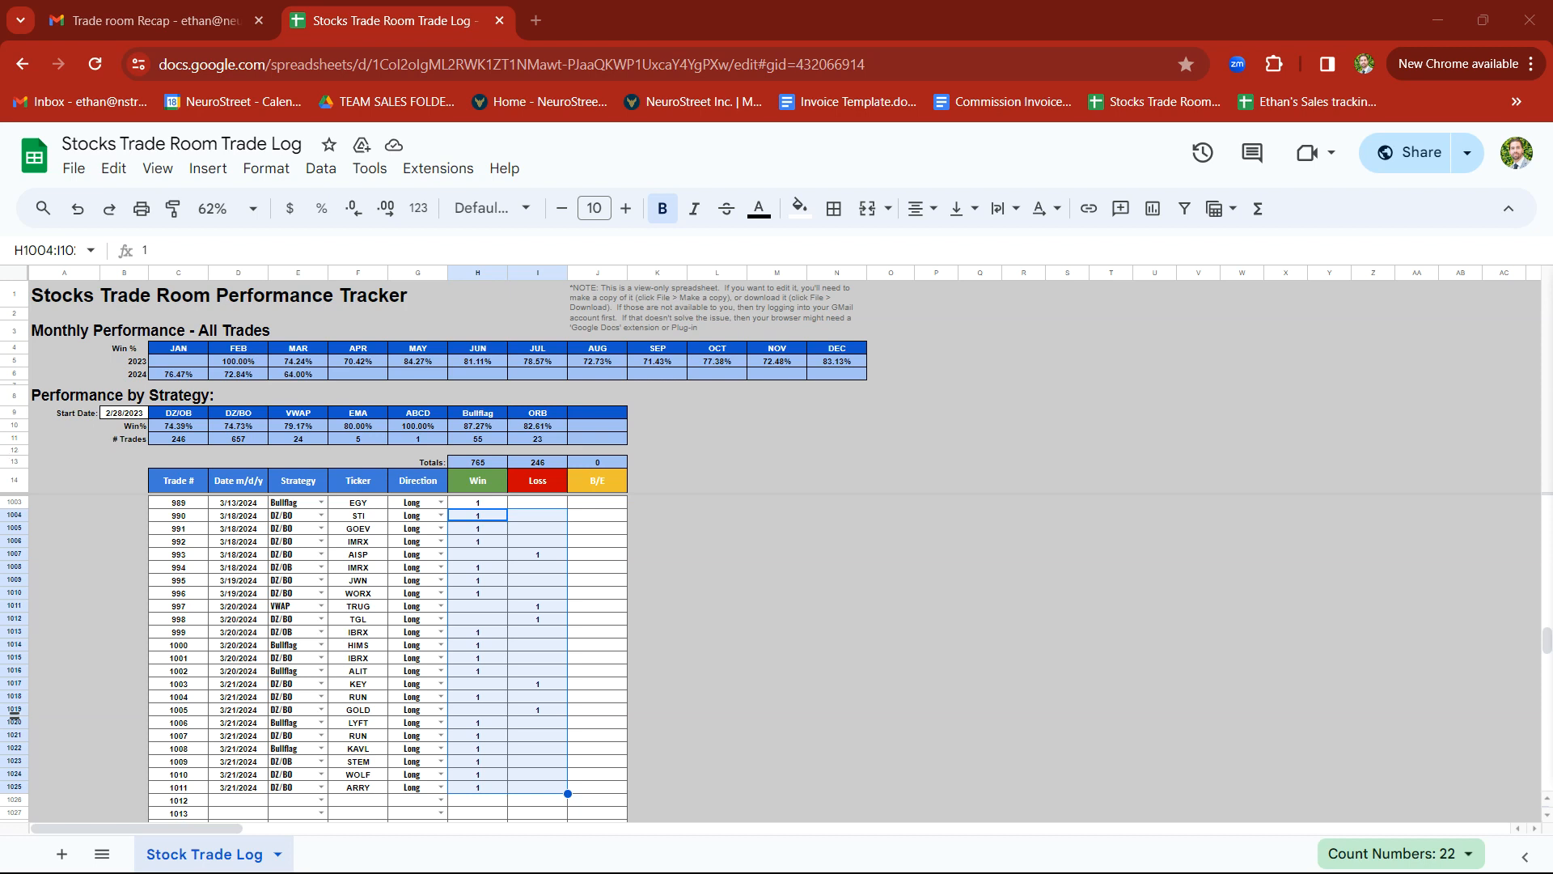
mouse_move(332, 553)
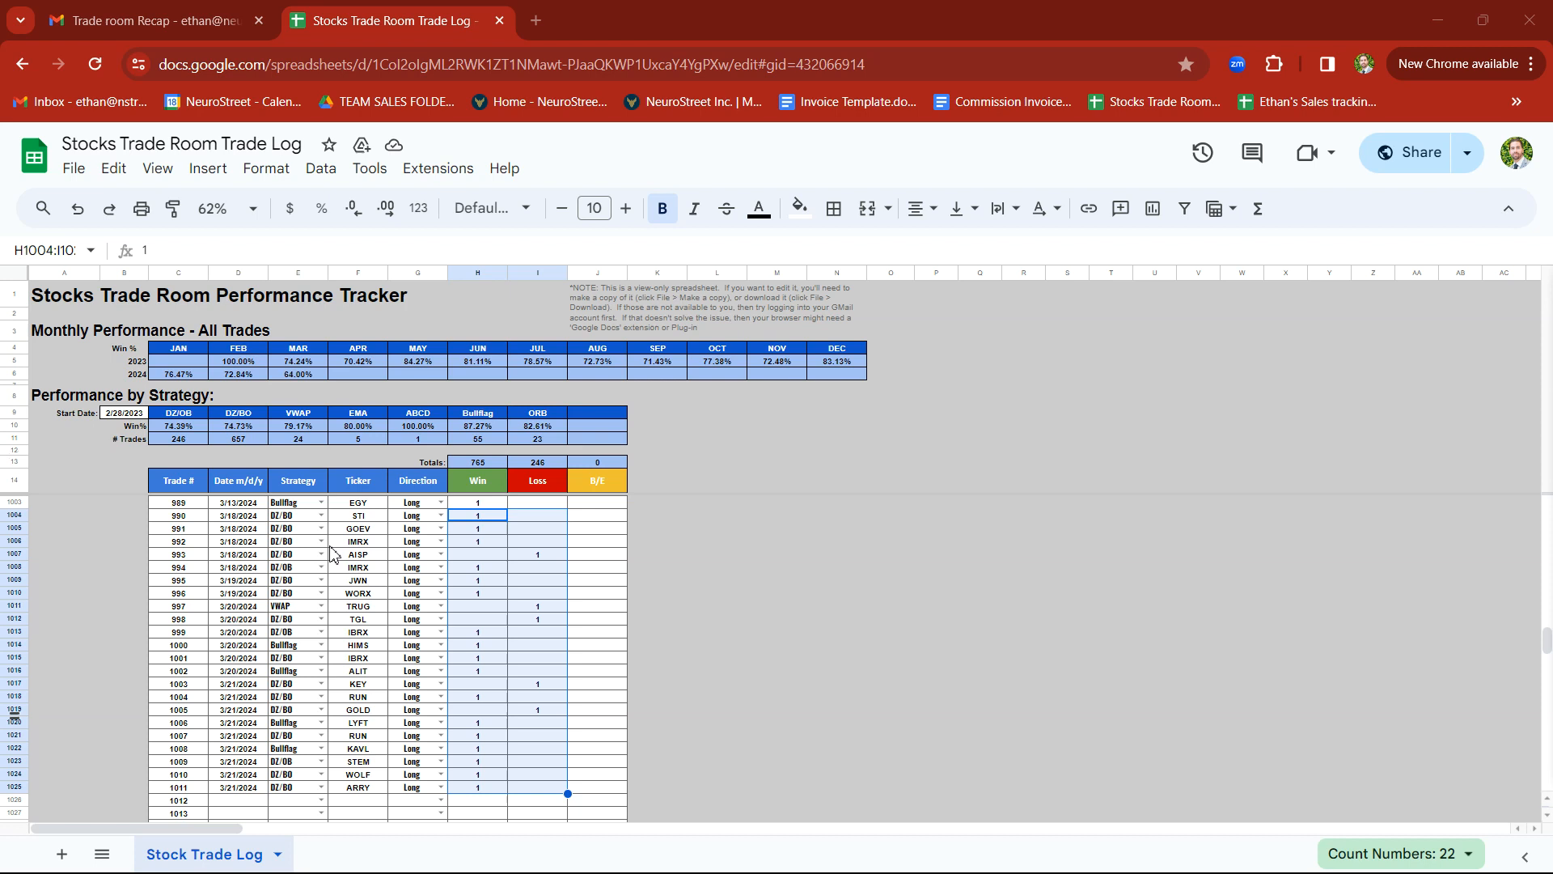
mouse_move(473, 528)
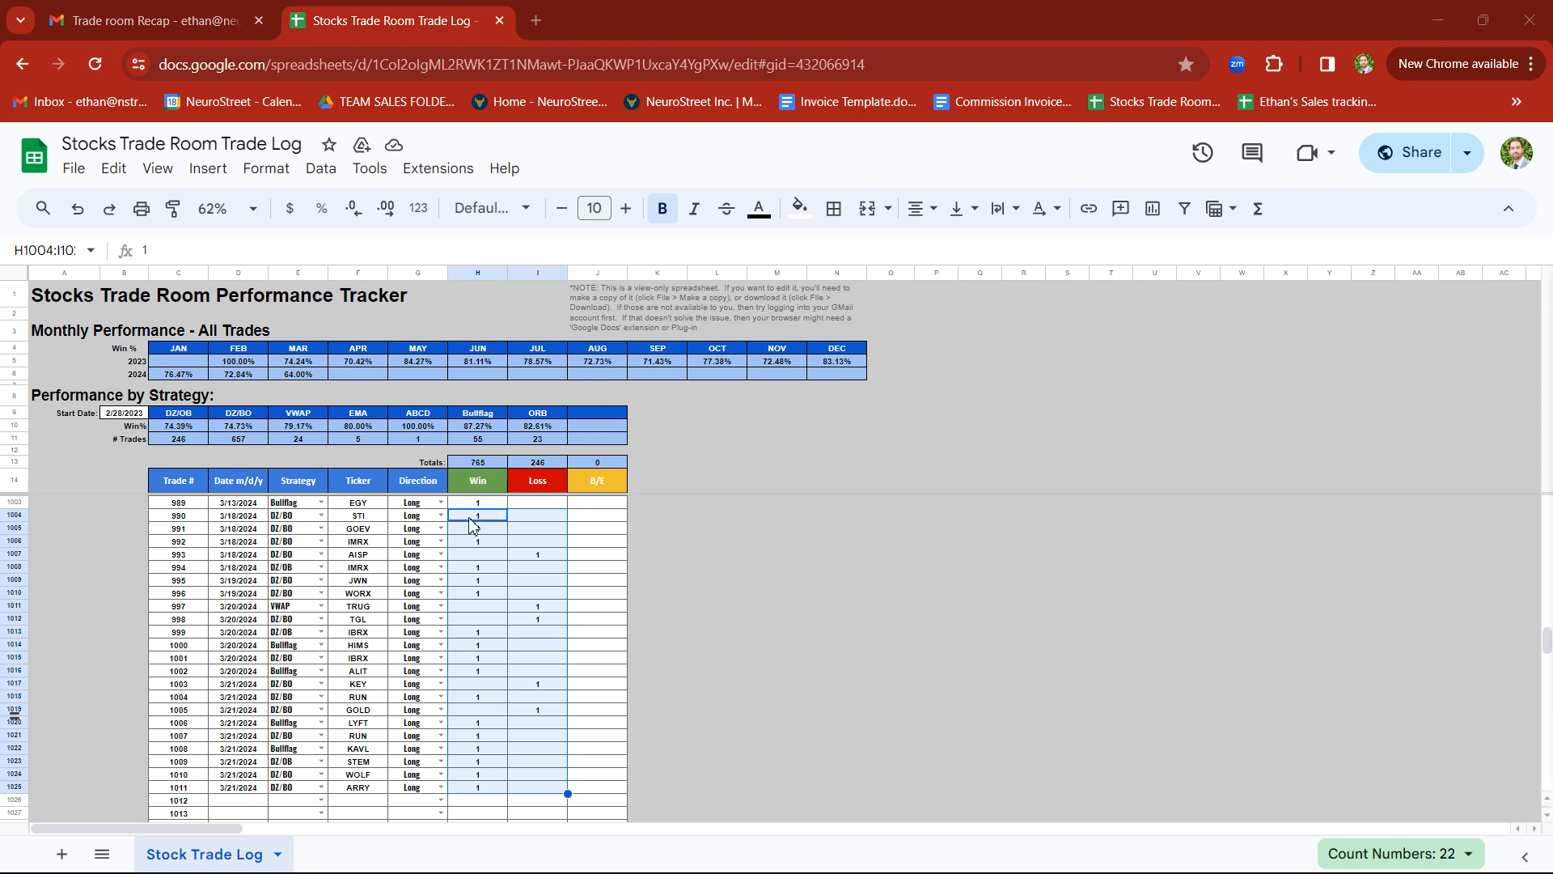
mouse_move(486, 554)
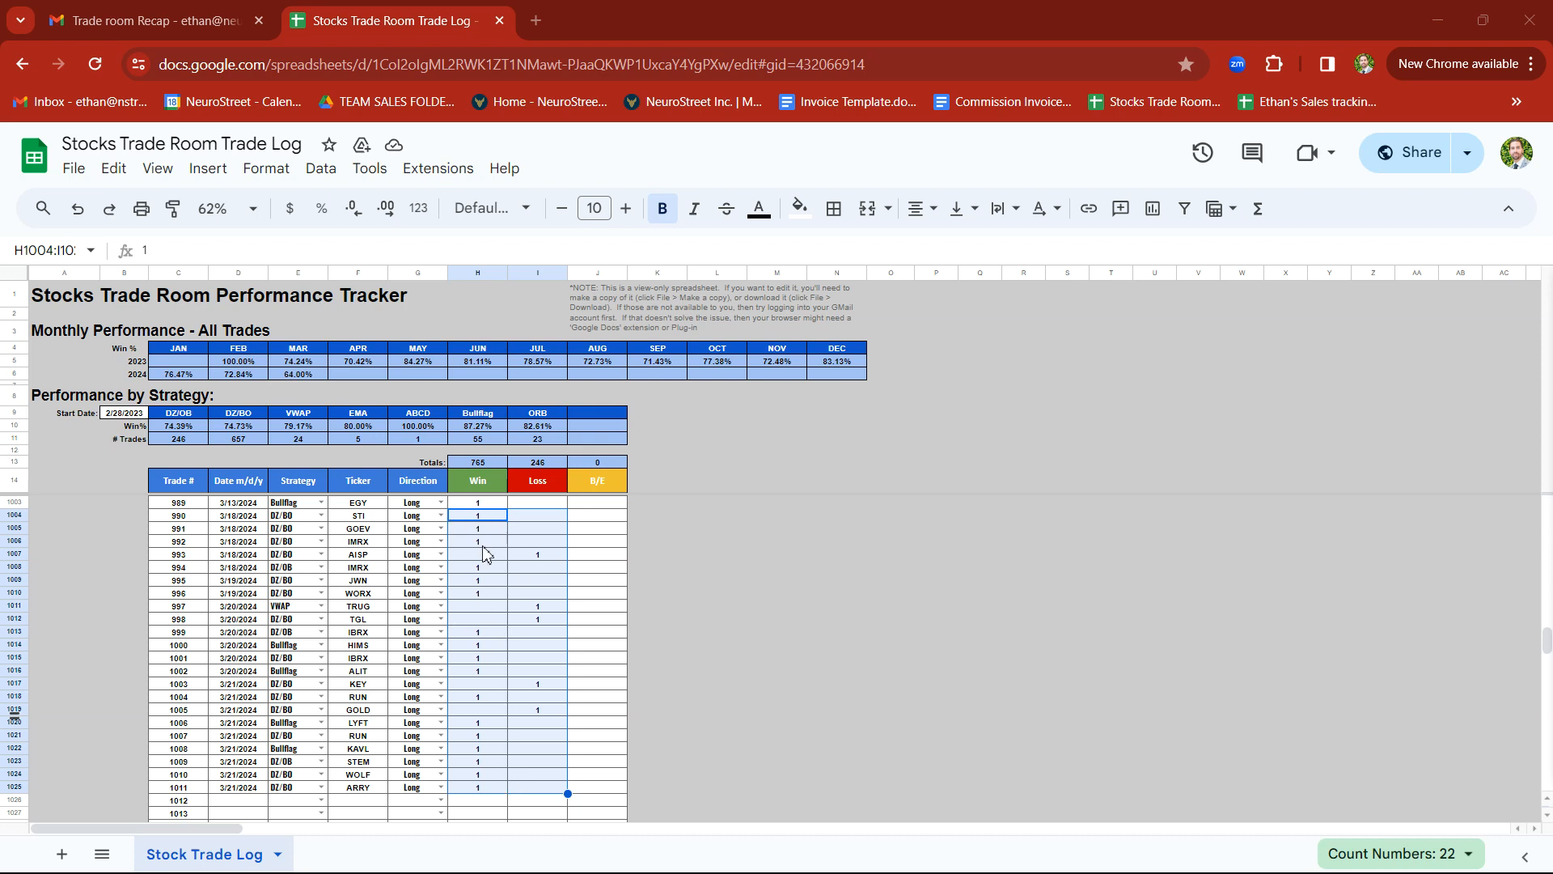
mouse_move(533, 692)
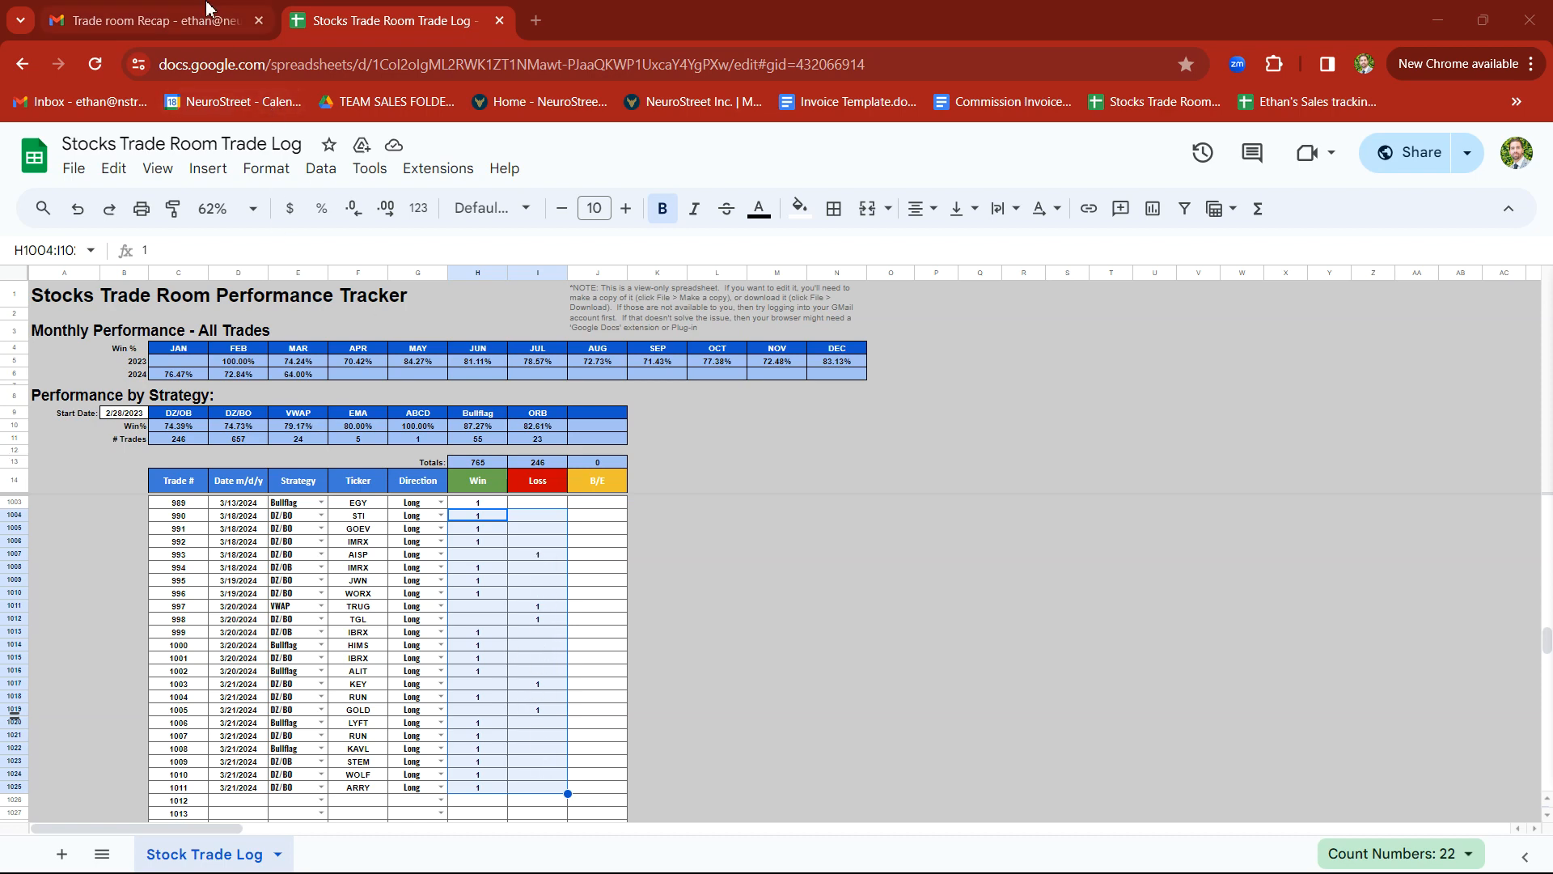
Switch to the Trade room Recap email and open the GOEV chart screenshot full size
click(149, 19)
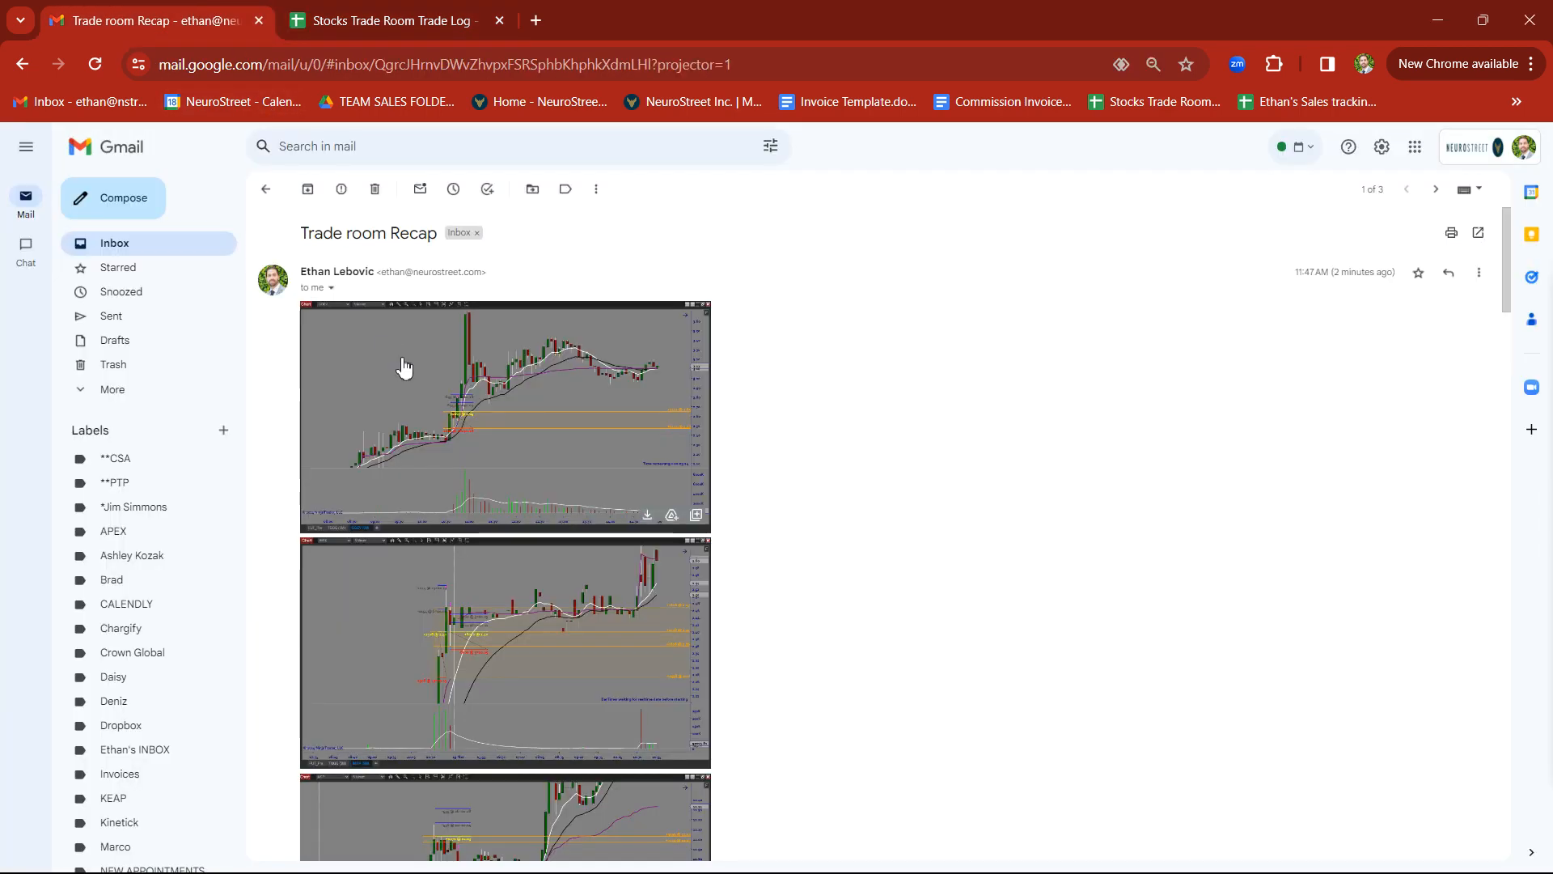
click(503, 416)
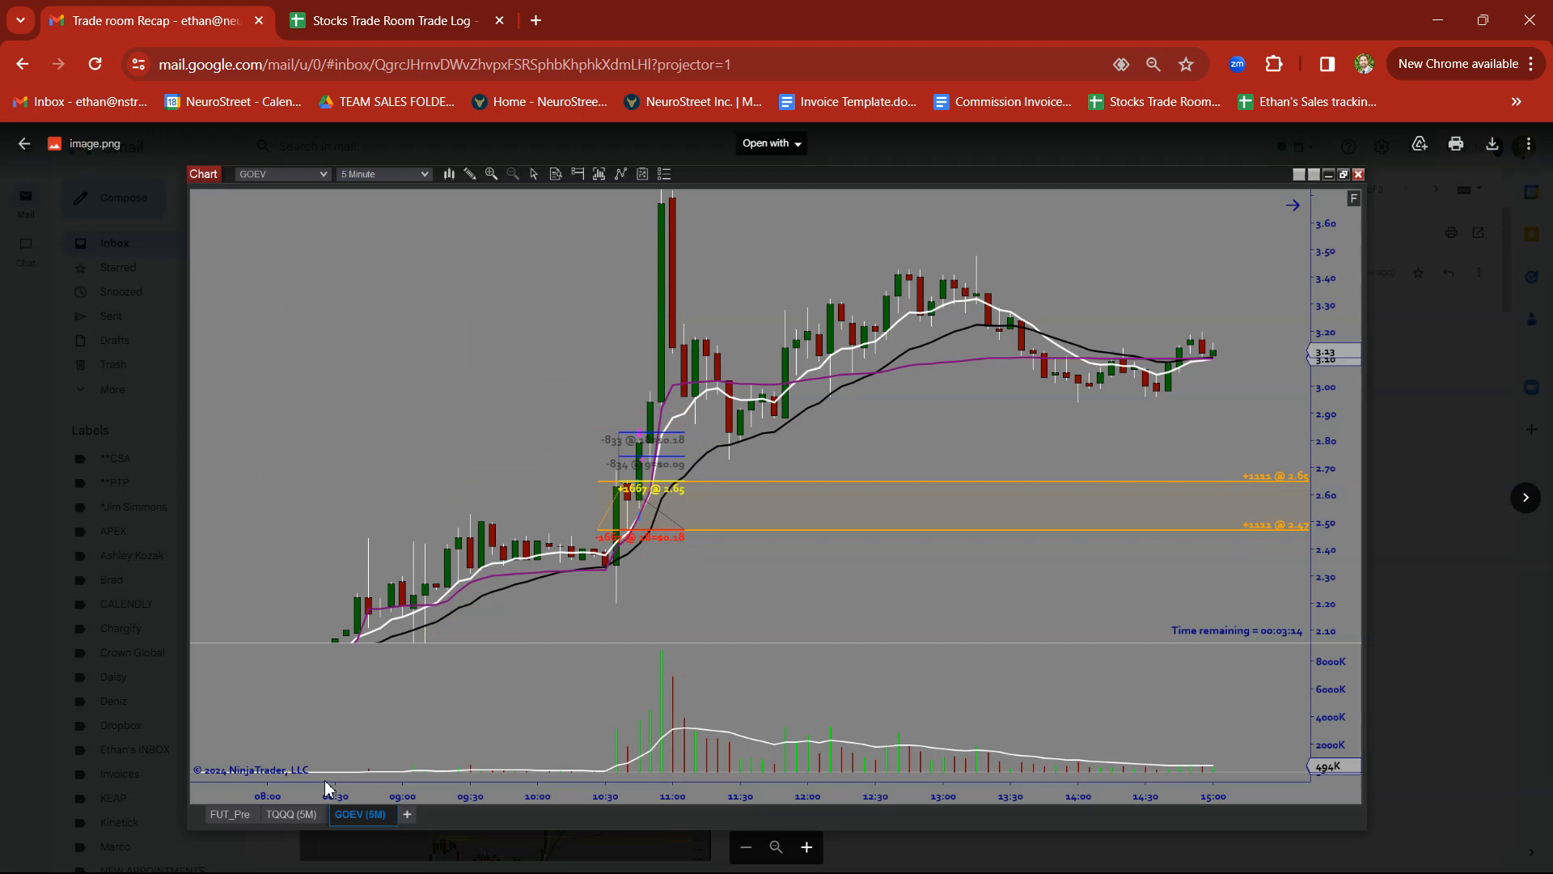
mouse_move(616, 519)
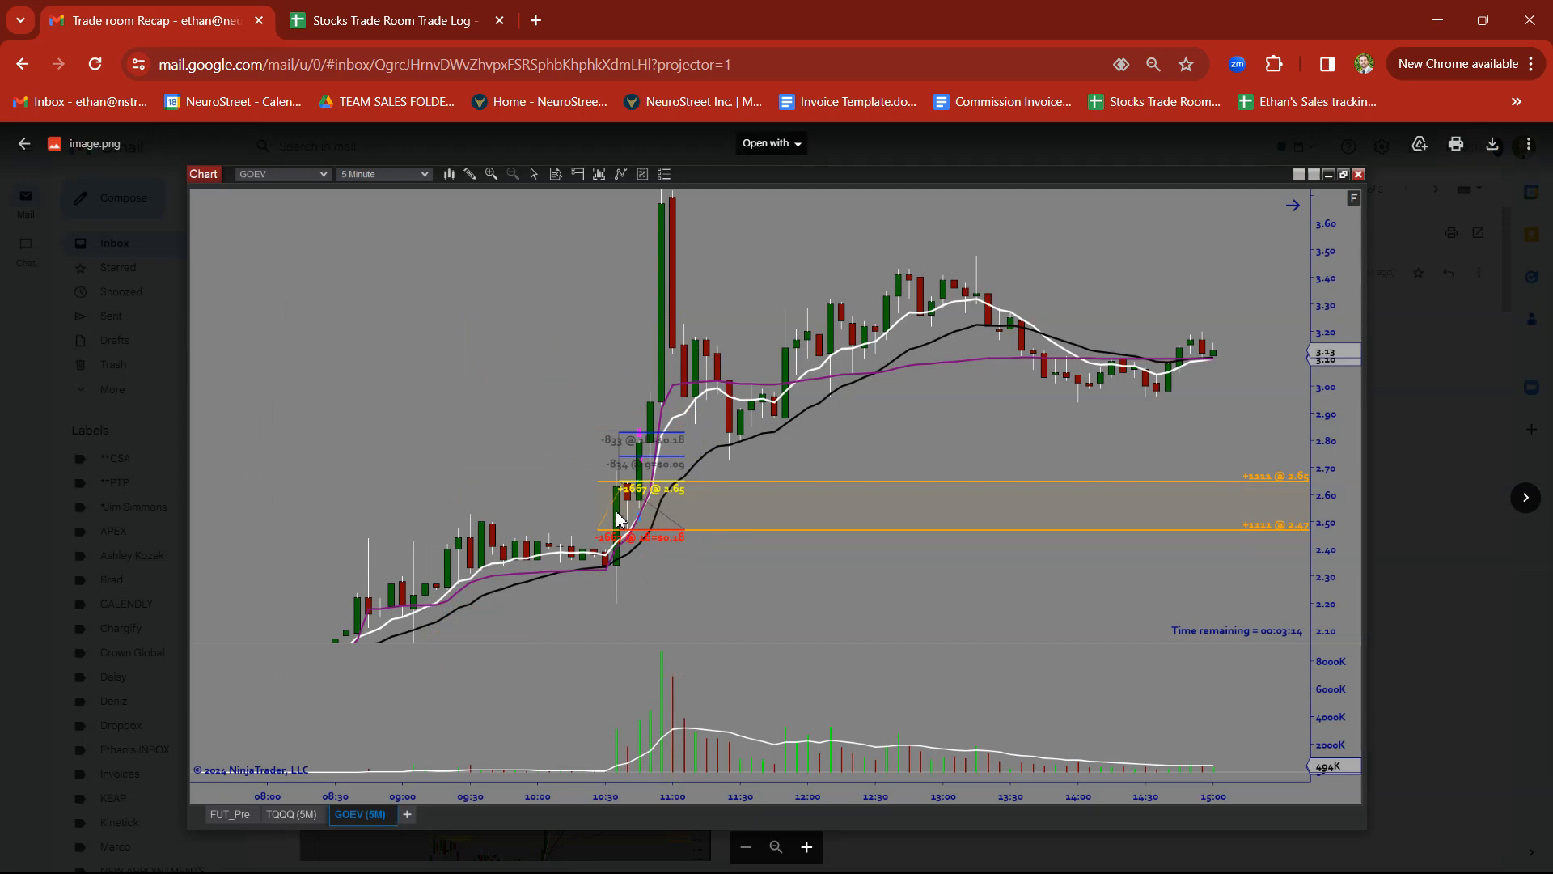
mouse_move(639, 495)
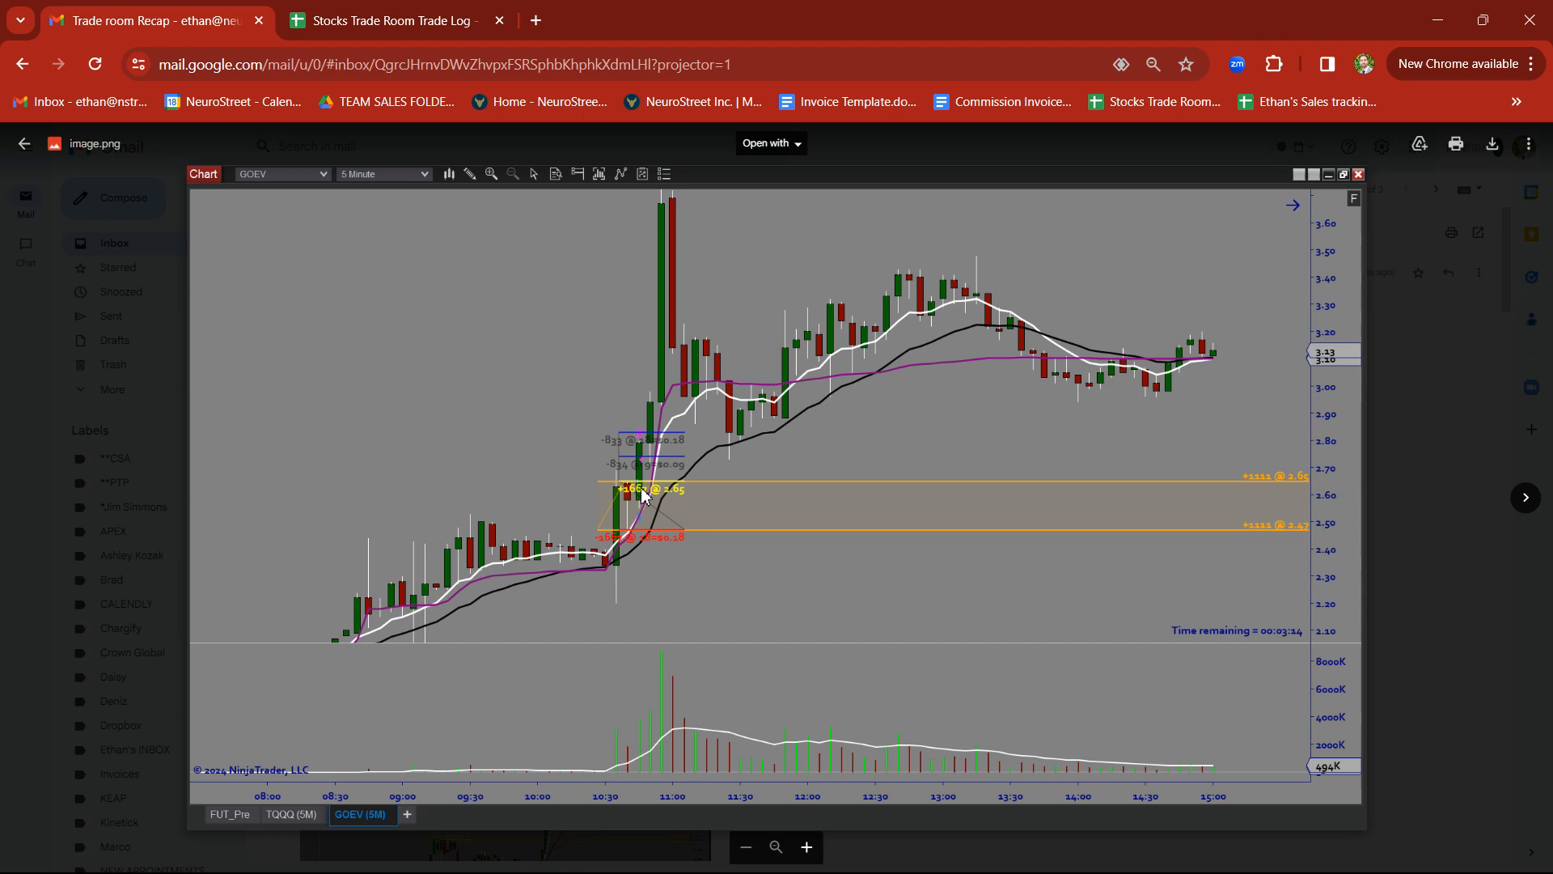
mouse_move(1525, 498)
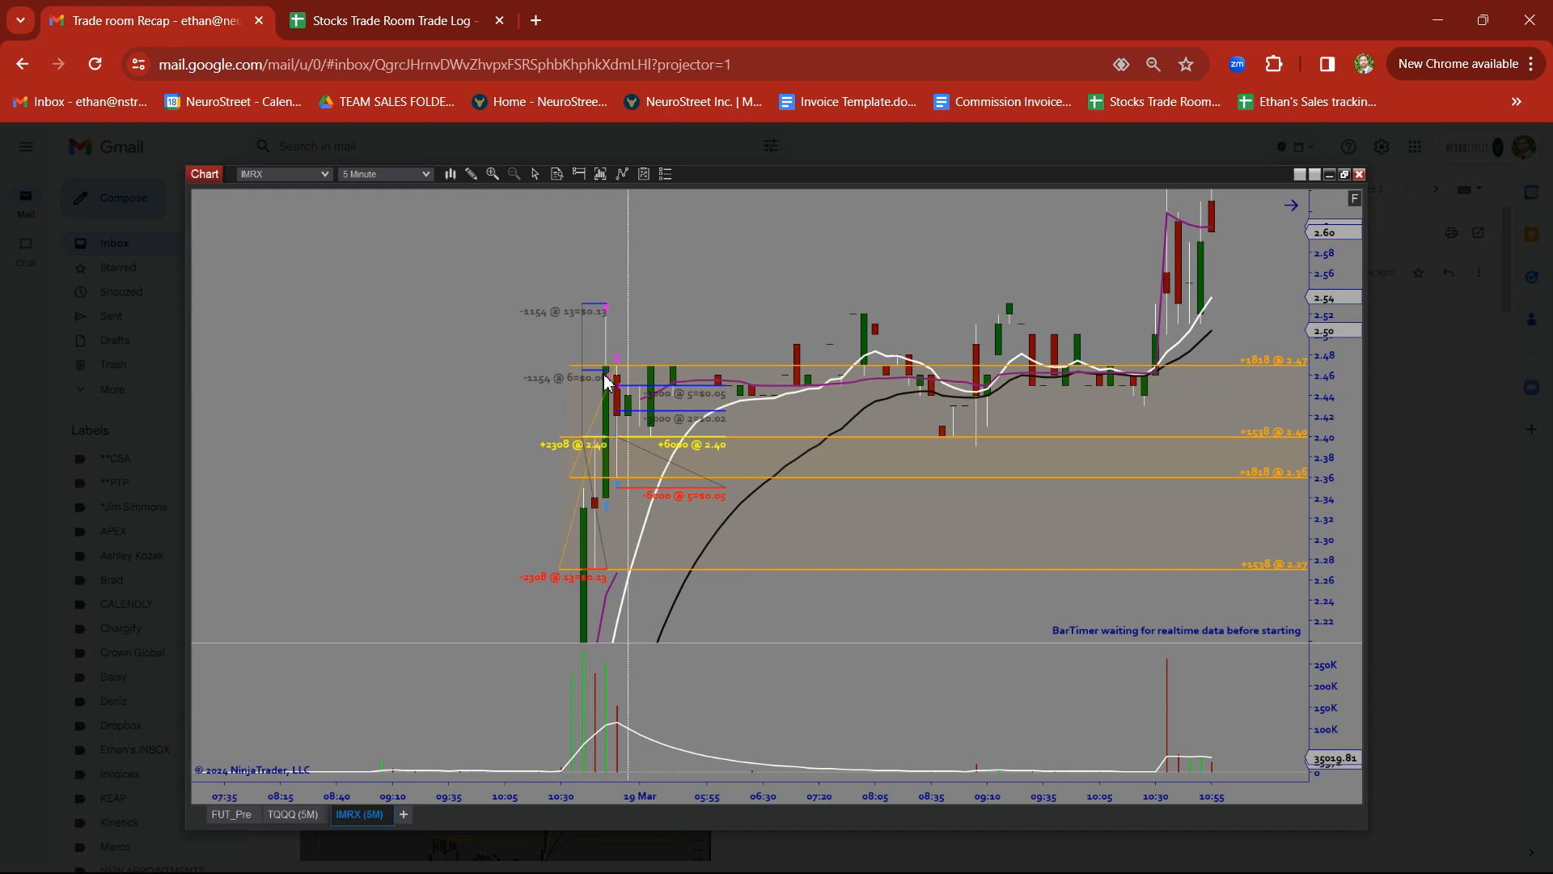
mouse_move(624, 484)
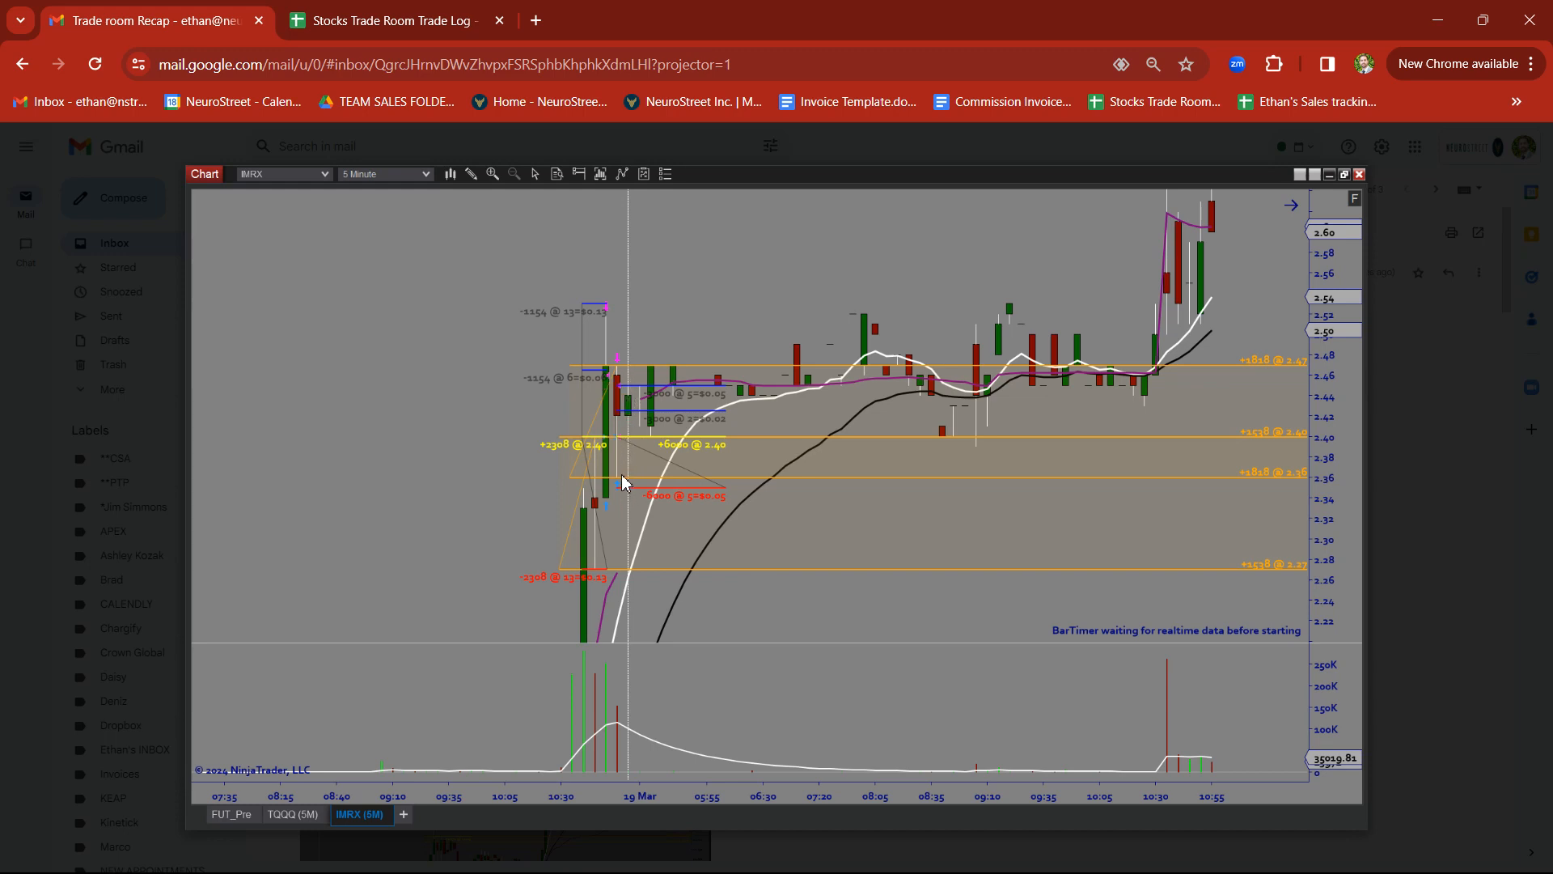
mouse_move(617, 447)
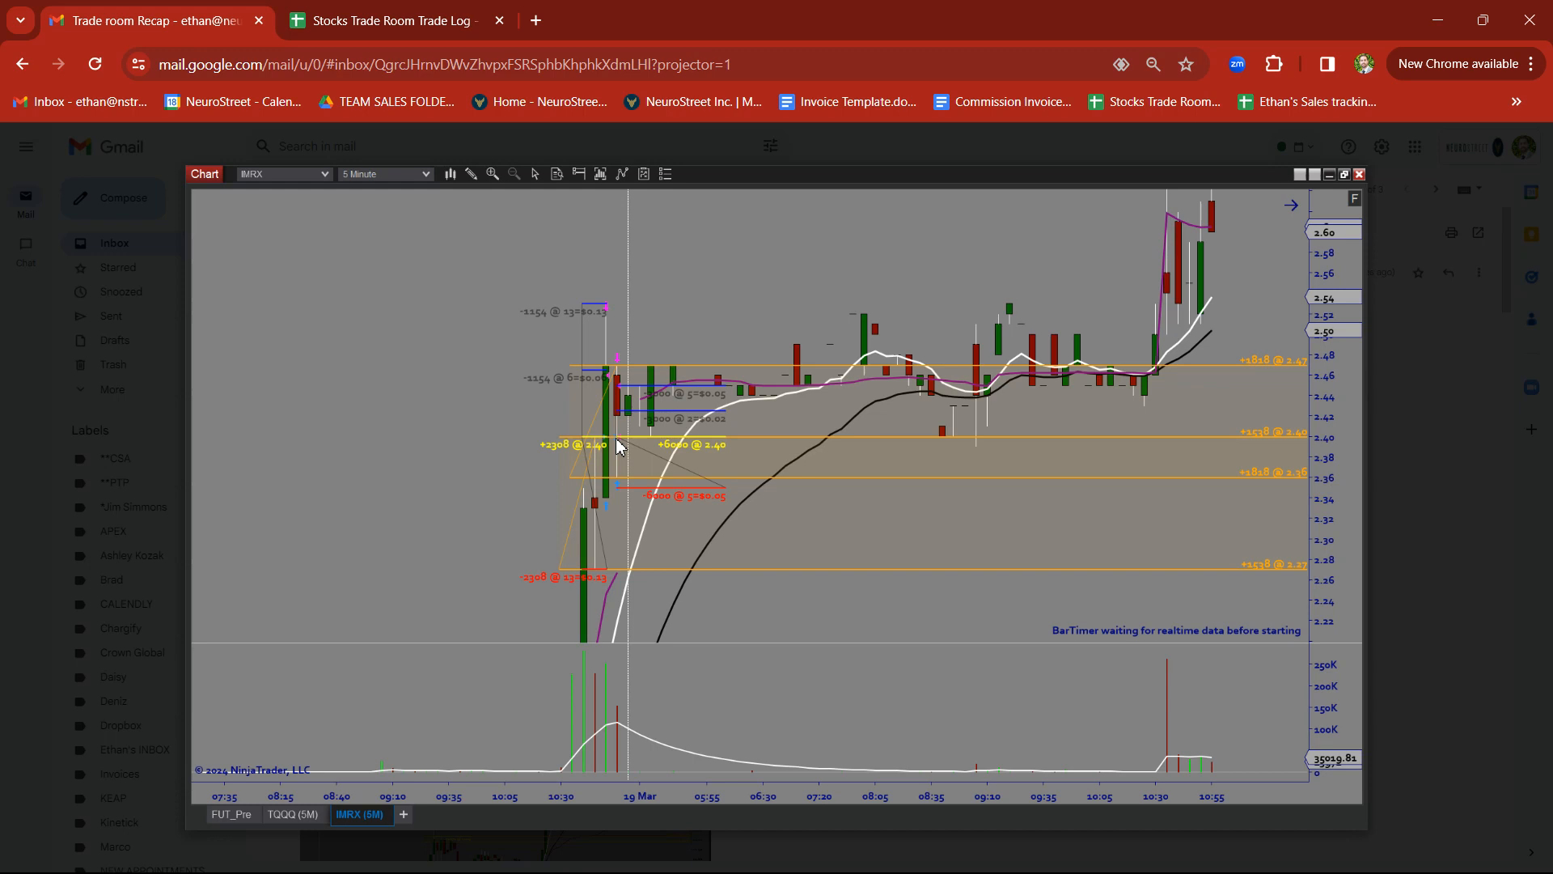
mouse_move(624, 396)
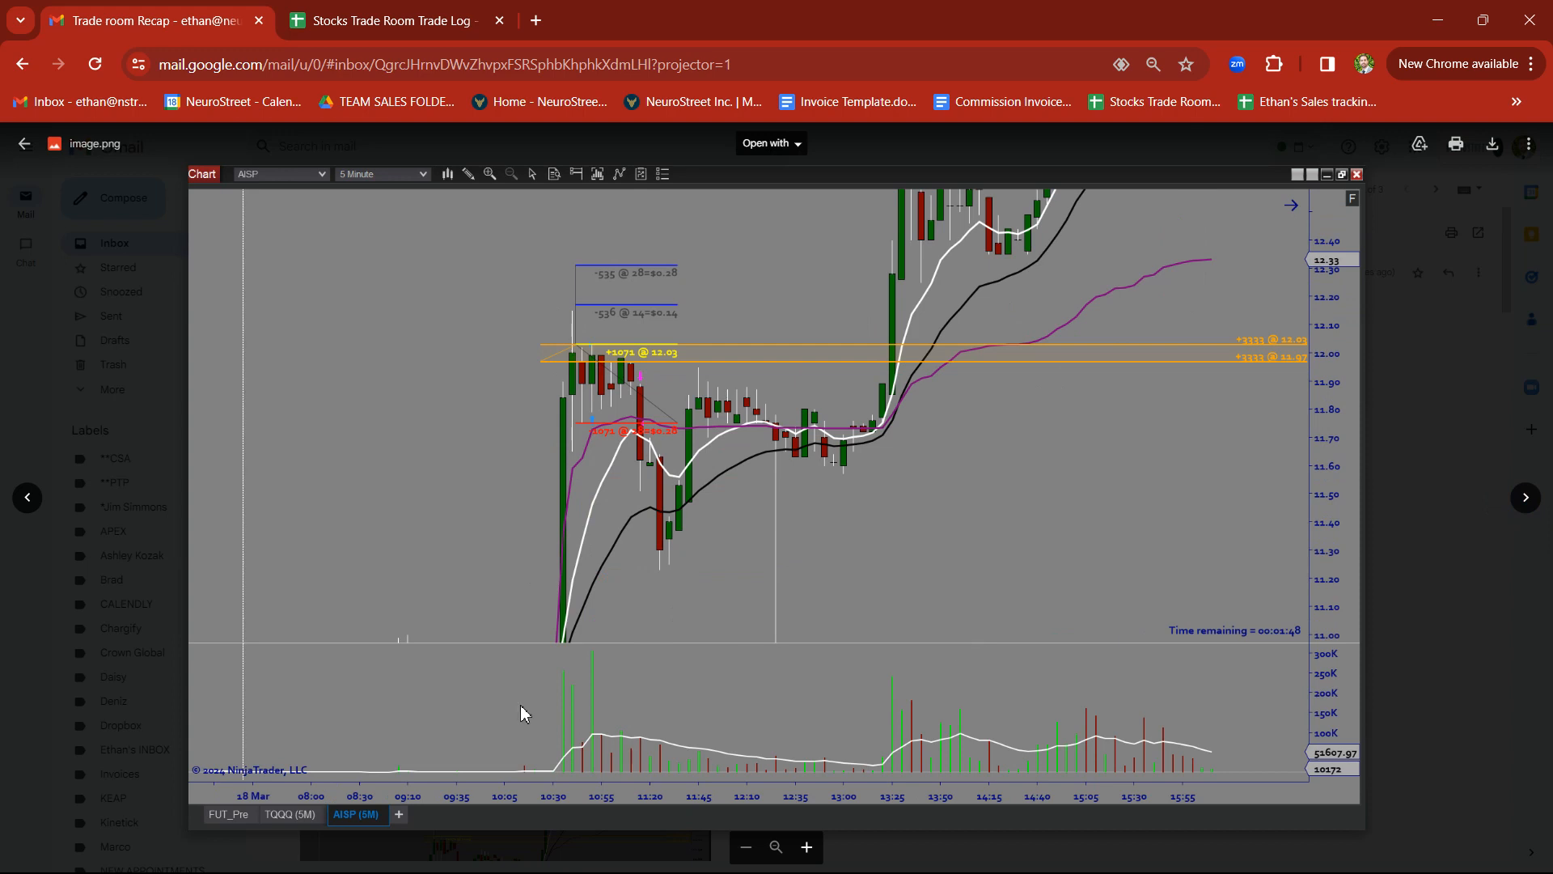
mouse_move(555, 665)
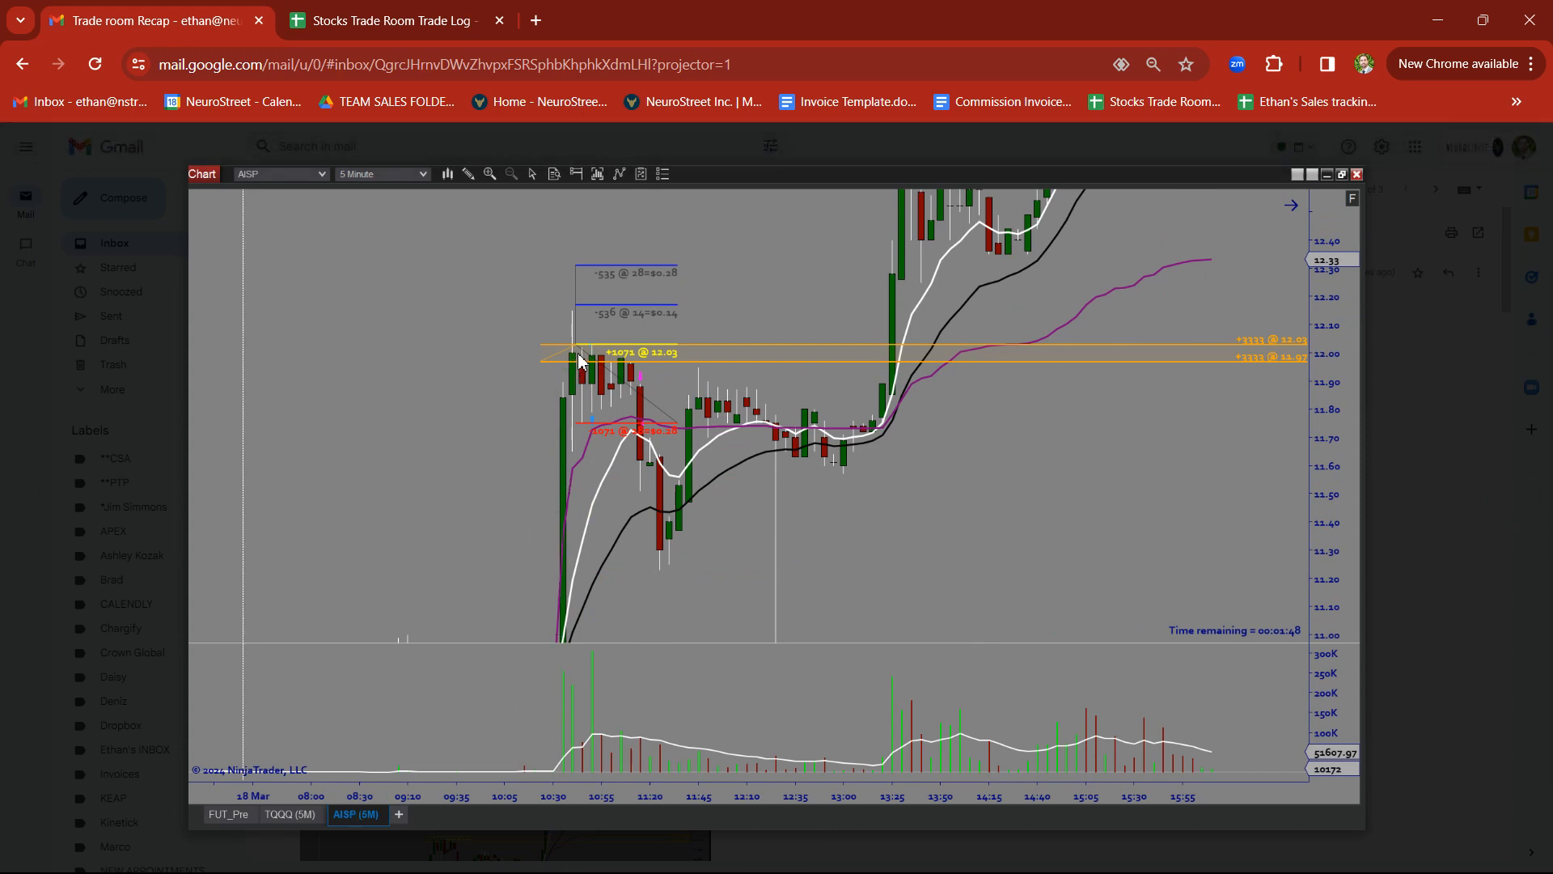
mouse_move(591, 349)
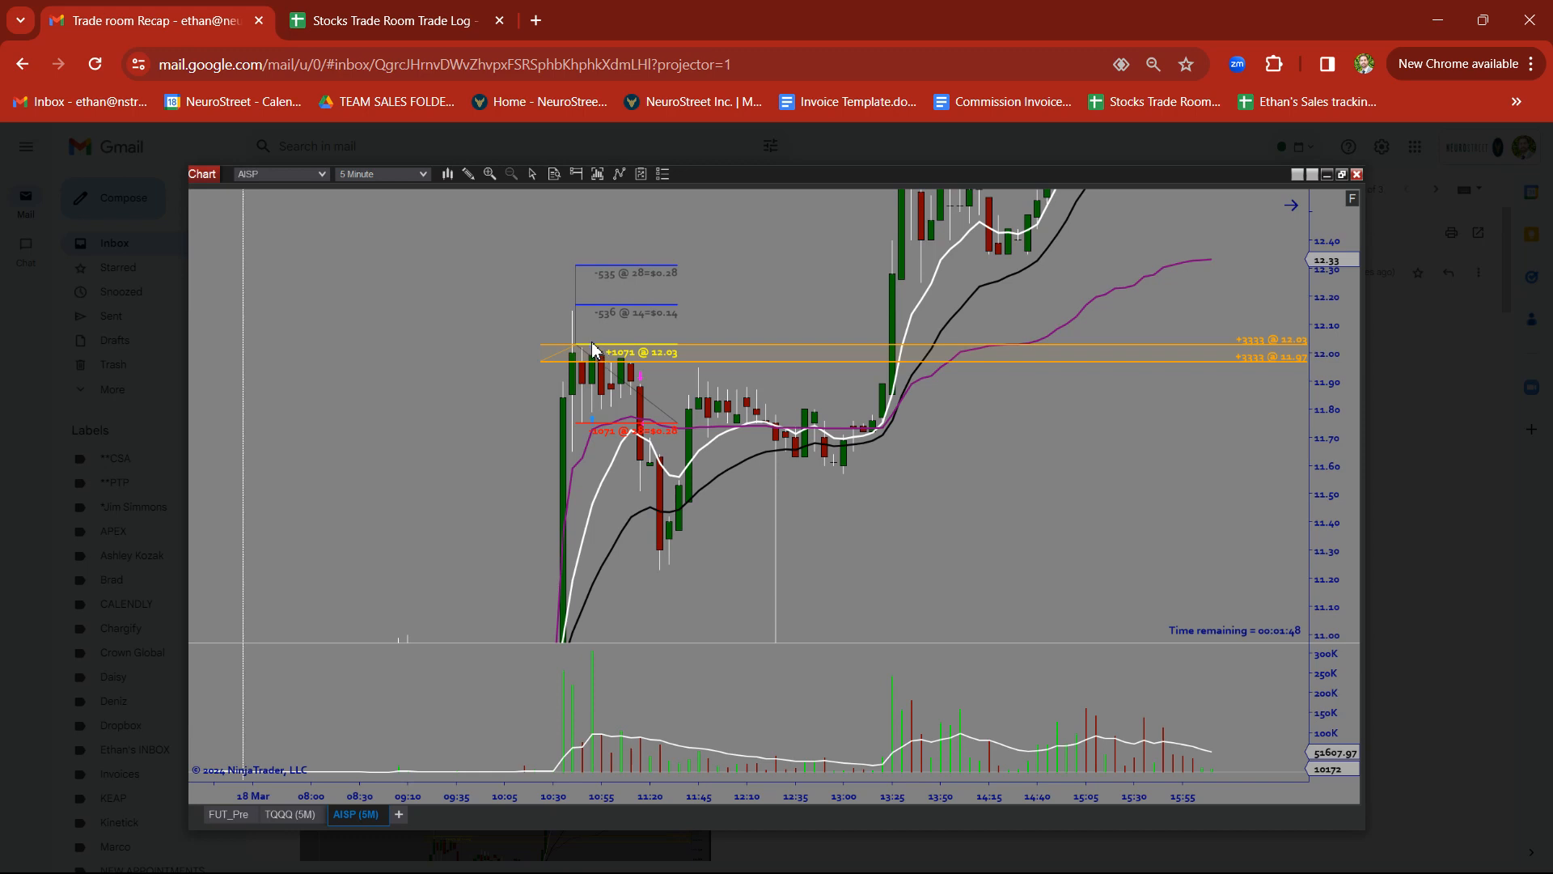
mouse_move(653, 436)
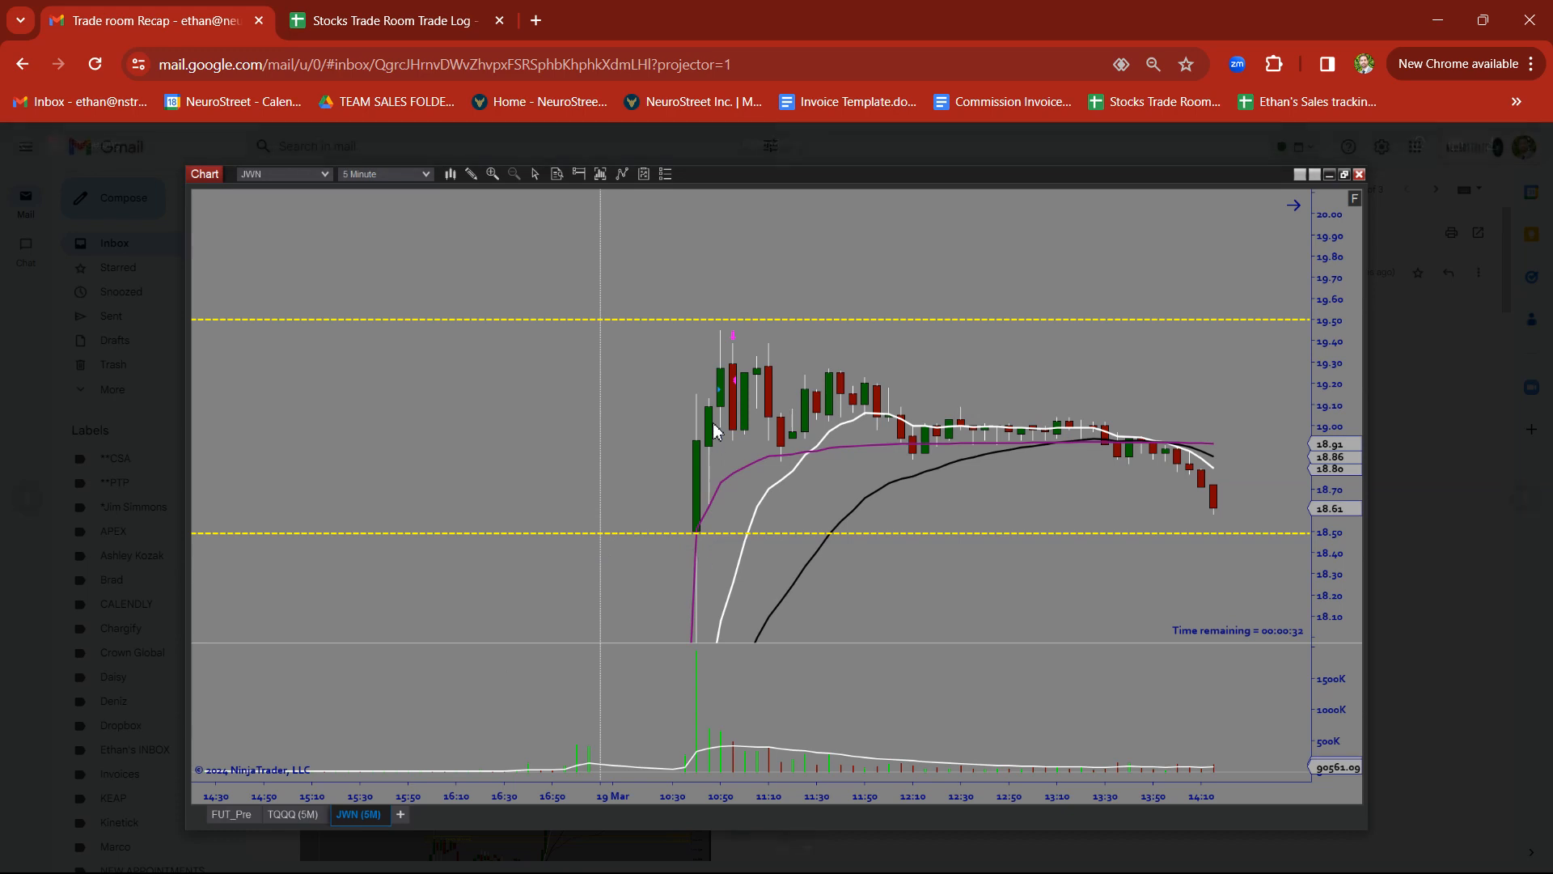
mouse_move(736, 387)
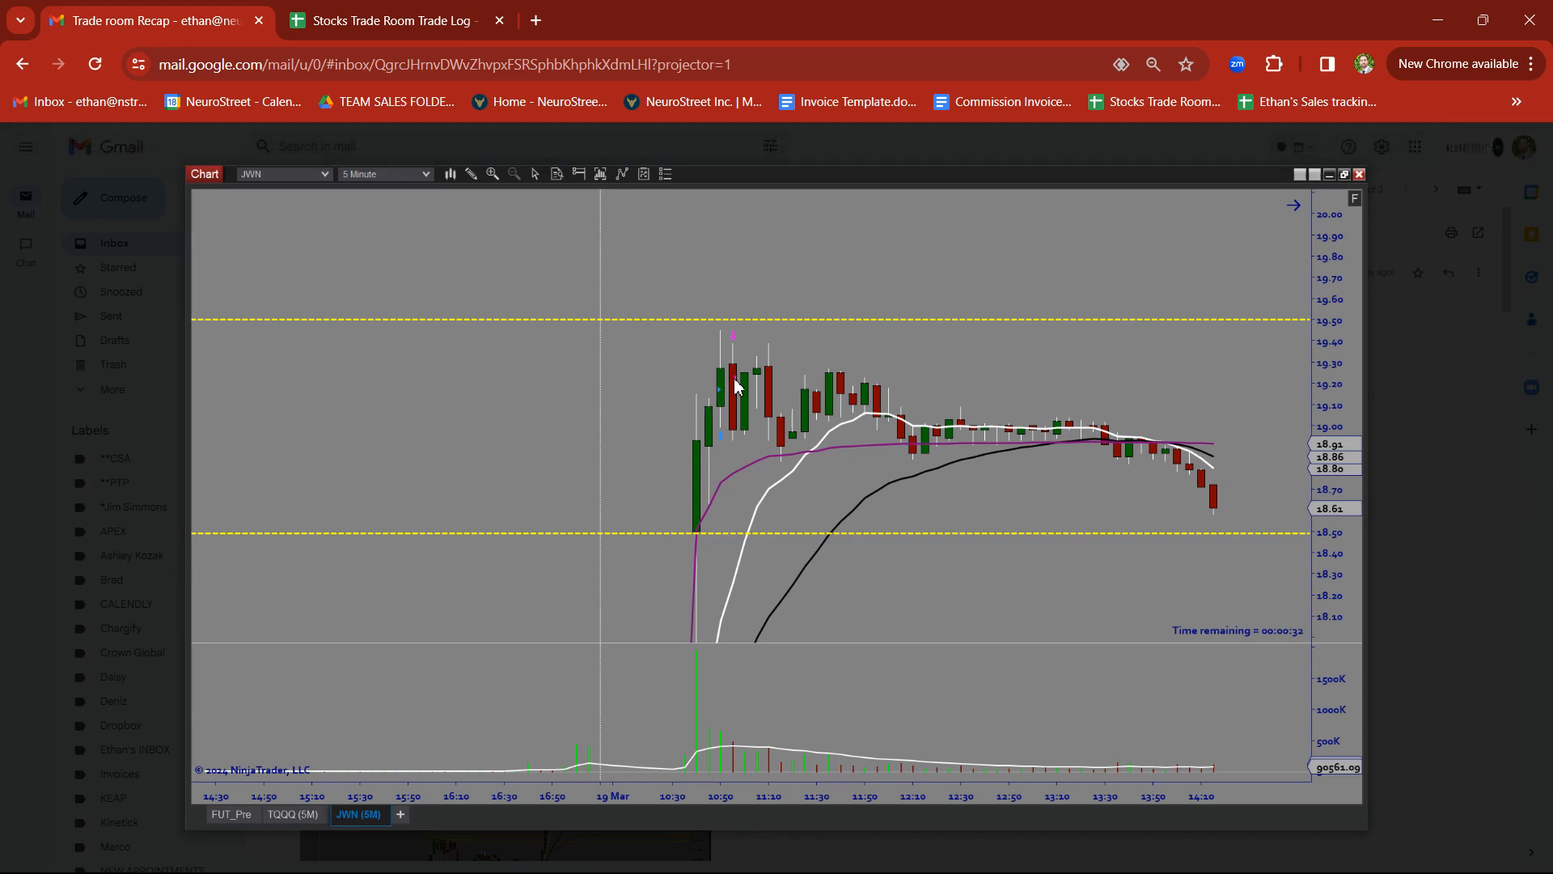
mouse_move(725, 362)
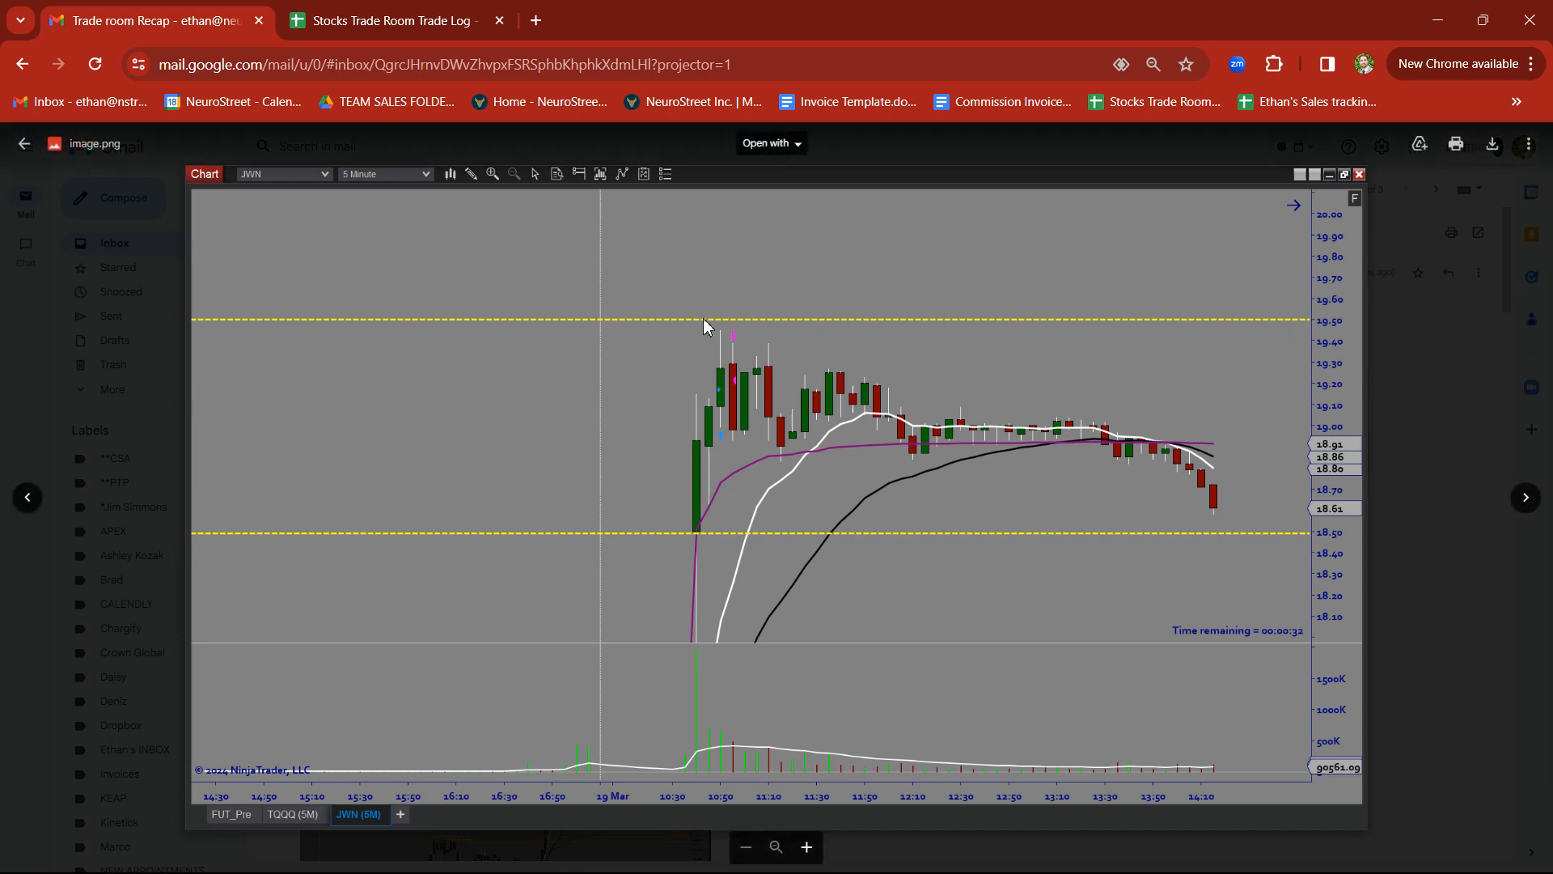
mouse_move(736, 377)
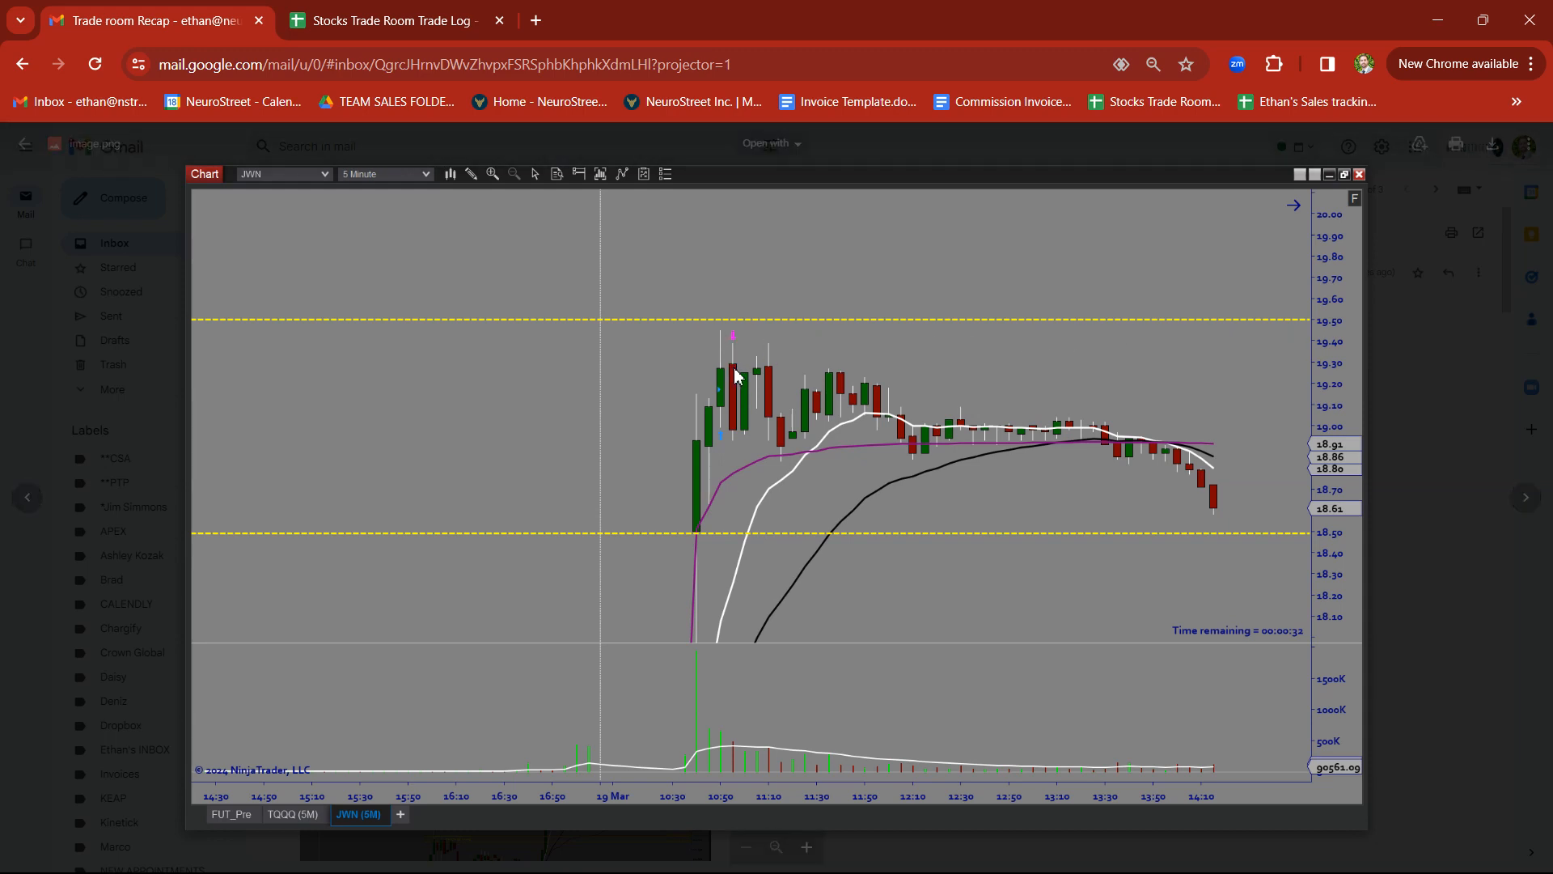
Advance the viewer to the WORX 5-minute chart screenshot
click(1524, 496)
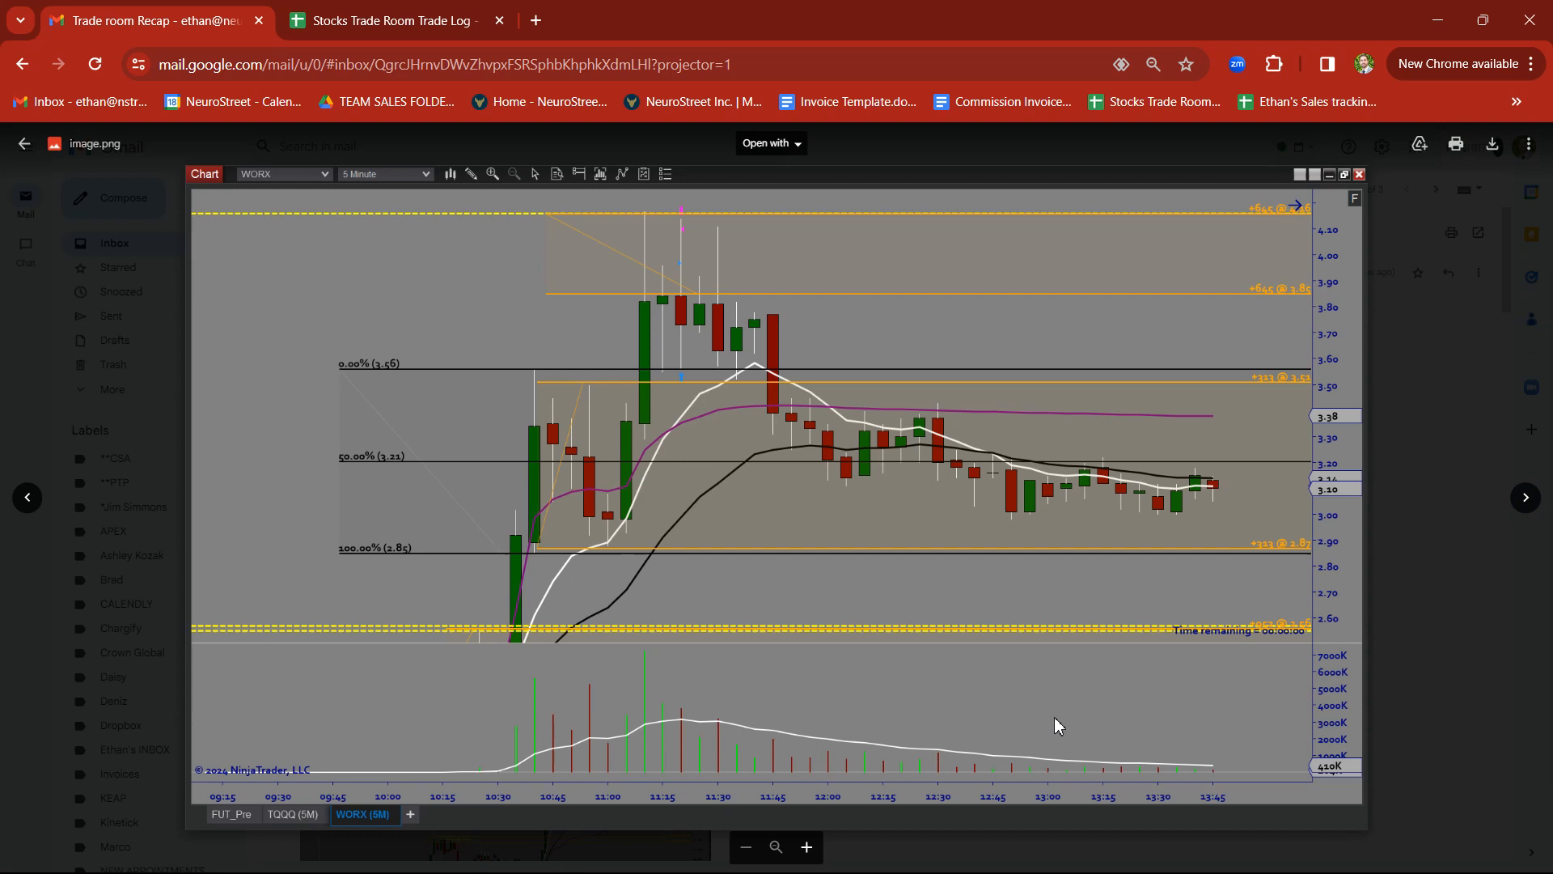
mouse_move(724, 635)
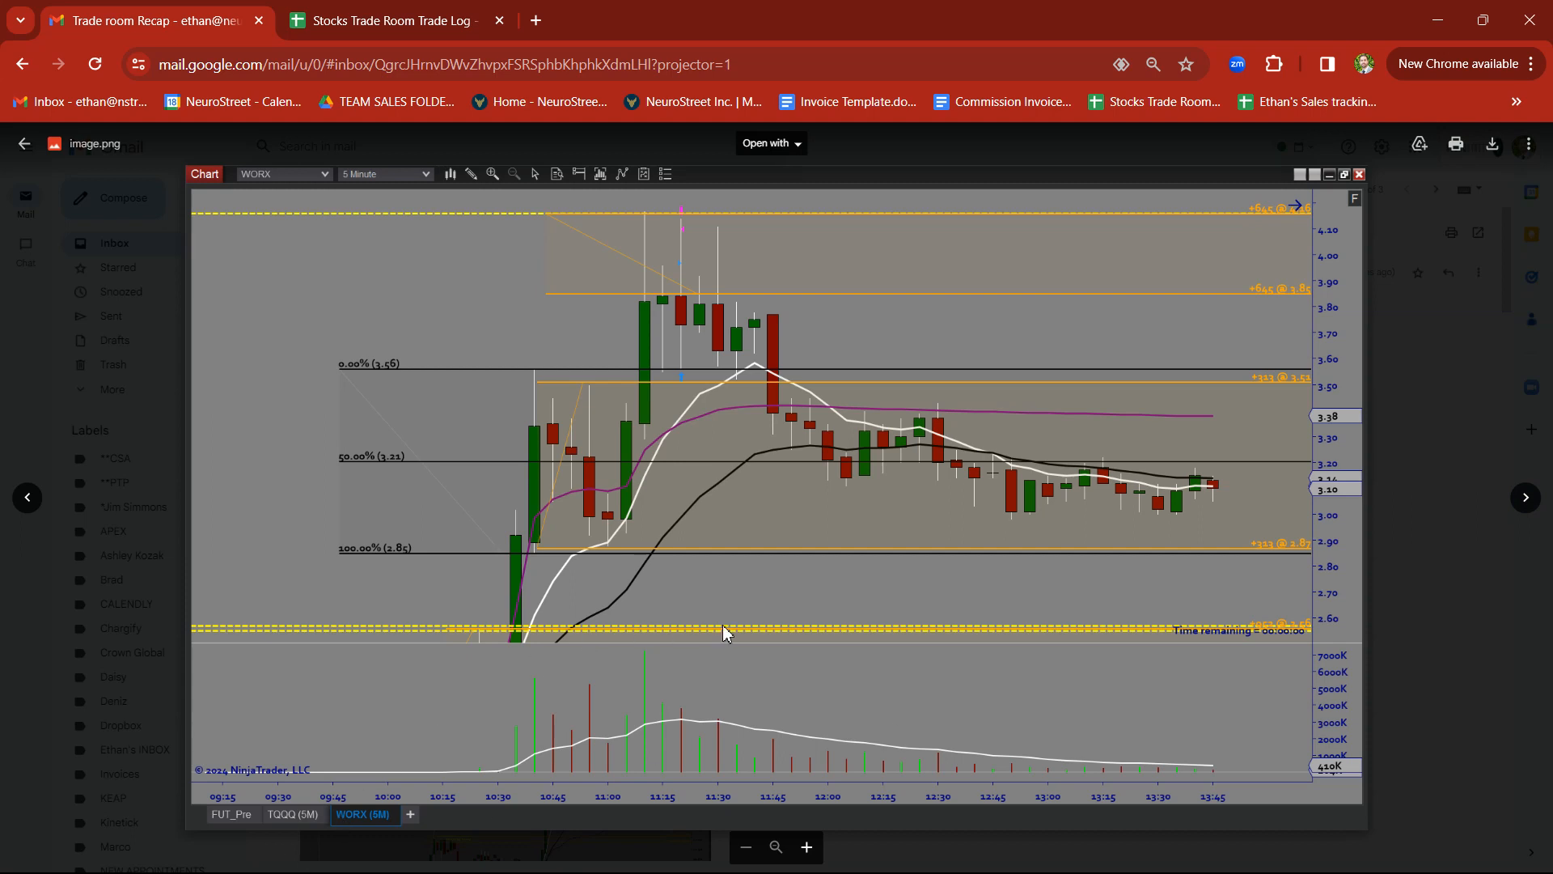
mouse_move(642, 279)
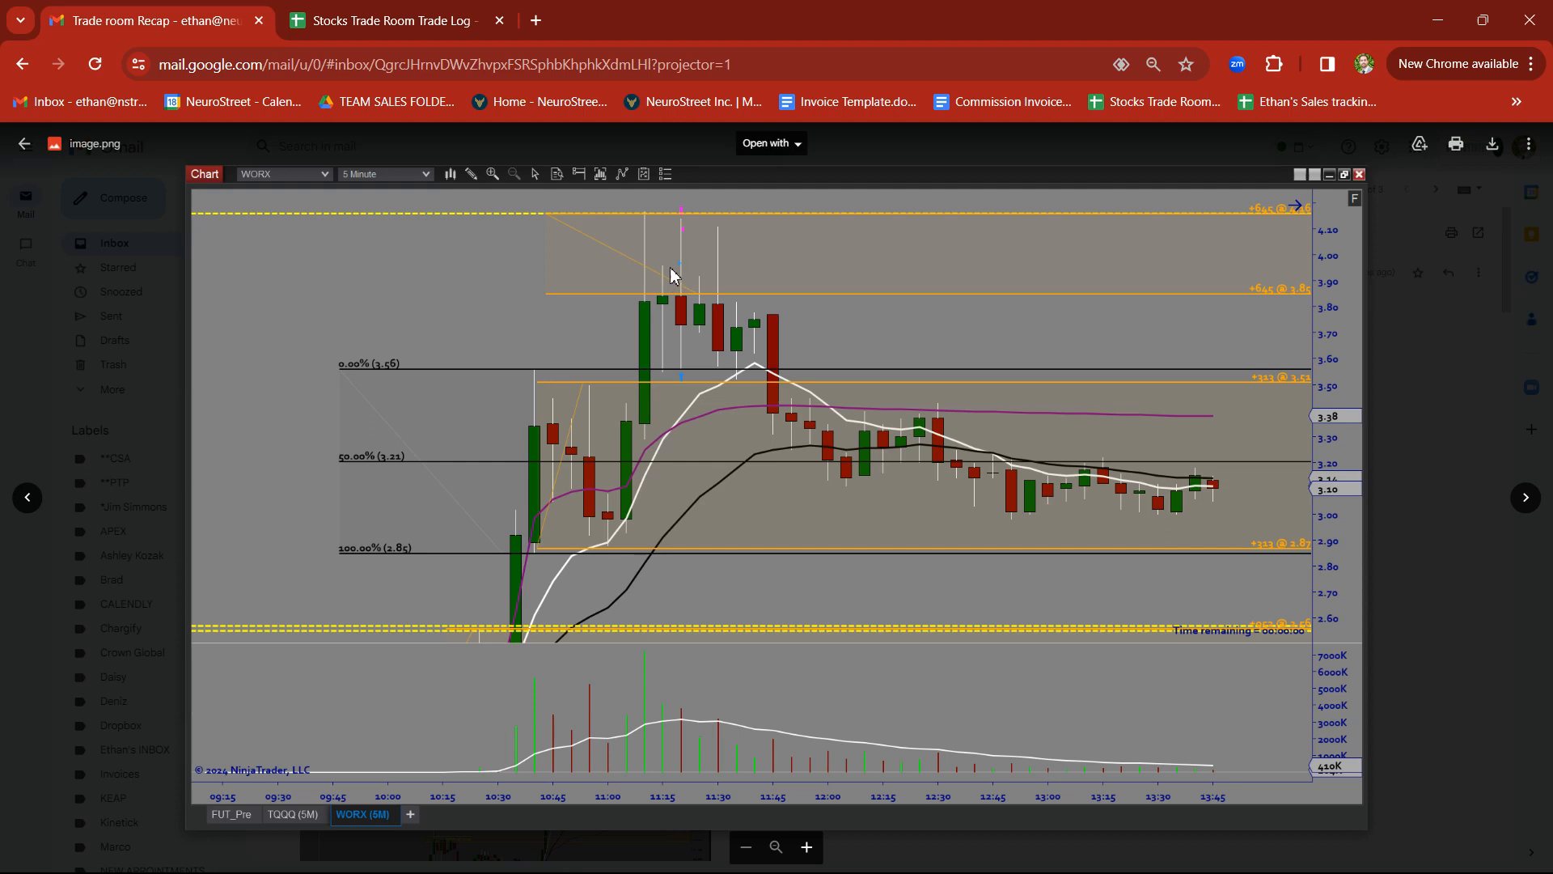
mouse_move(687, 238)
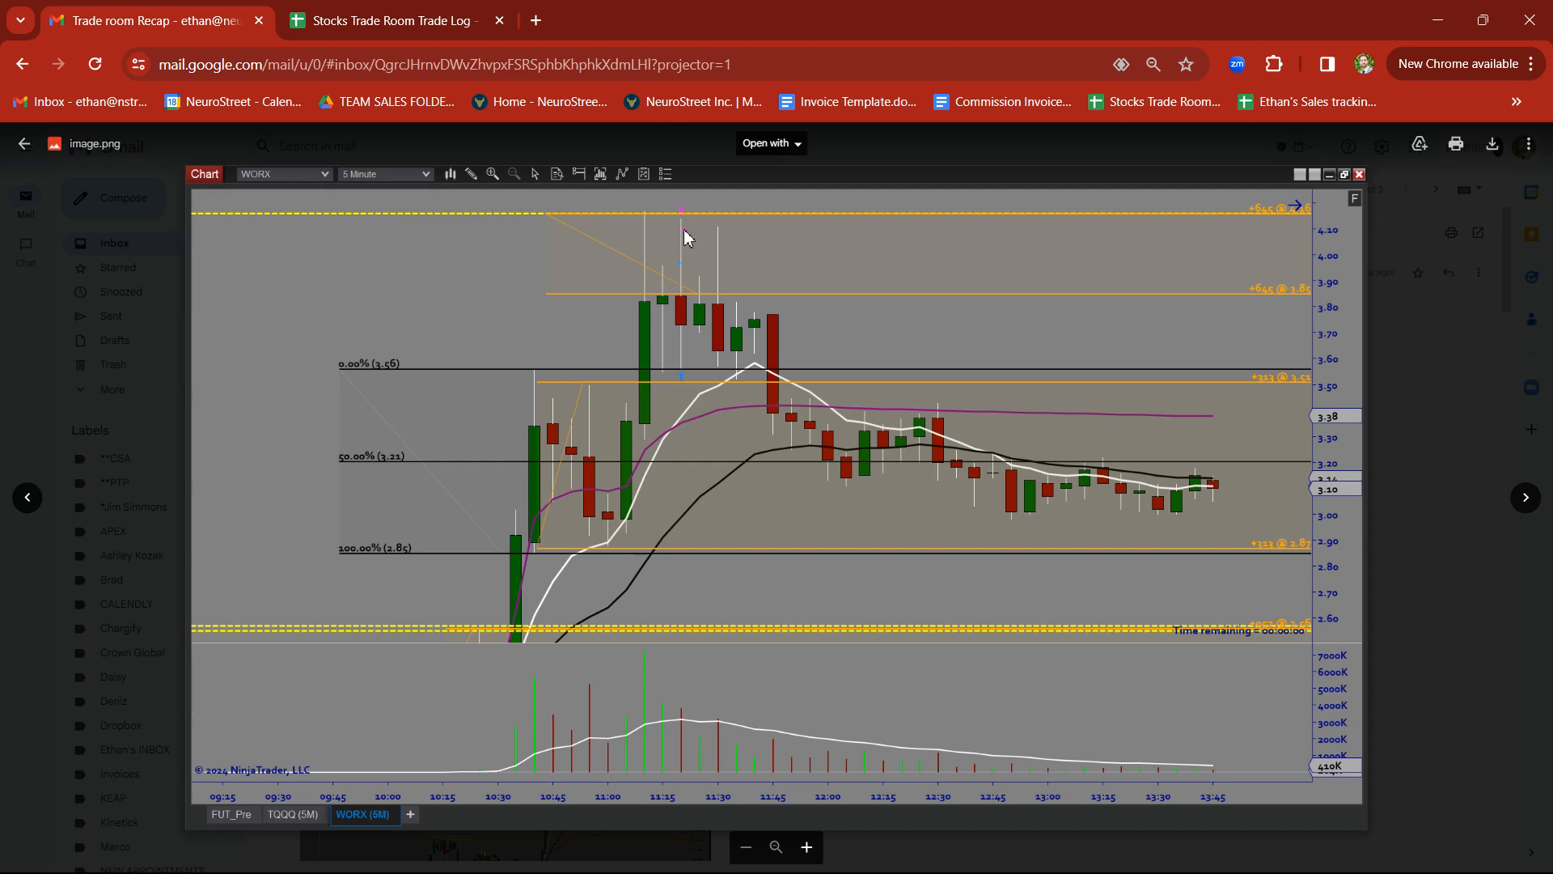
mouse_move(649, 217)
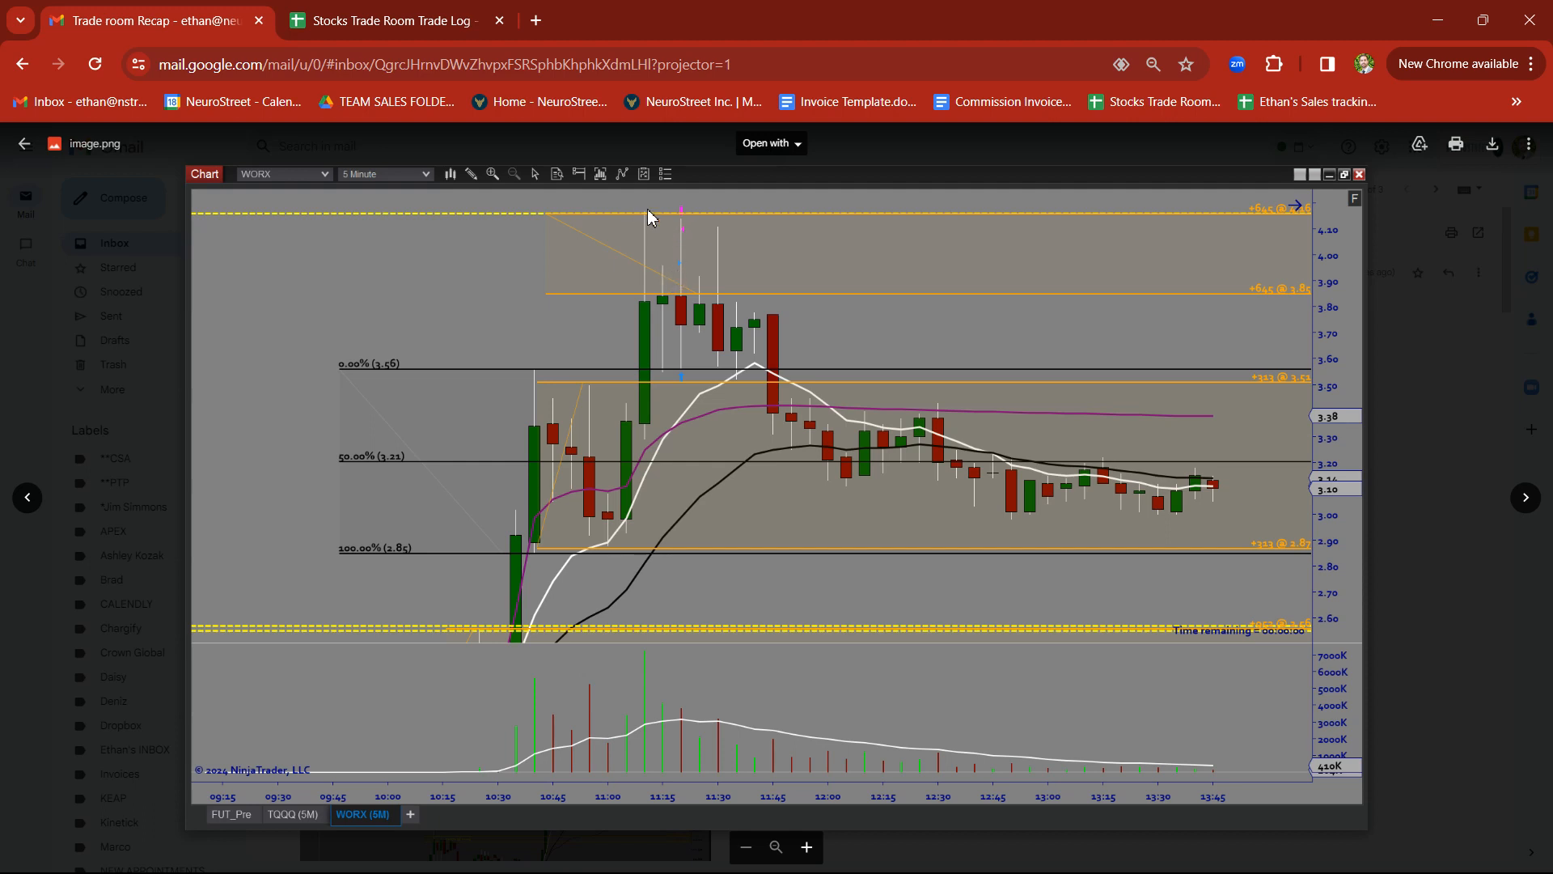
mouse_move(1524, 497)
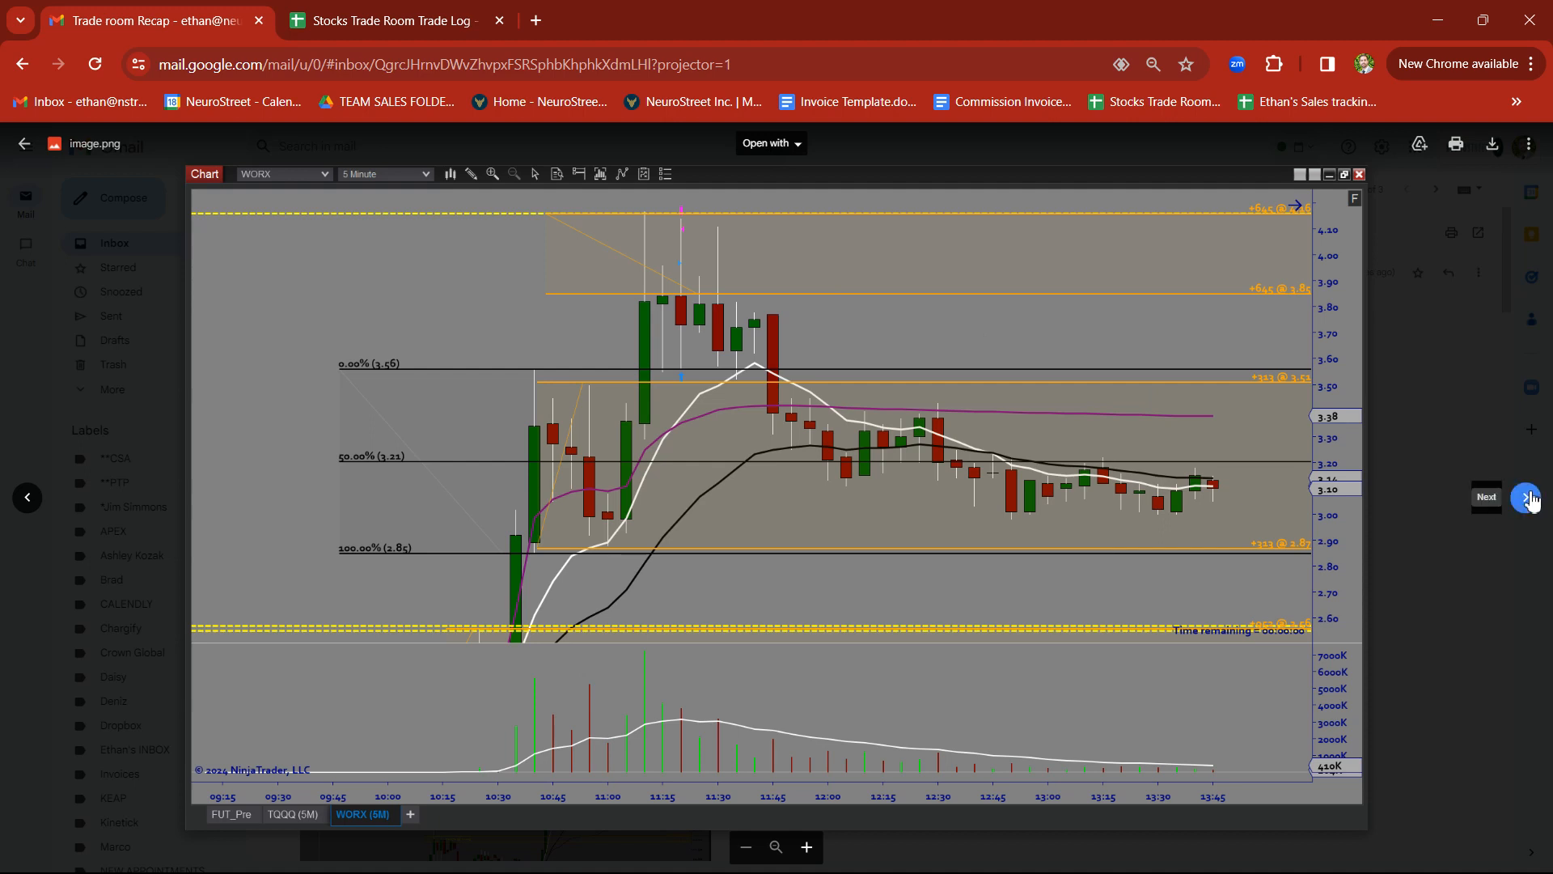
Page through the TRUG, TGL, IBRX and HIMS screenshots to the ALIT chart
click(1528, 495)
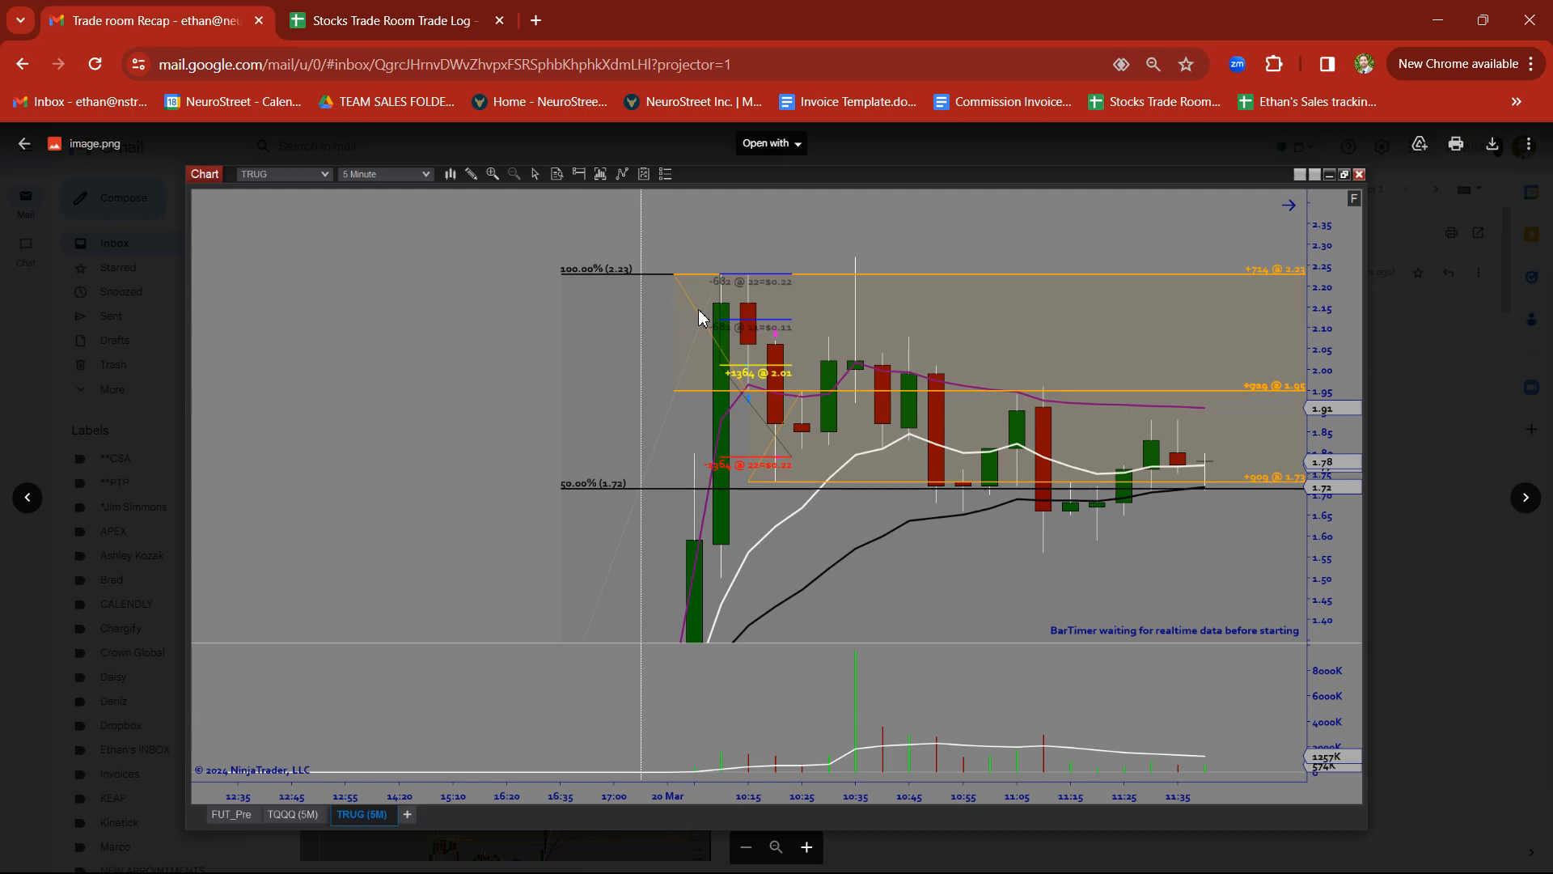
mouse_move(733, 277)
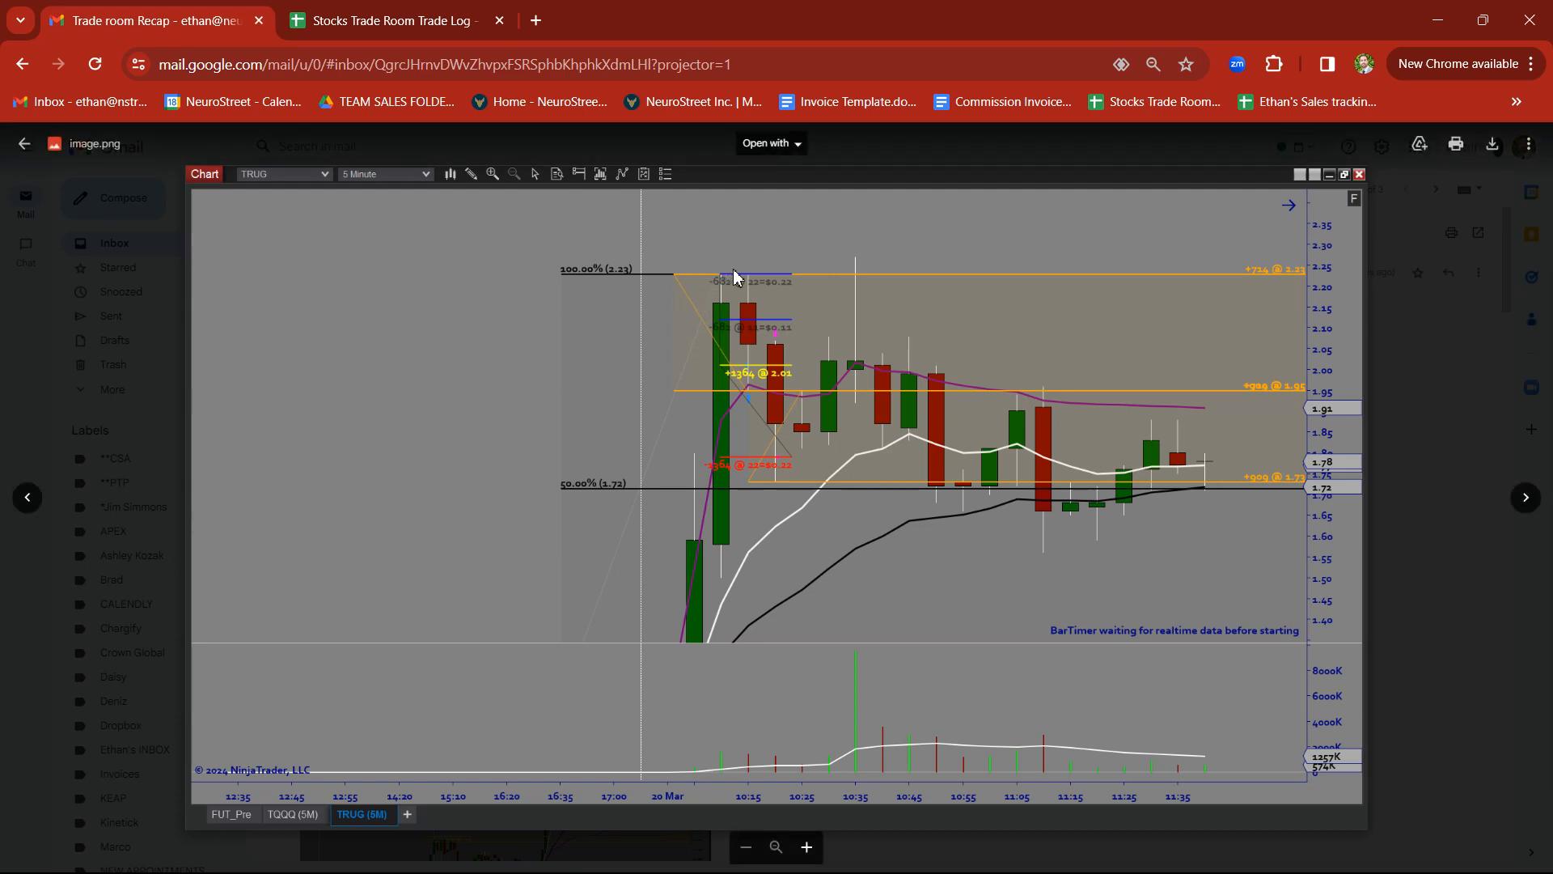
mouse_move(750, 348)
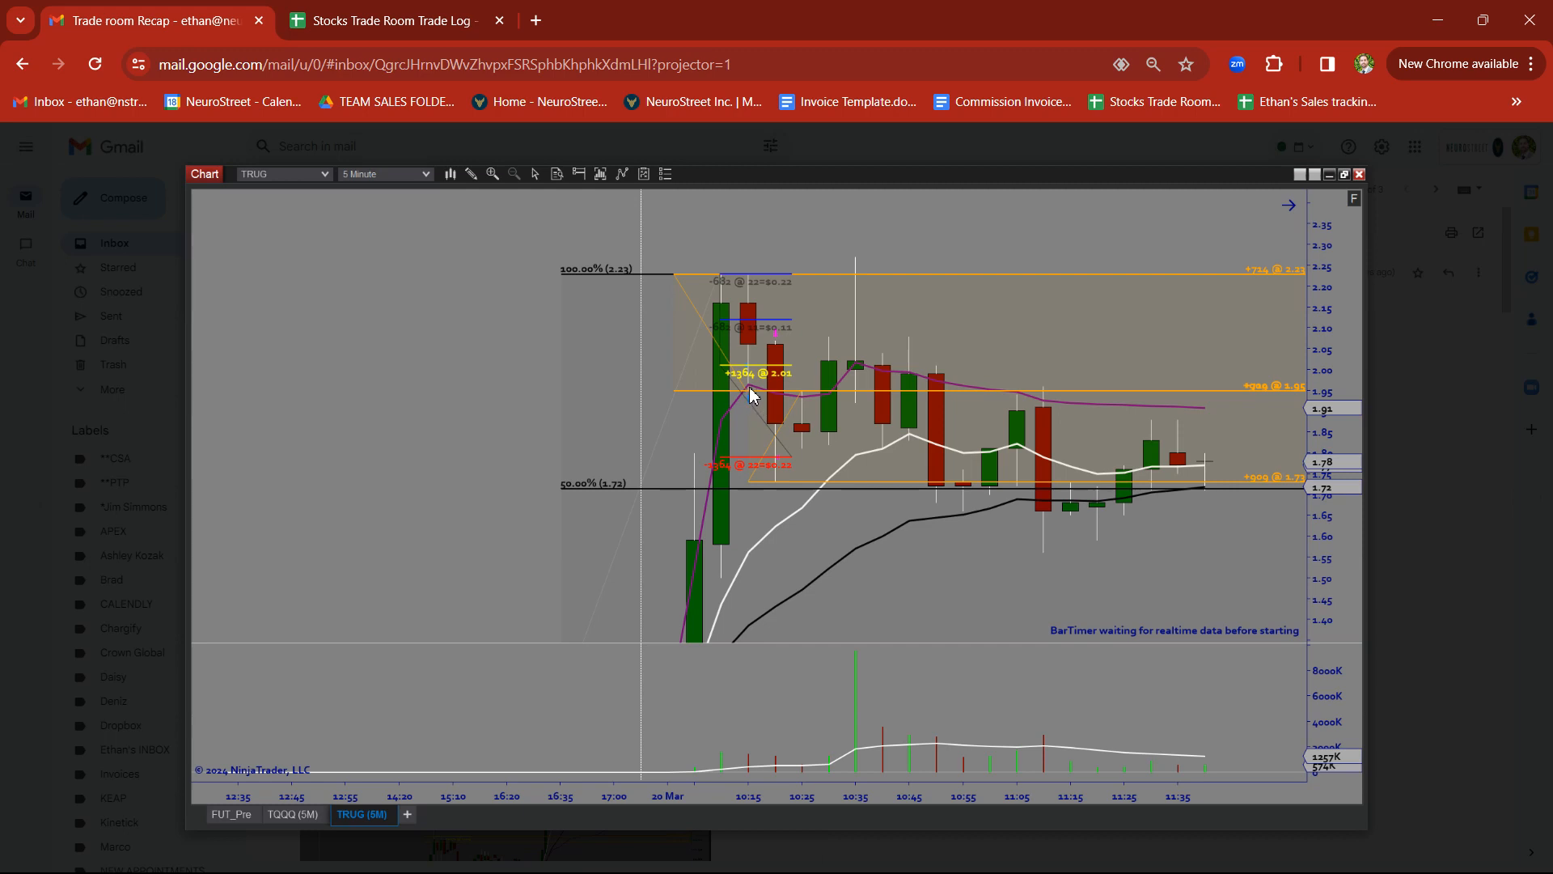
mouse_move(775, 433)
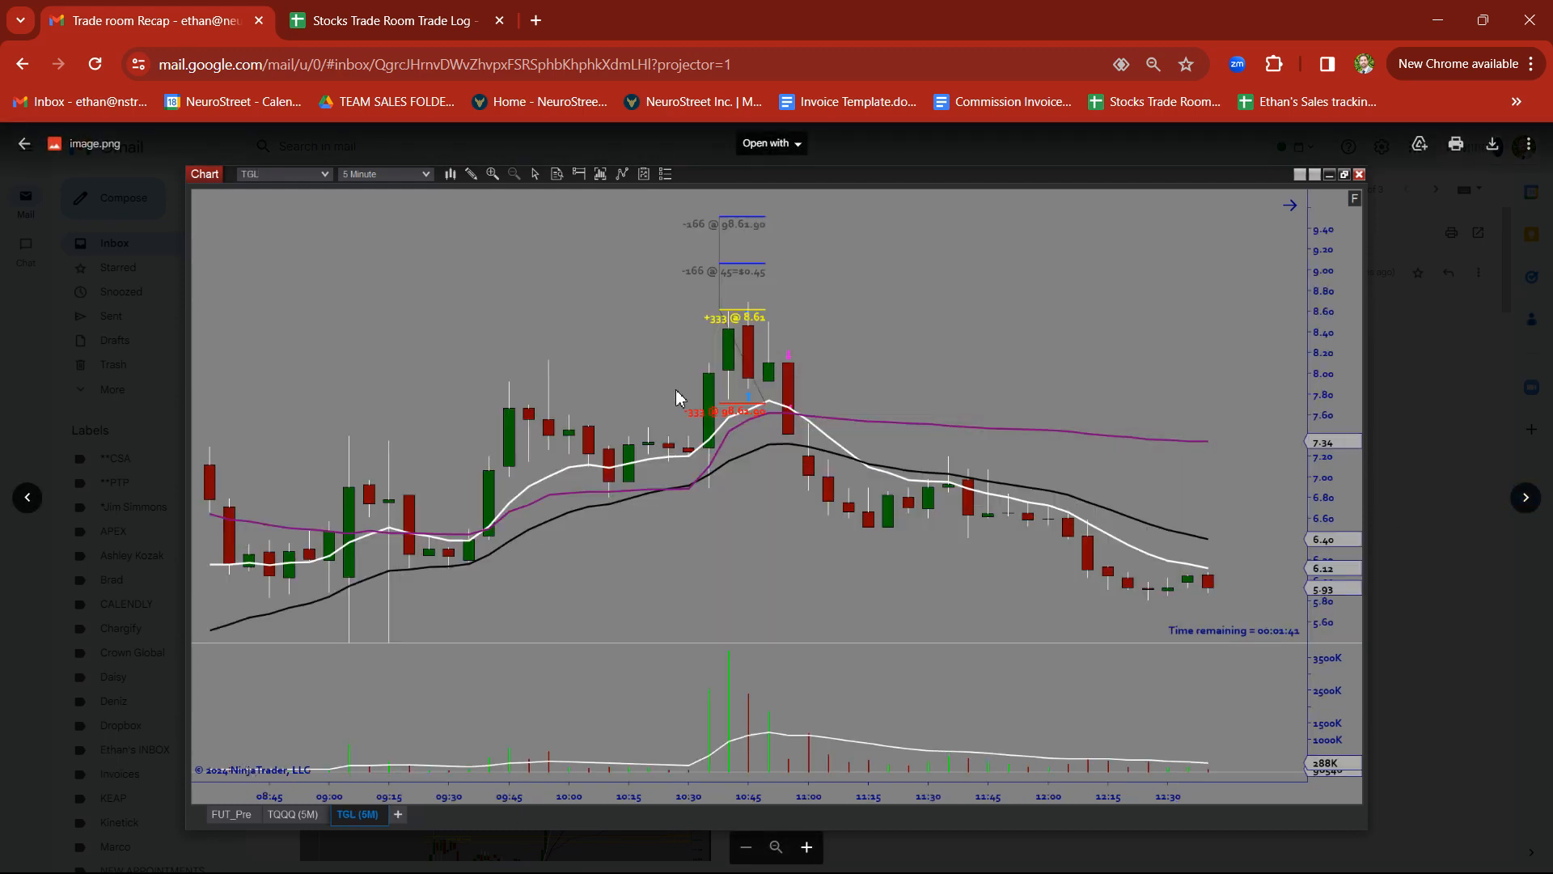
mouse_move(715, 347)
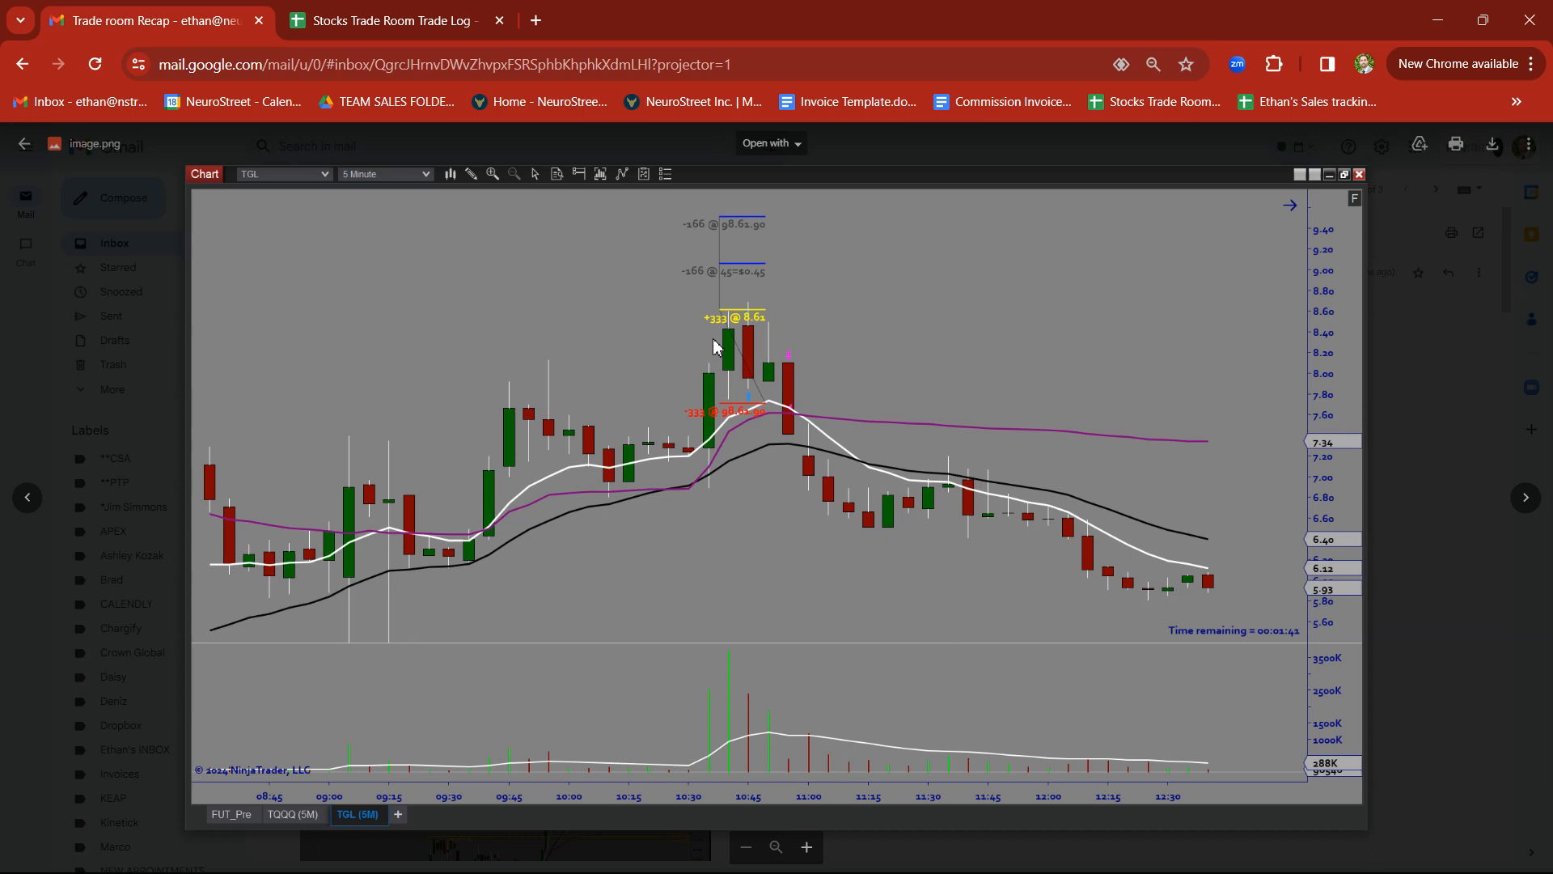
mouse_move(753, 318)
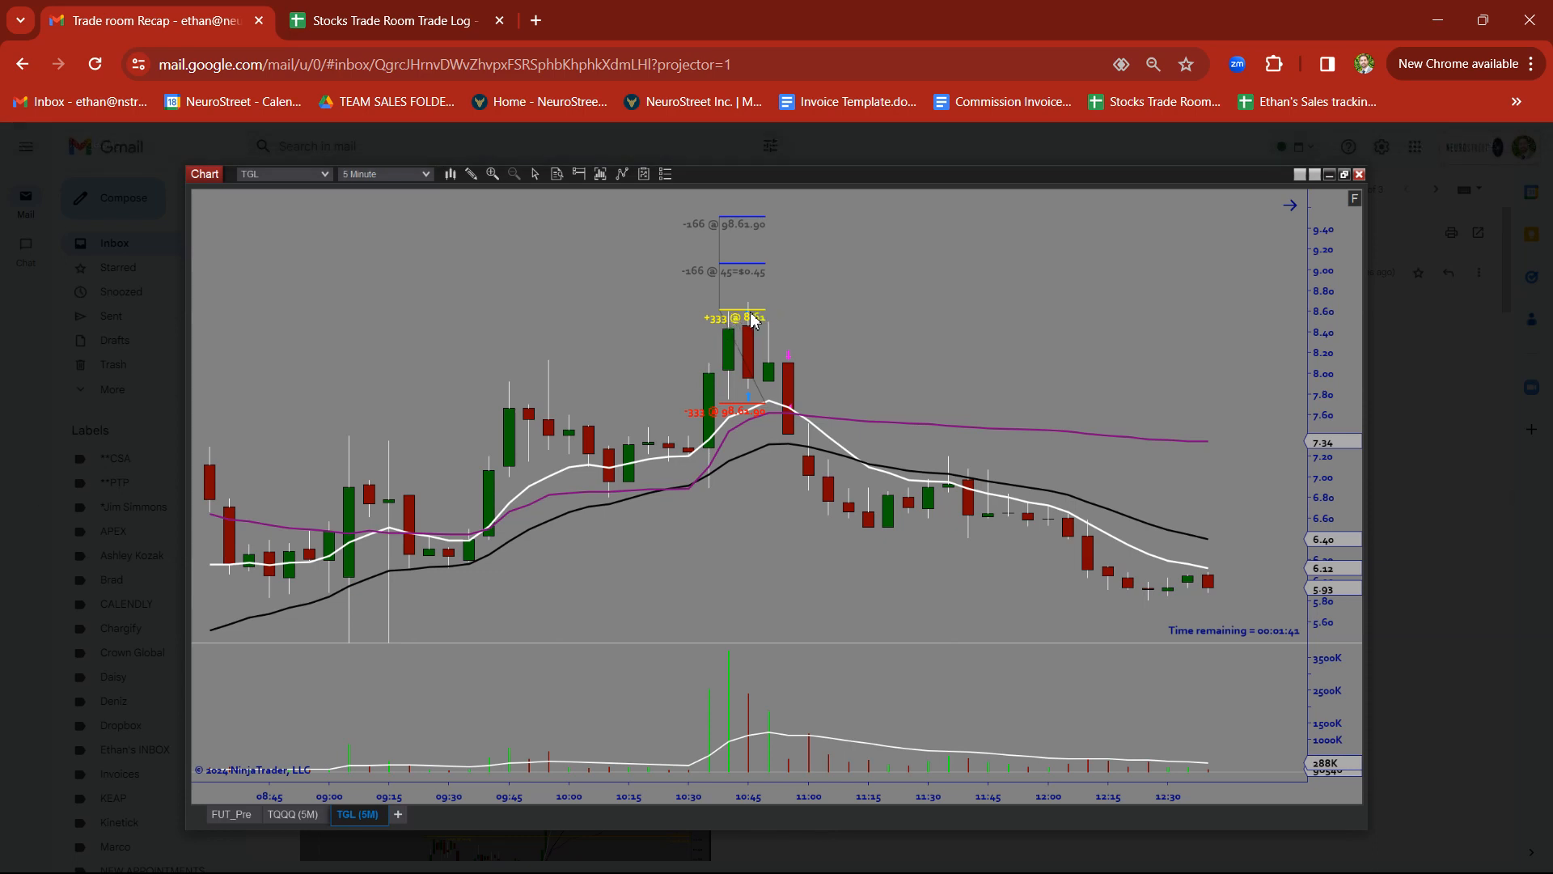
mouse_move(751, 315)
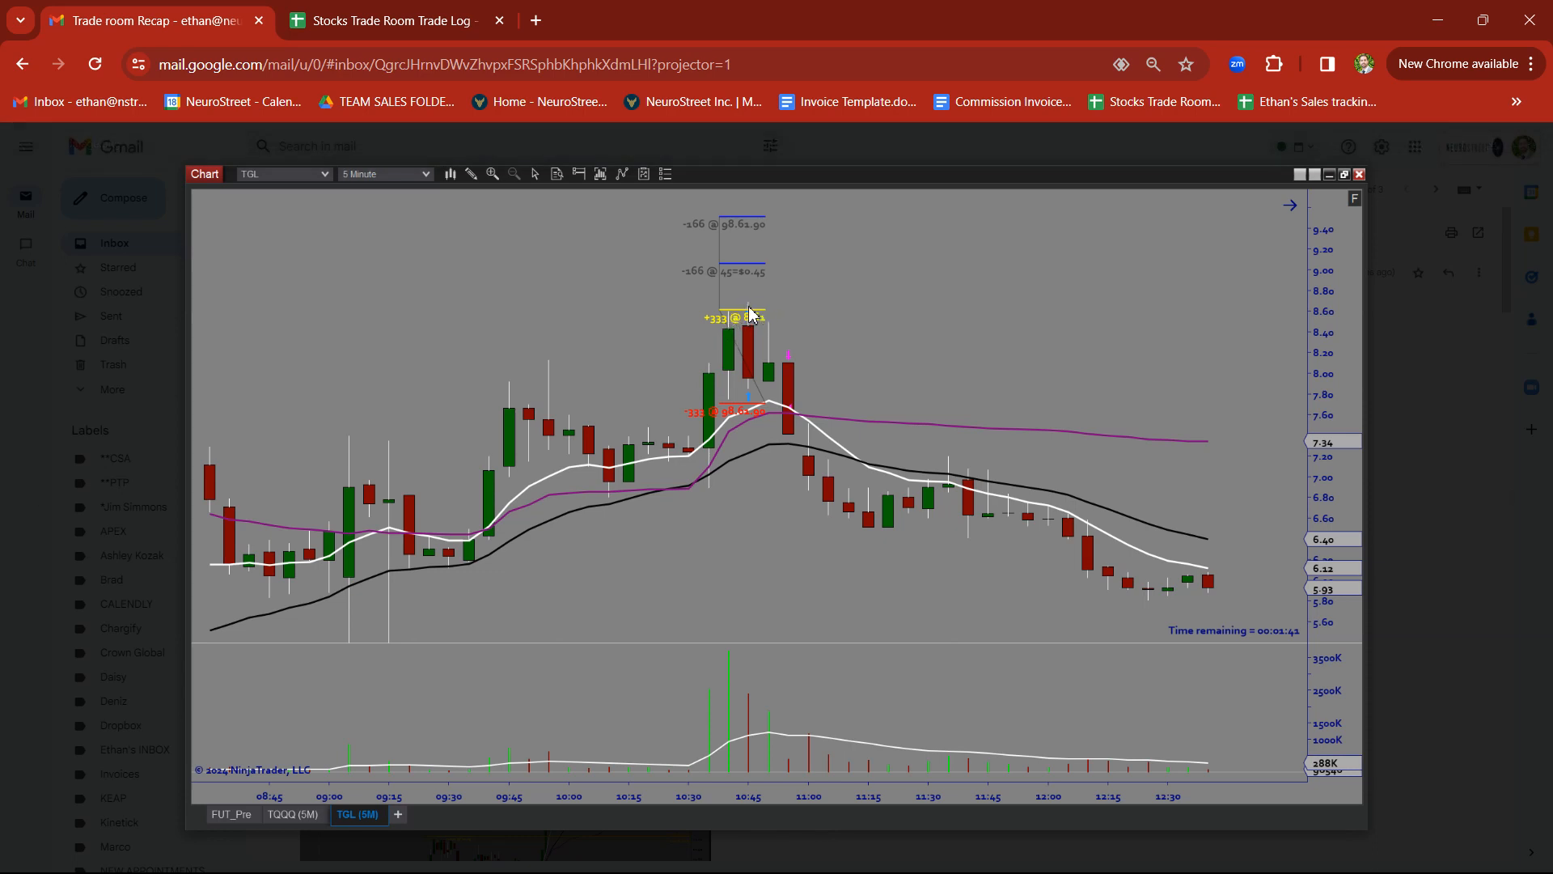
mouse_move(789, 418)
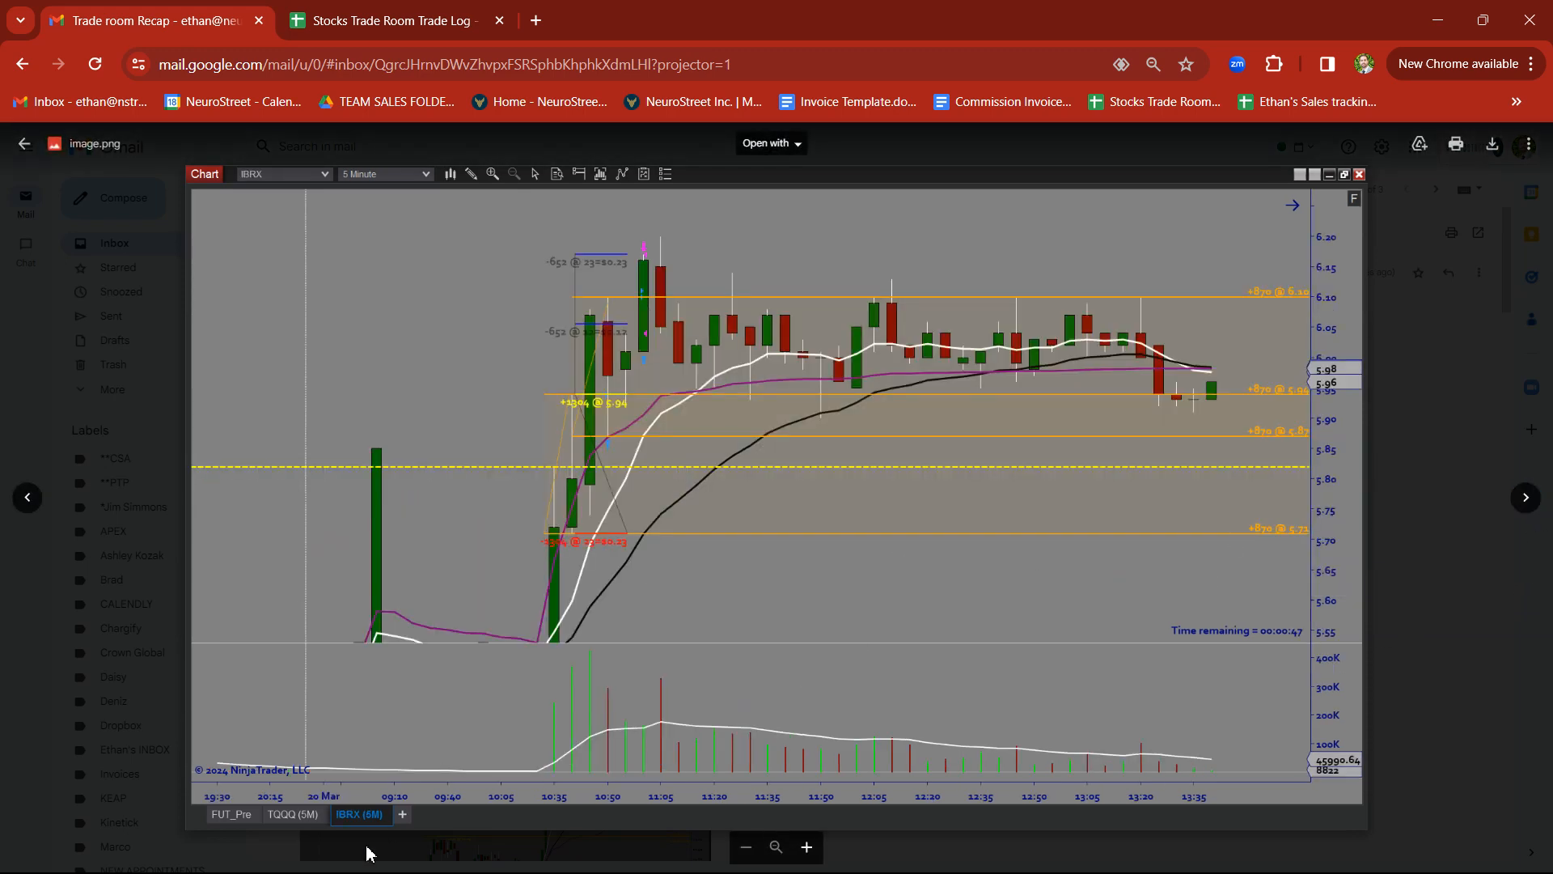
mouse_move(592, 426)
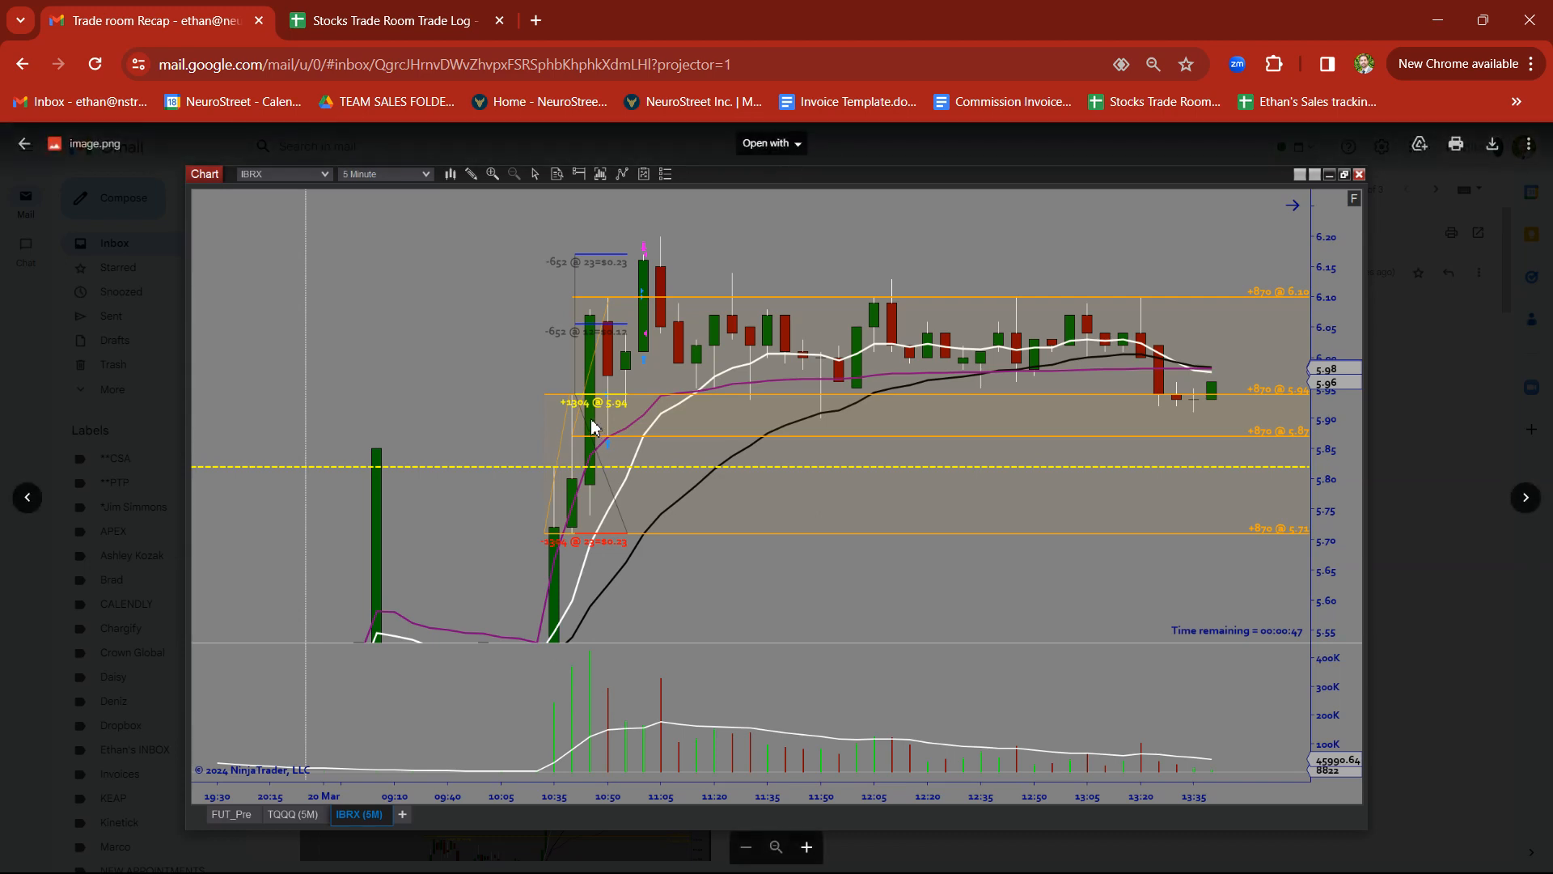
mouse_move(622, 308)
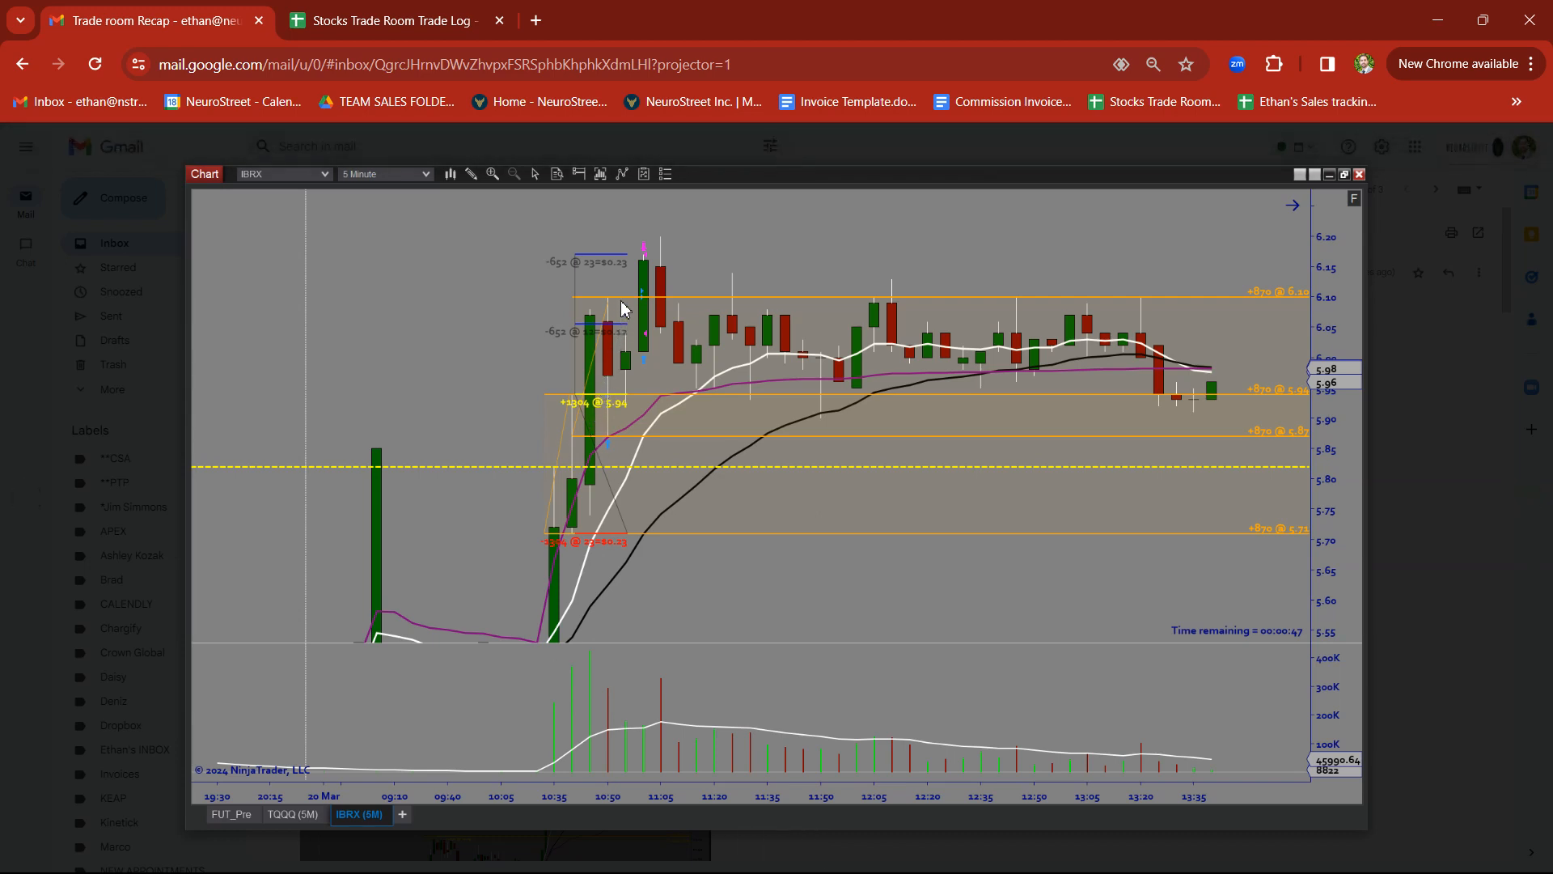
mouse_move(609, 505)
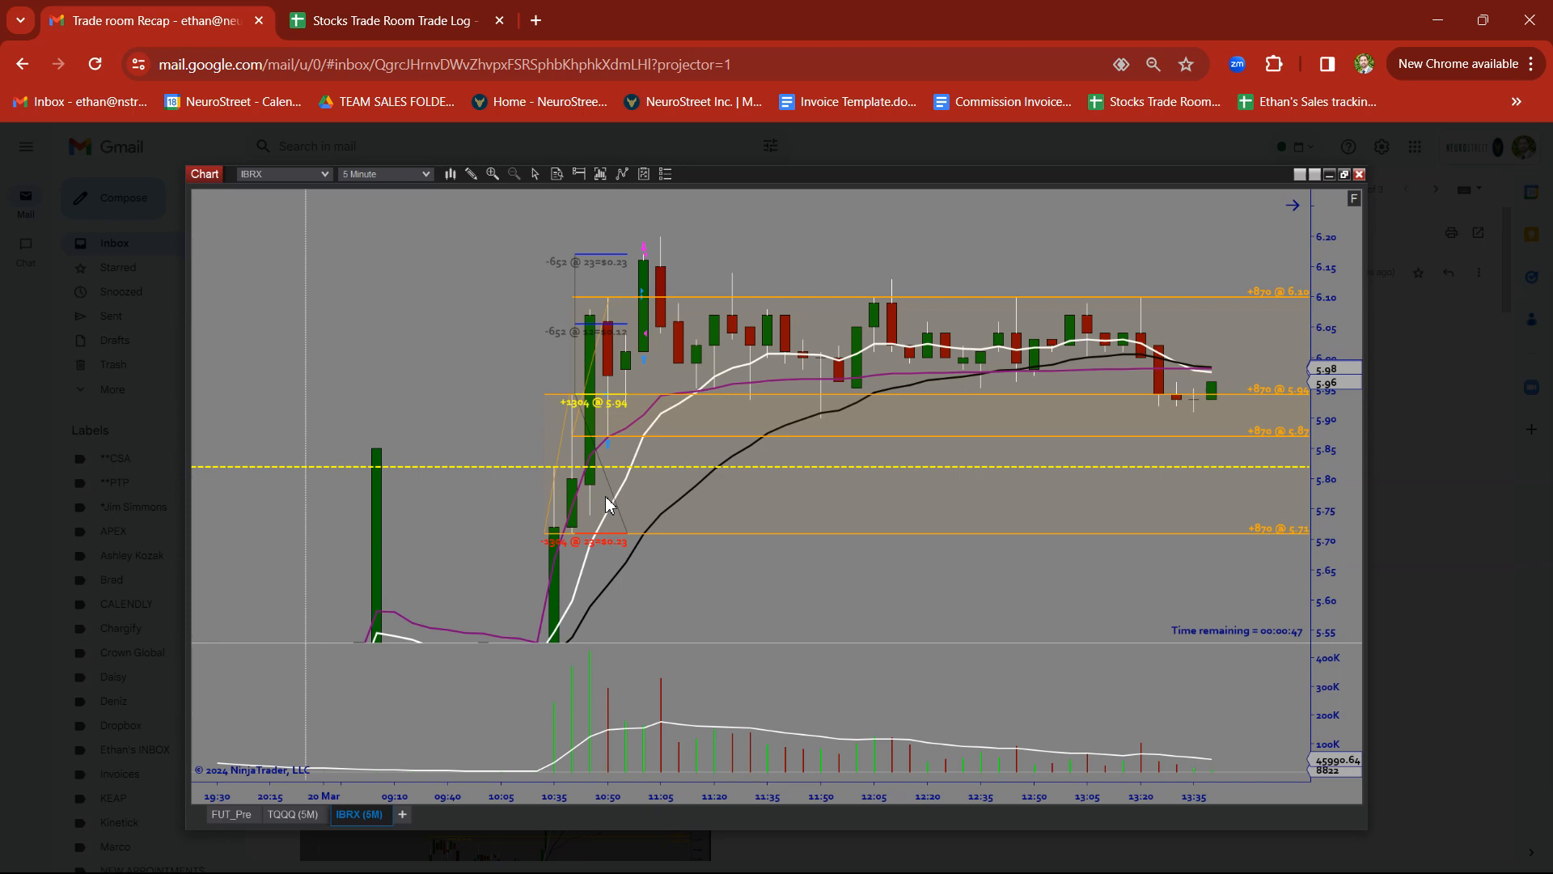
mouse_move(639, 354)
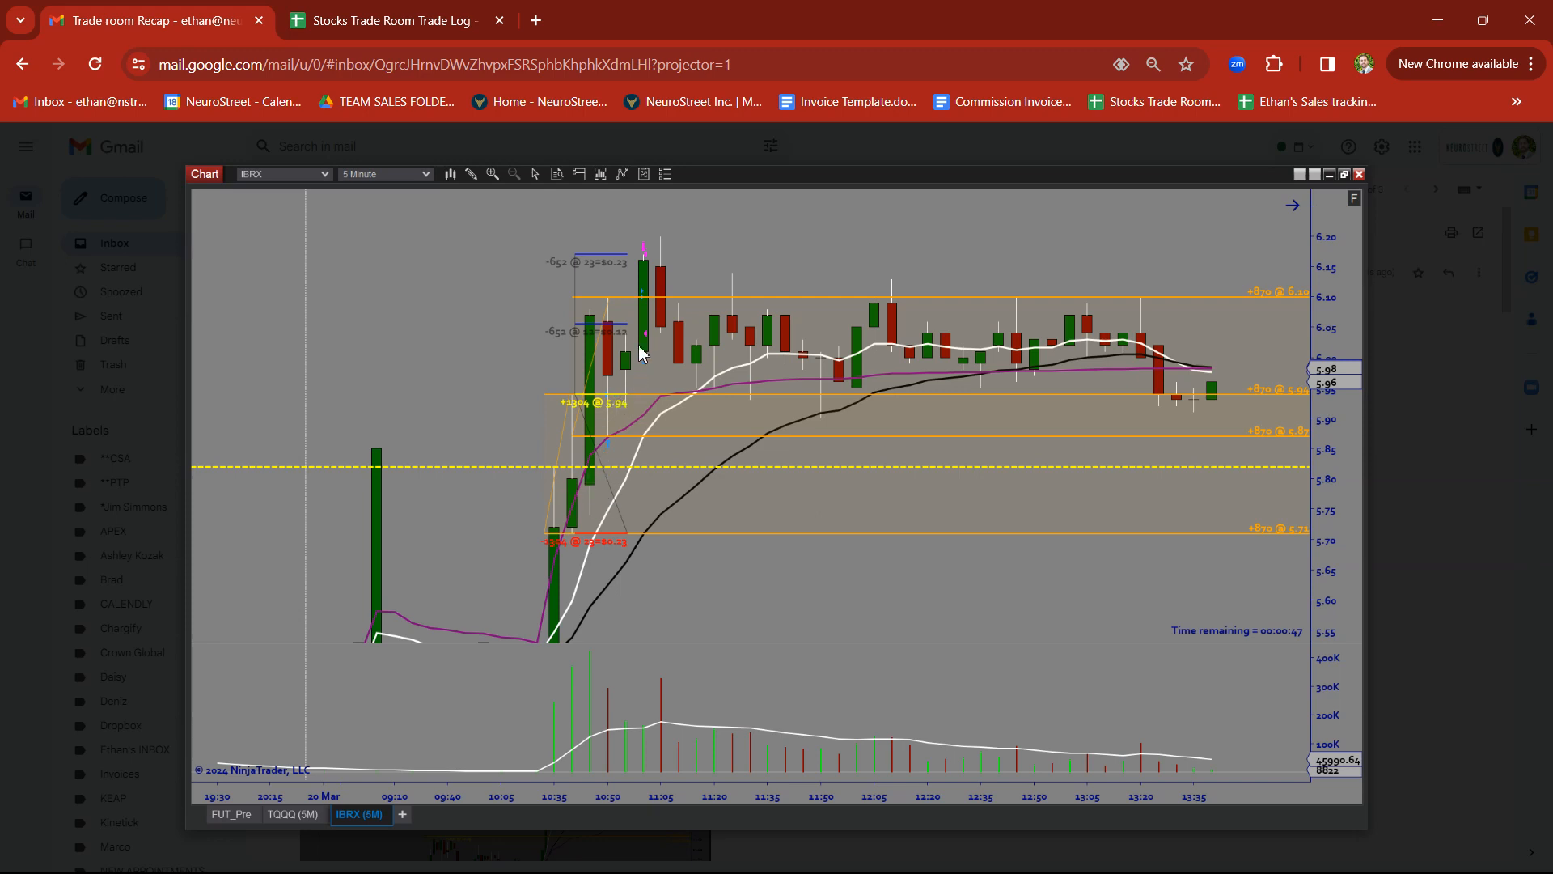
mouse_move(645, 347)
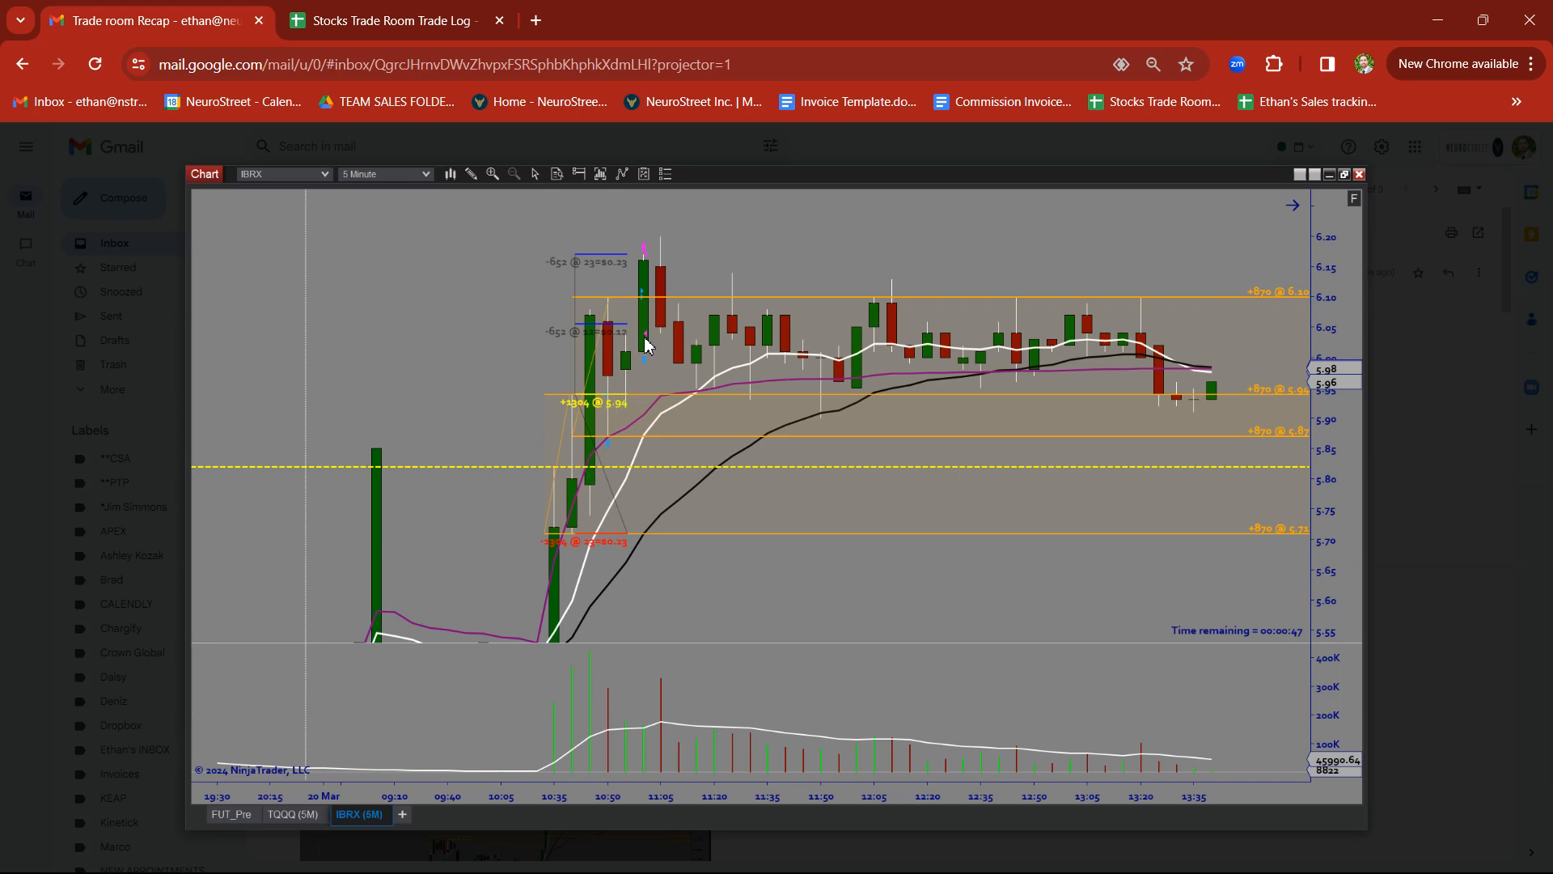
mouse_move(644, 307)
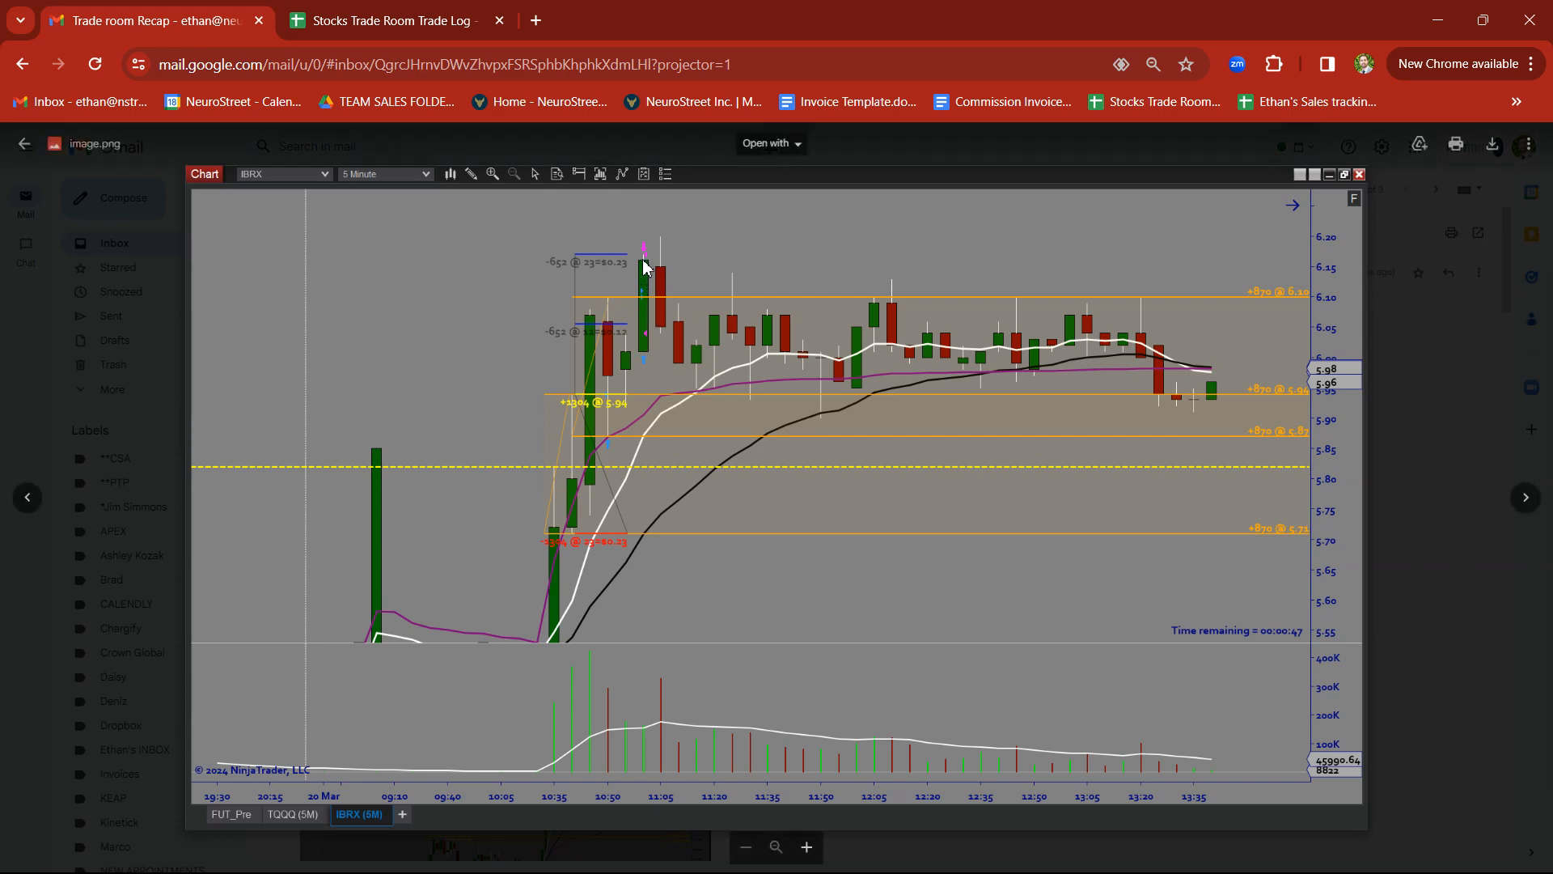
mouse_move(1434, 481)
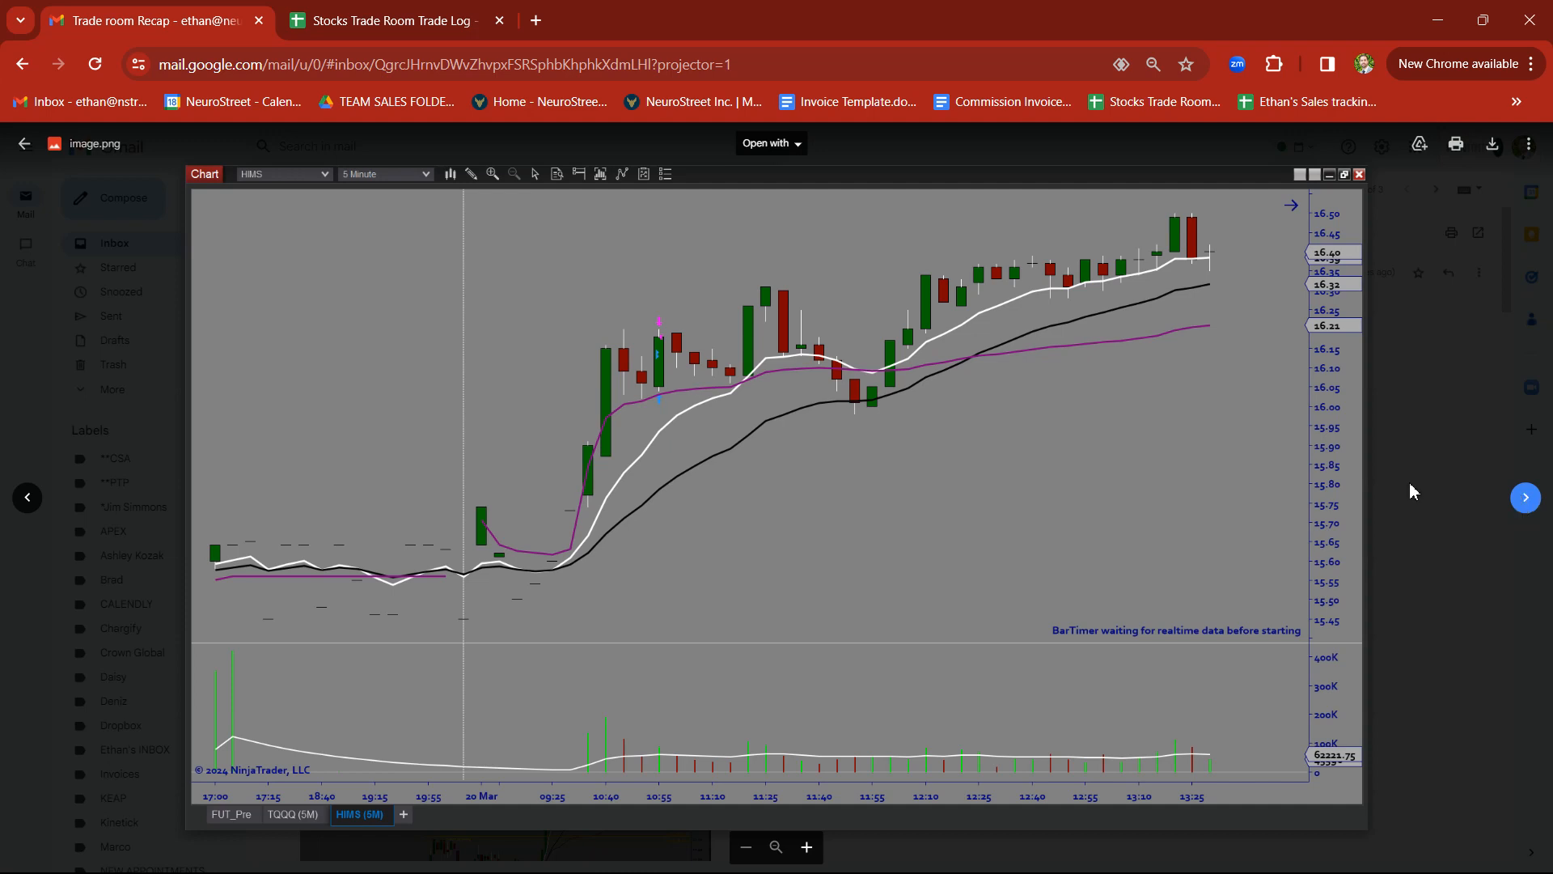
mouse_move(636, 349)
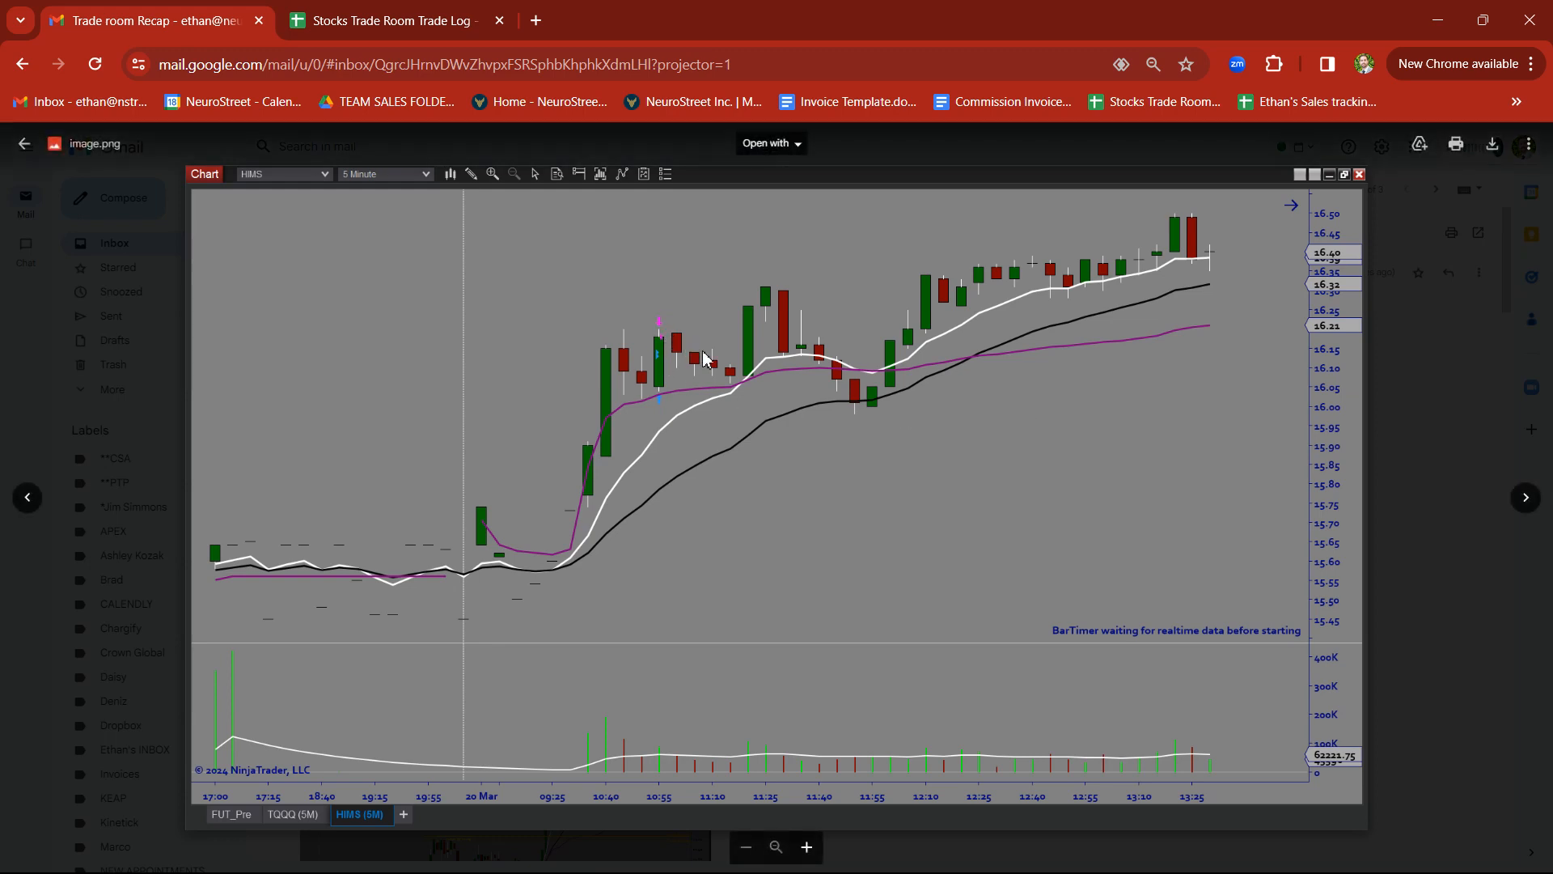
click(1524, 496)
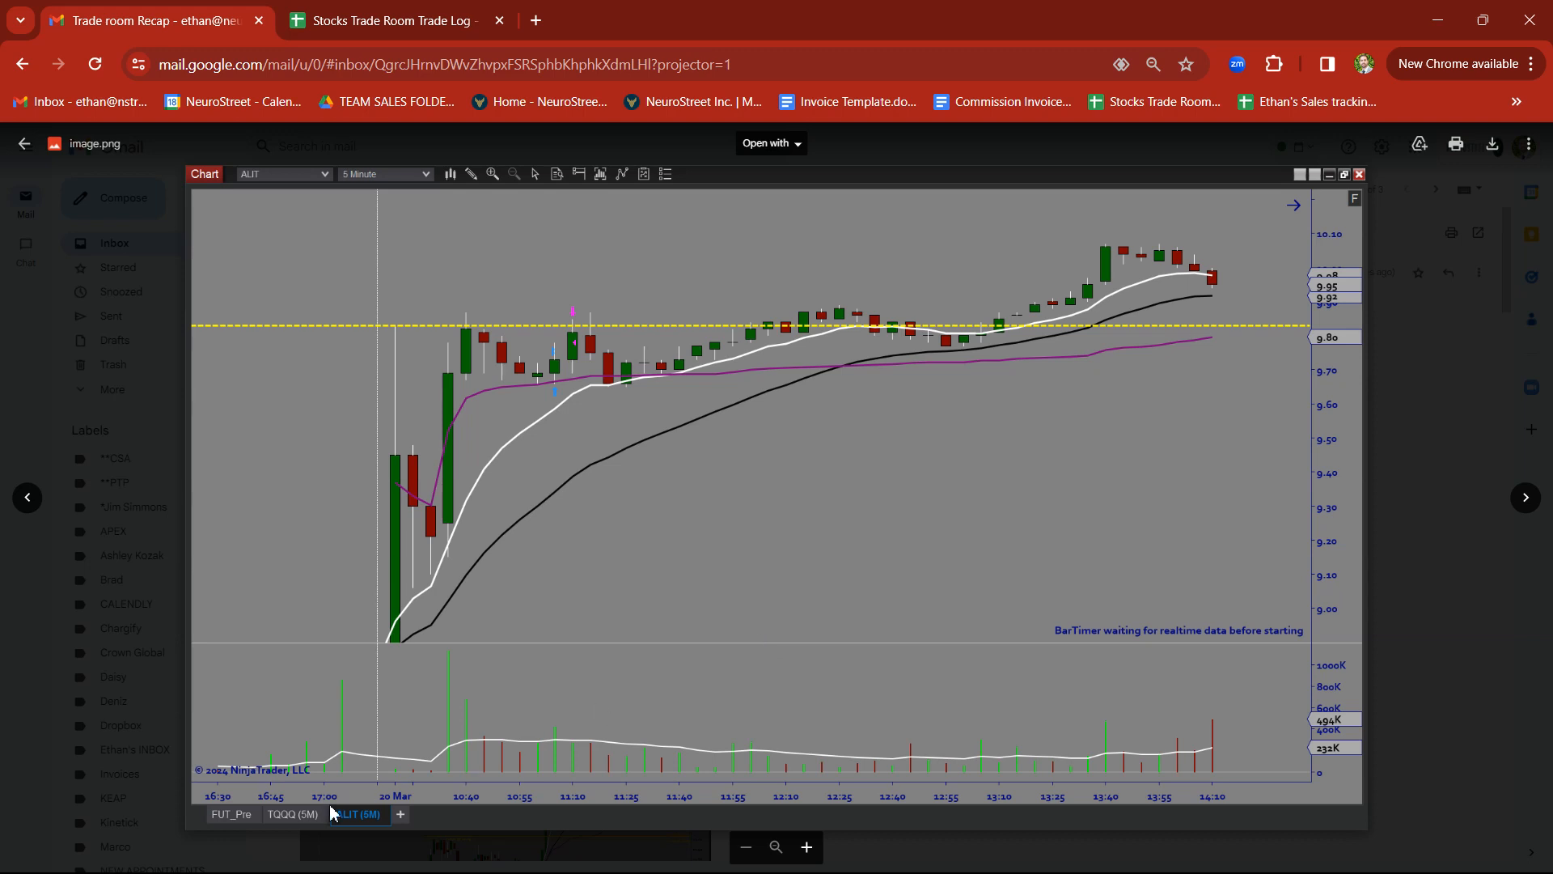
mouse_move(445, 376)
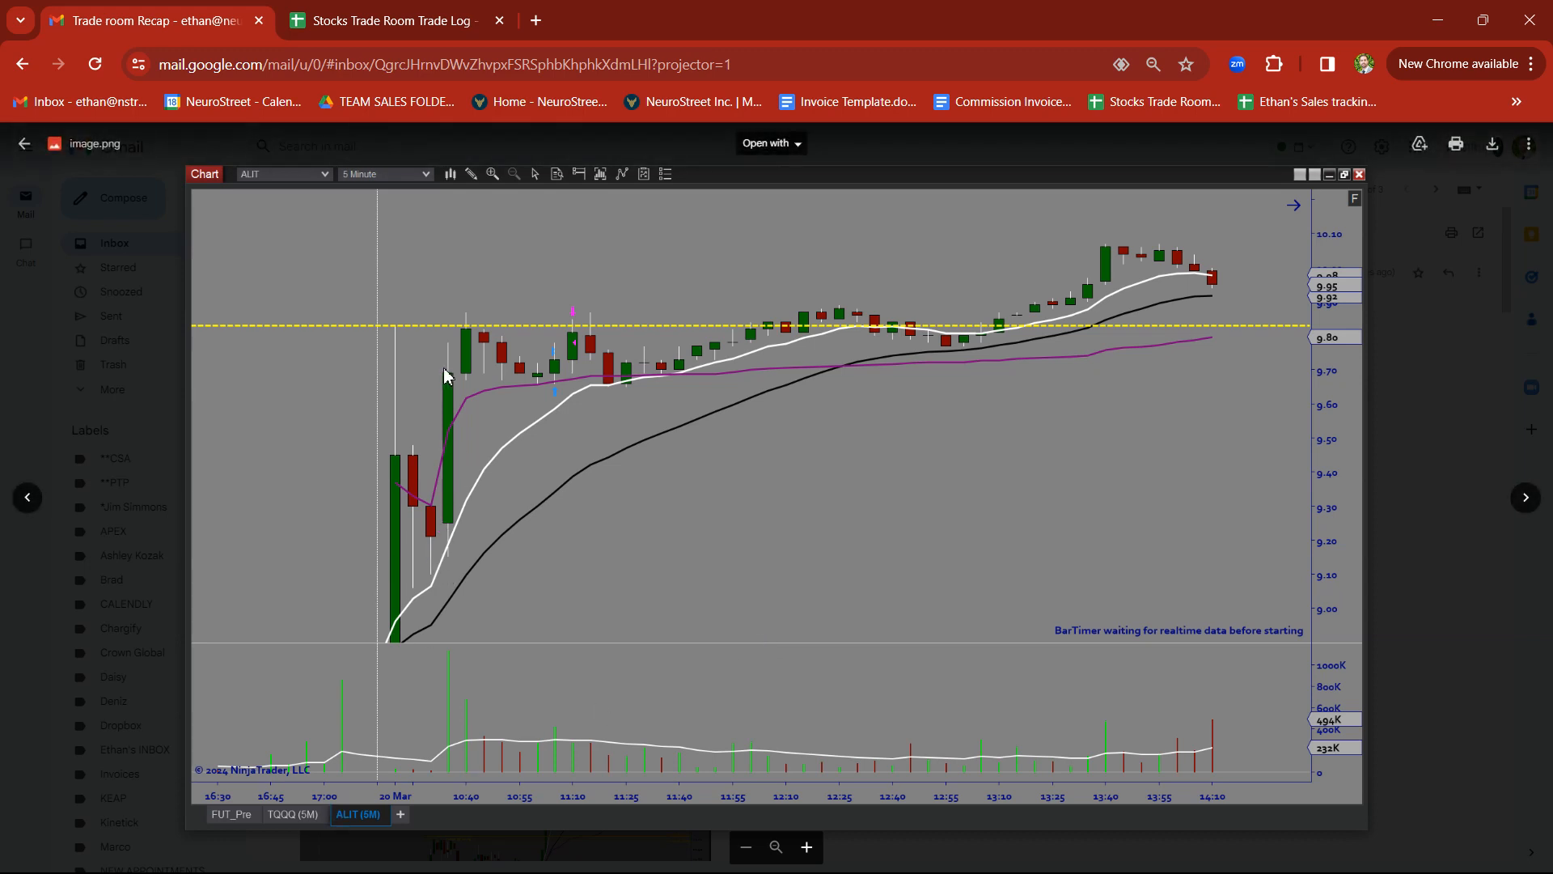
mouse_move(445, 376)
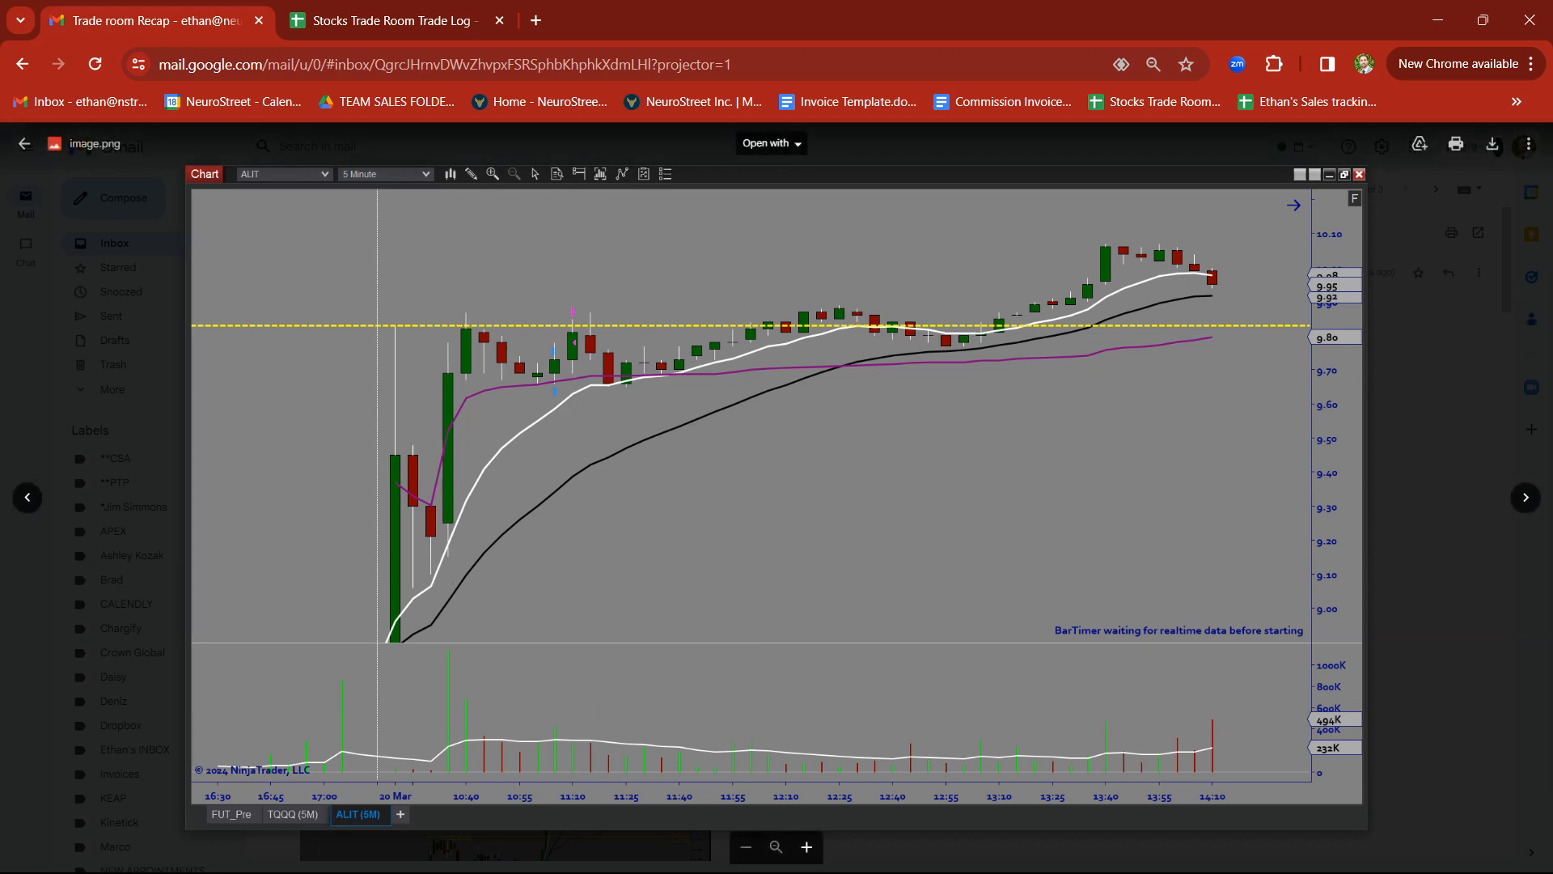
mouse_move(456, 565)
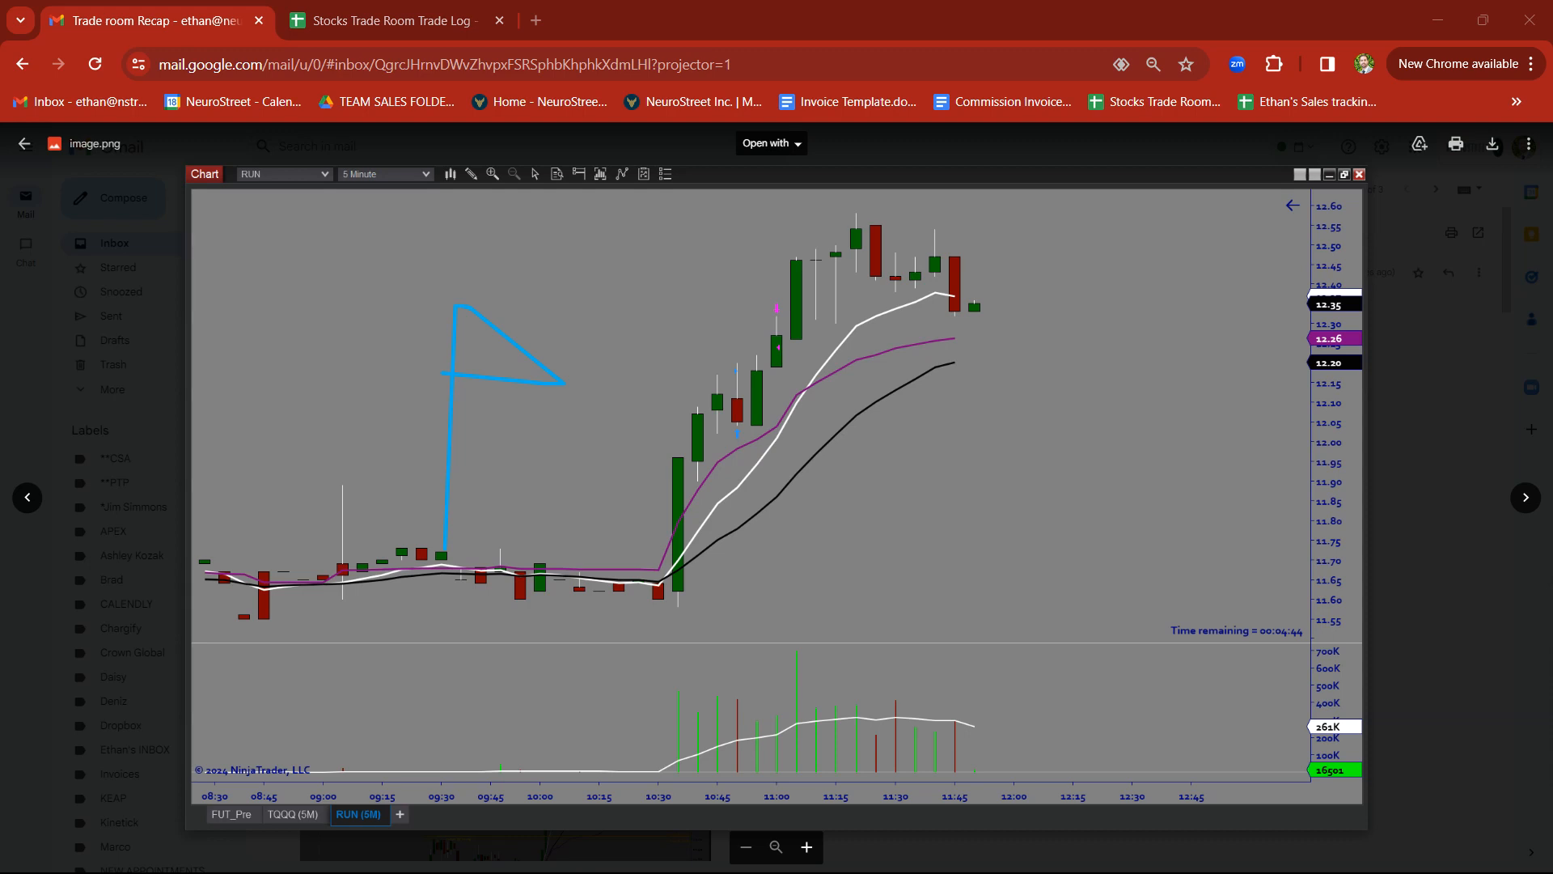
mouse_move(374, 802)
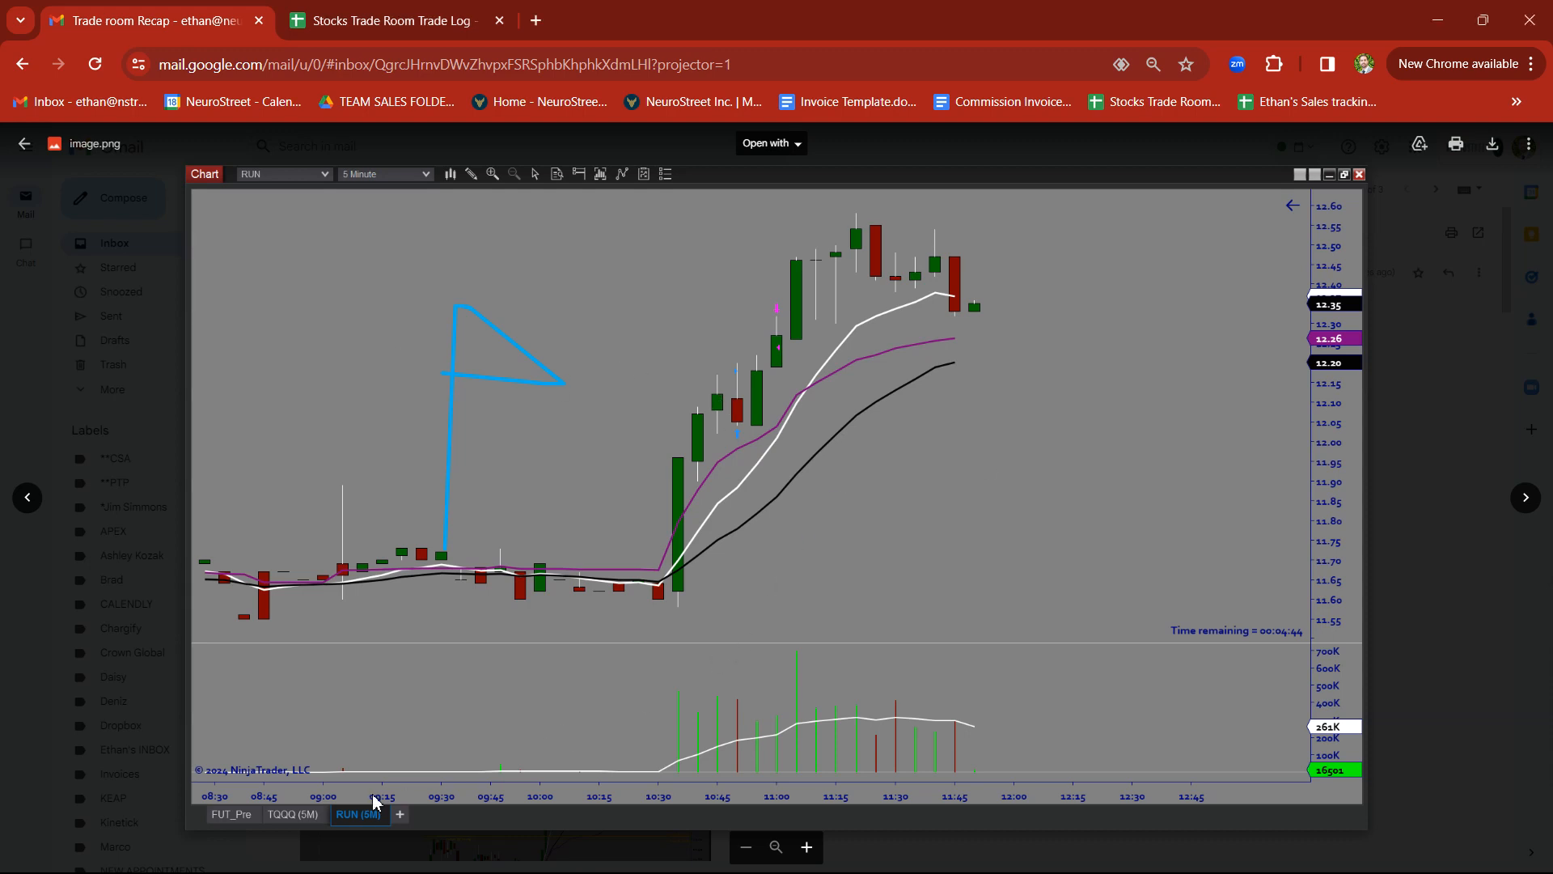
mouse_move(688, 459)
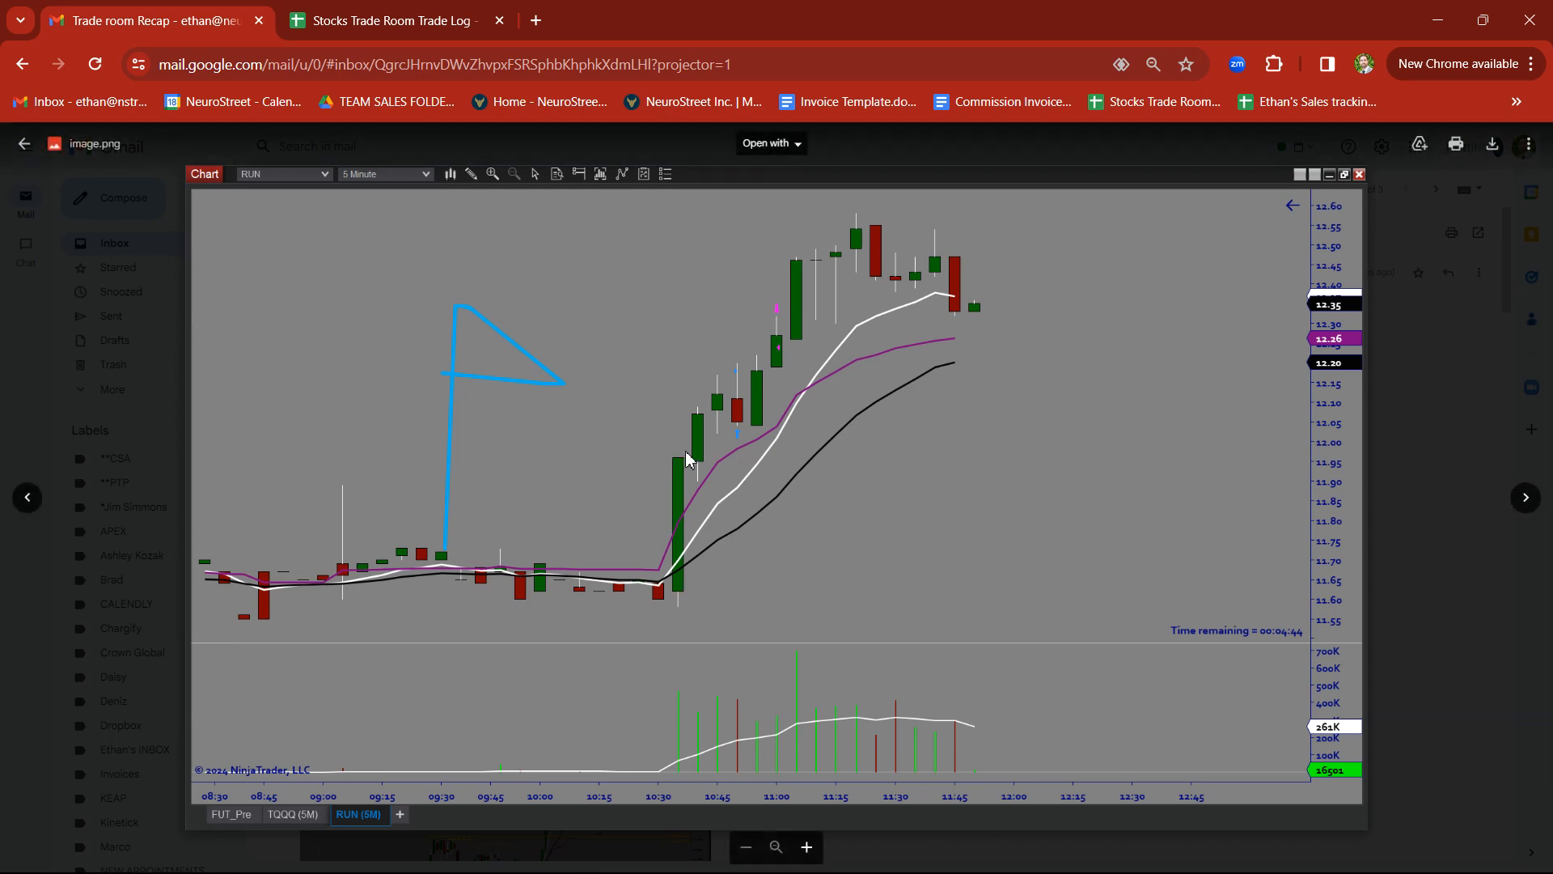
mouse_move(688, 459)
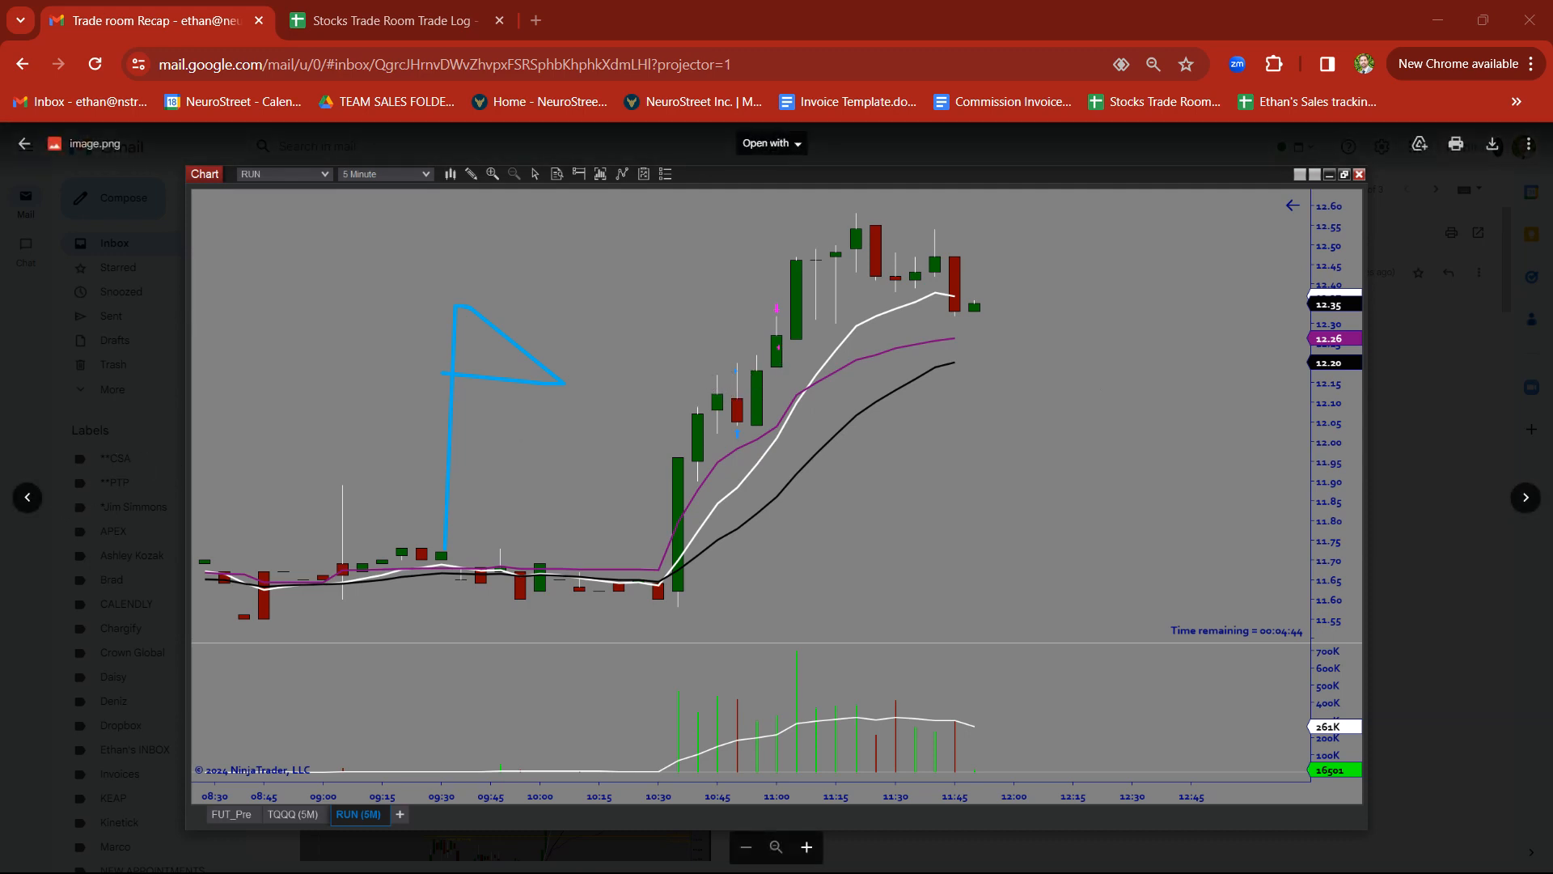
Advance past the GOLD chart screenshot to the KAVL 5-minute chart
click(1524, 498)
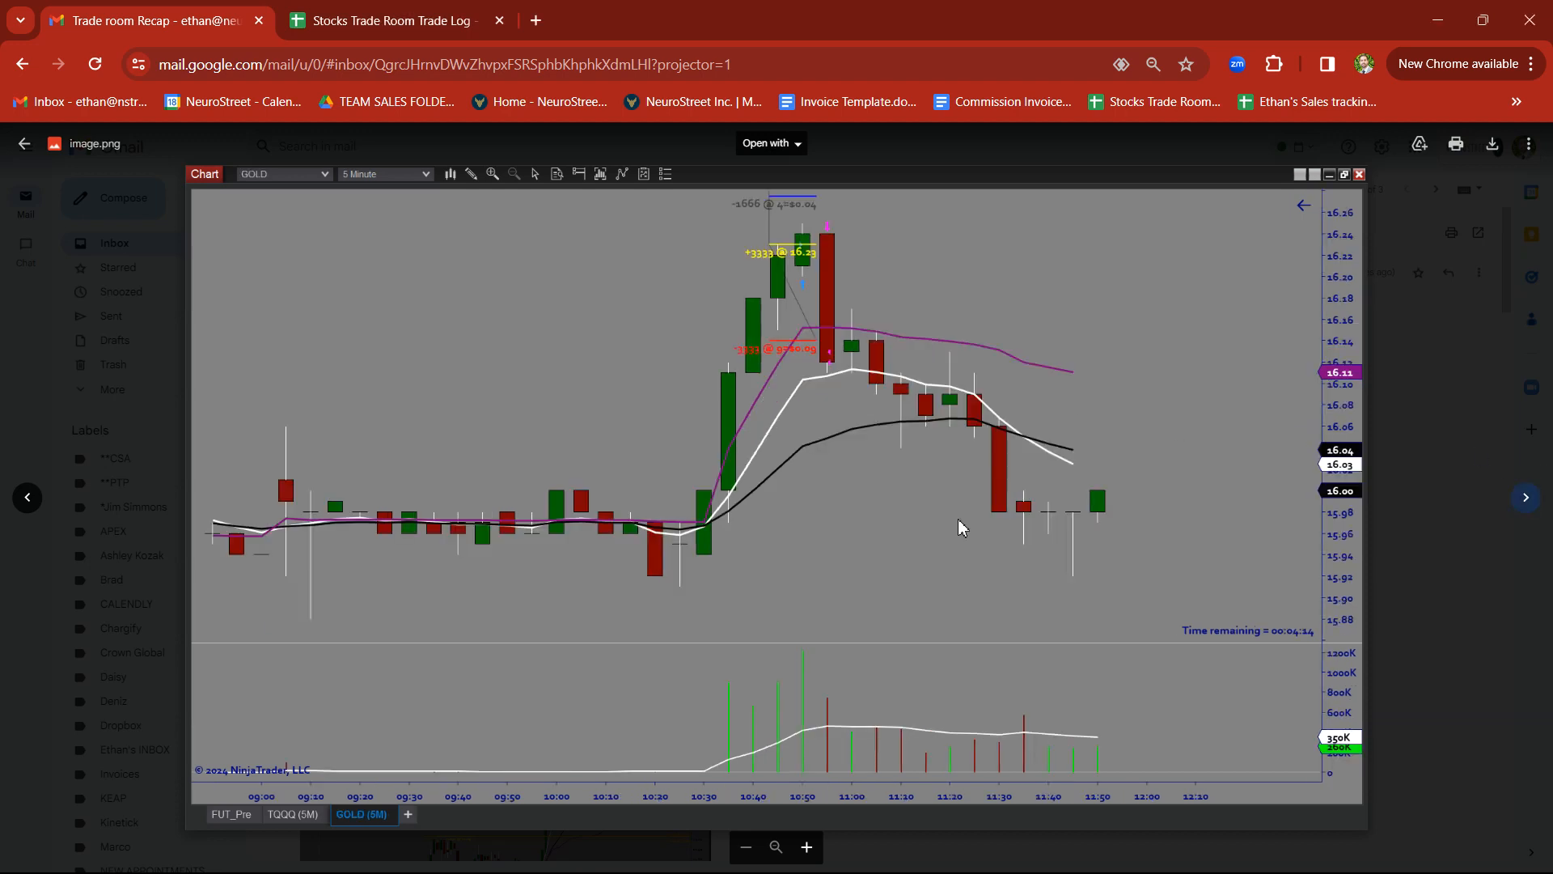
mouse_move(762, 504)
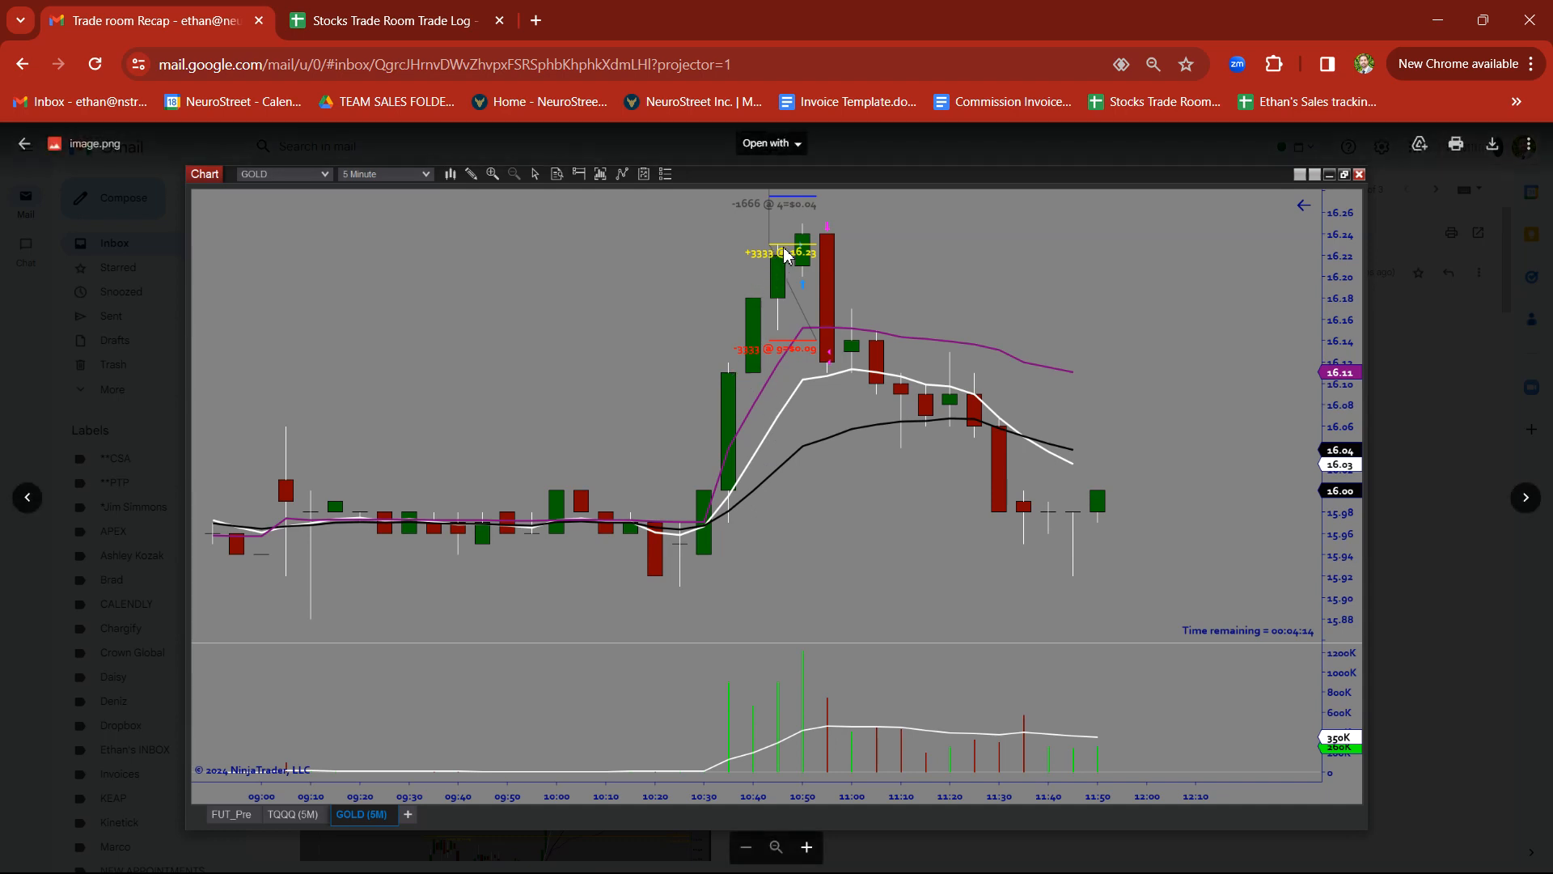
mouse_move(824, 357)
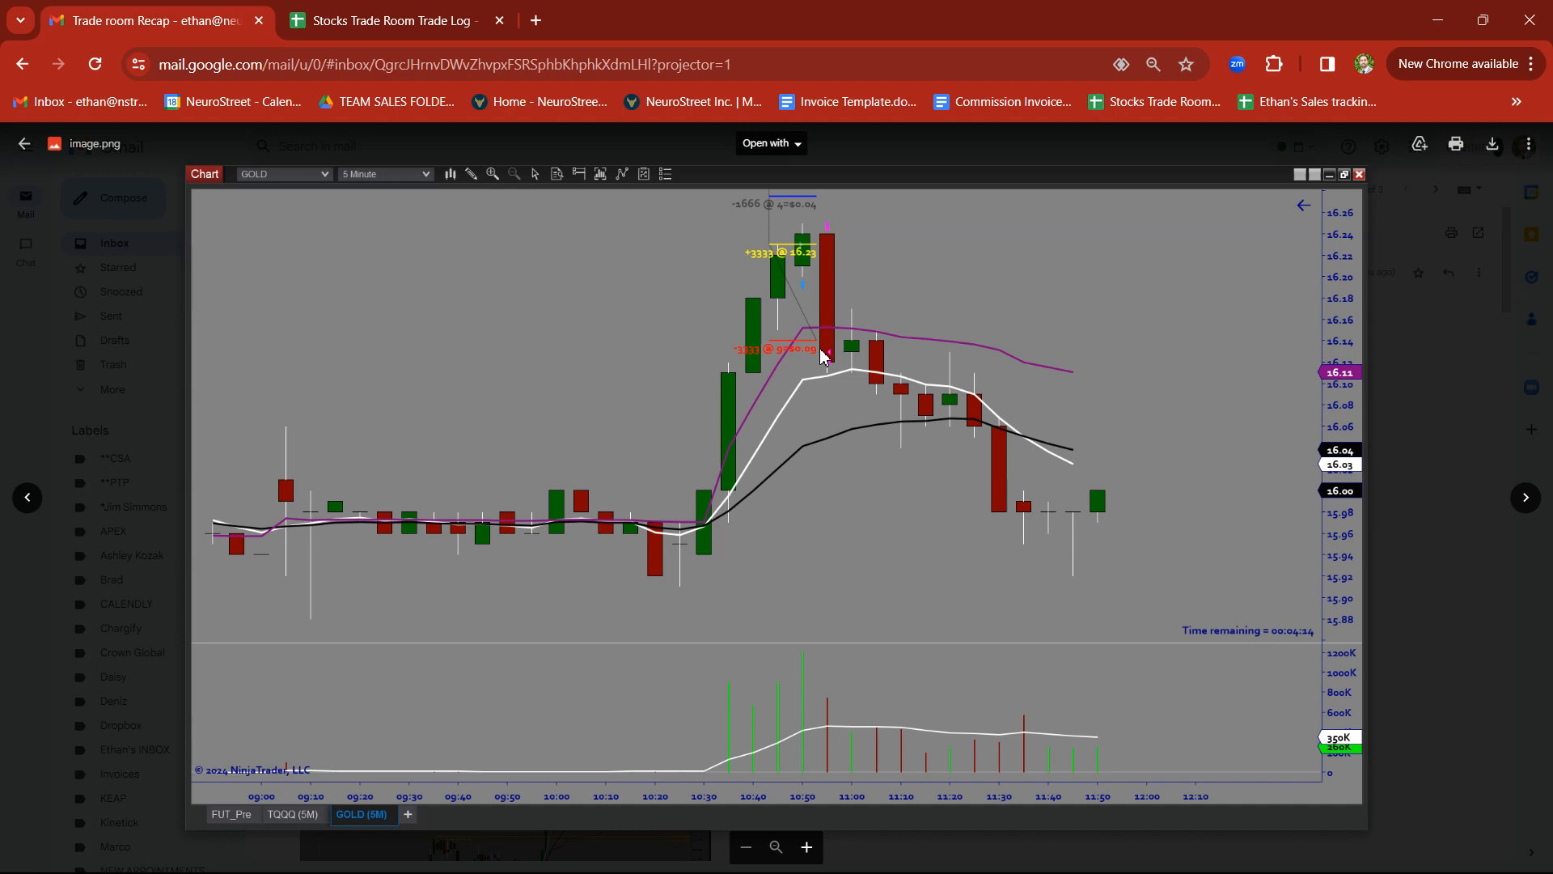
mouse_move(1226, 491)
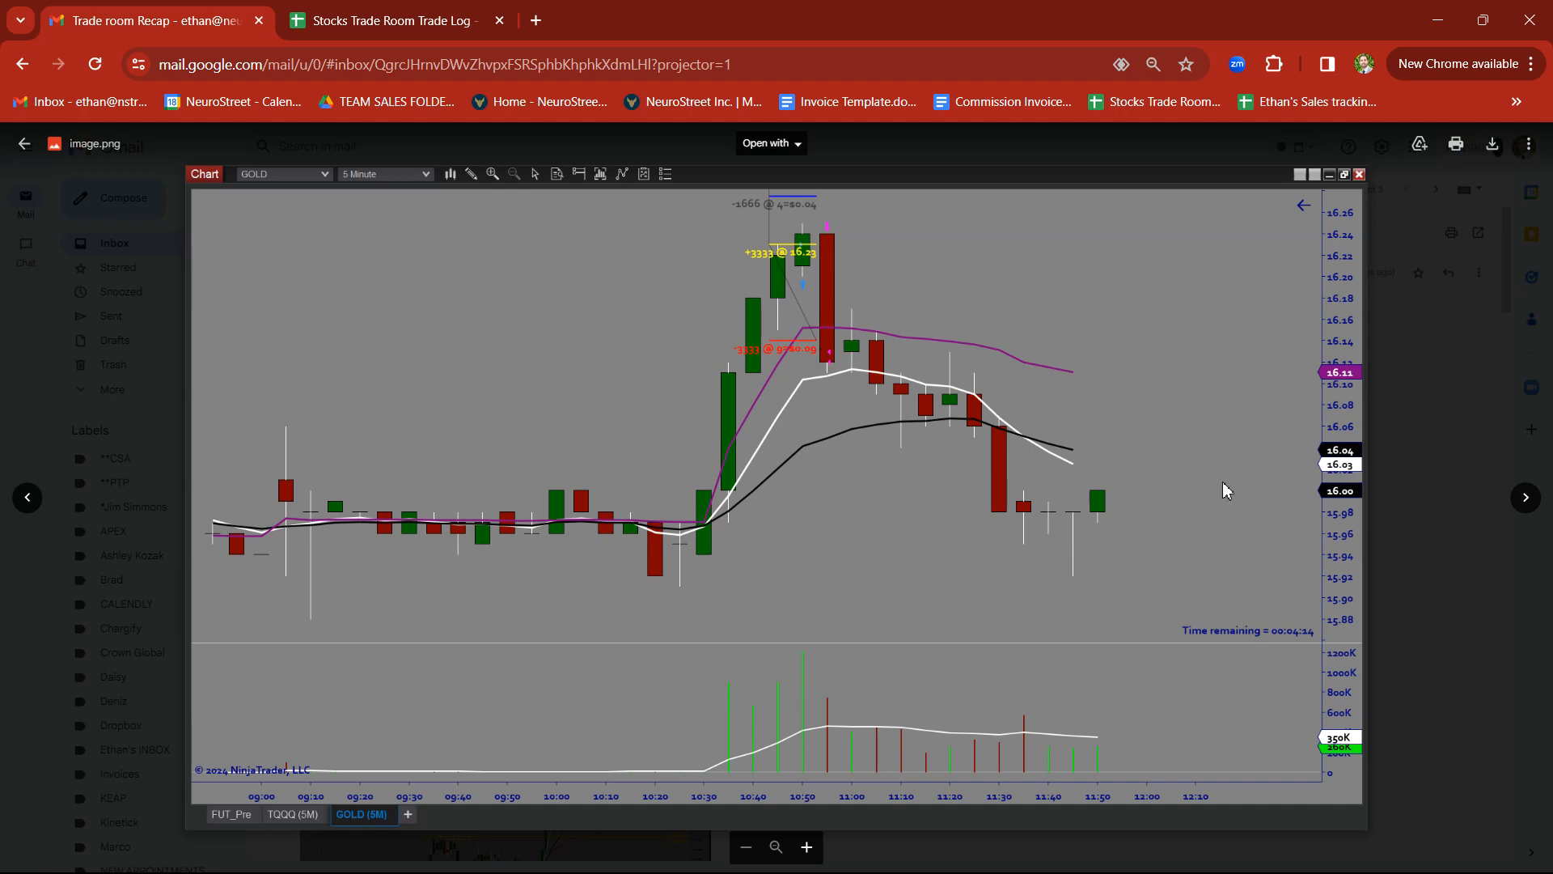
click(362, 813)
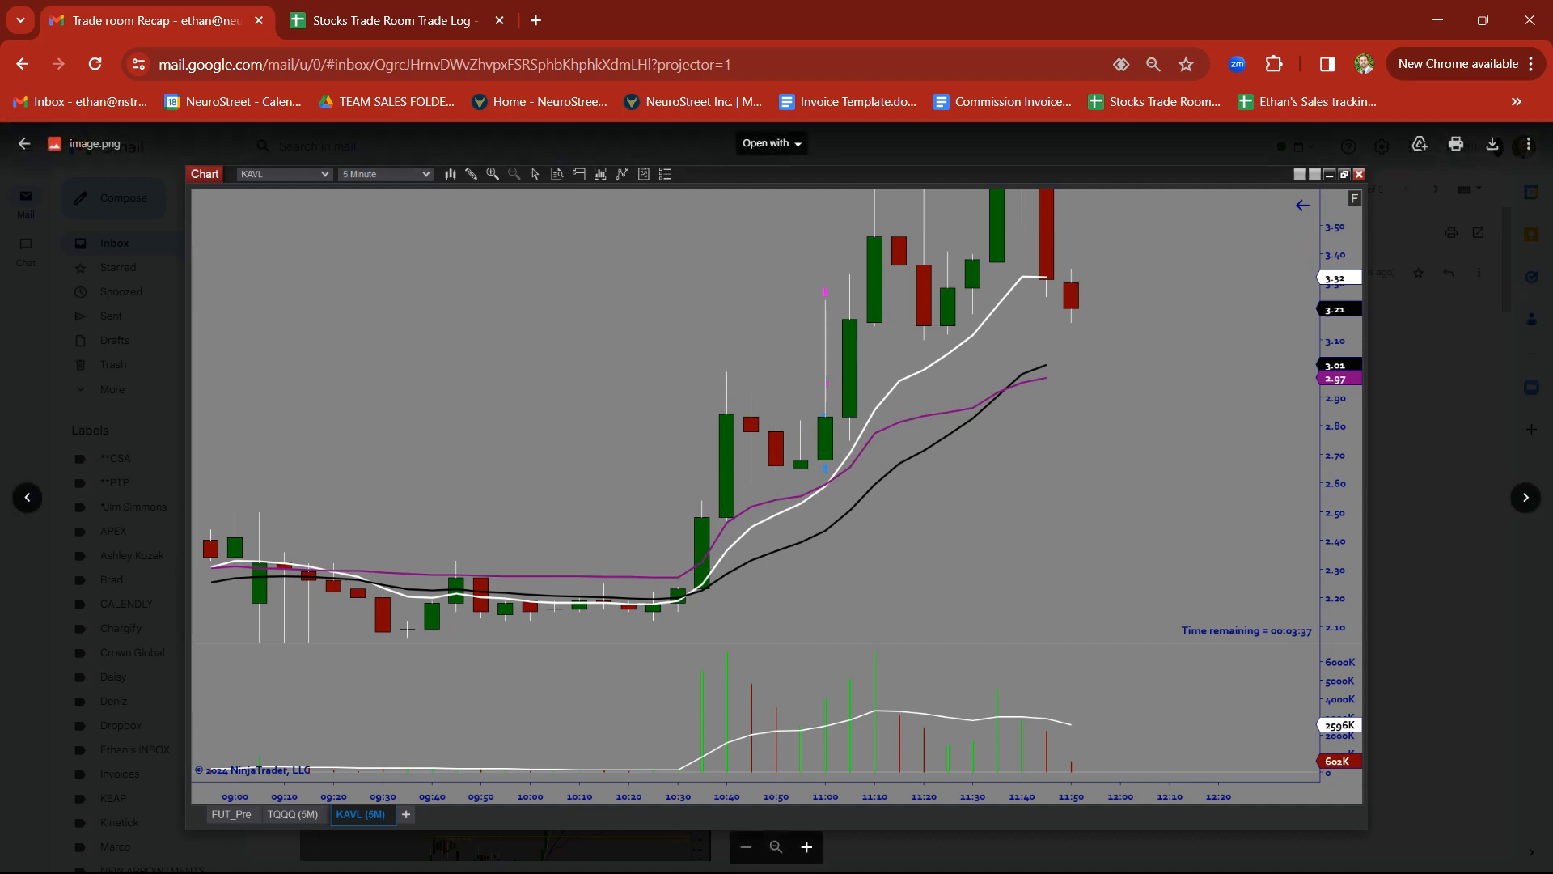
mouse_move(698, 401)
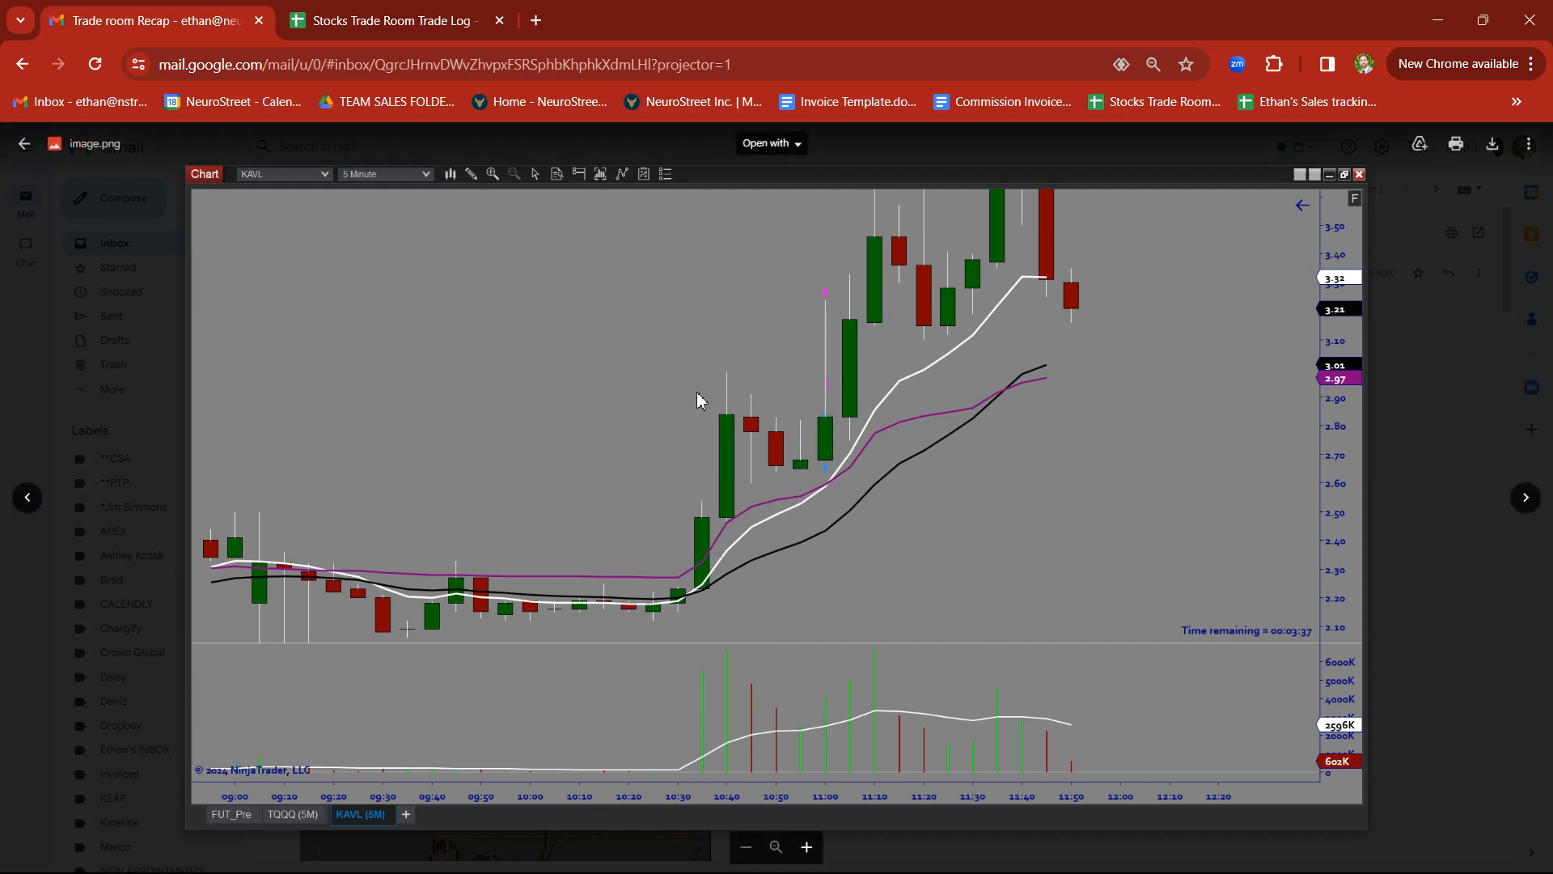
mouse_move(747, 444)
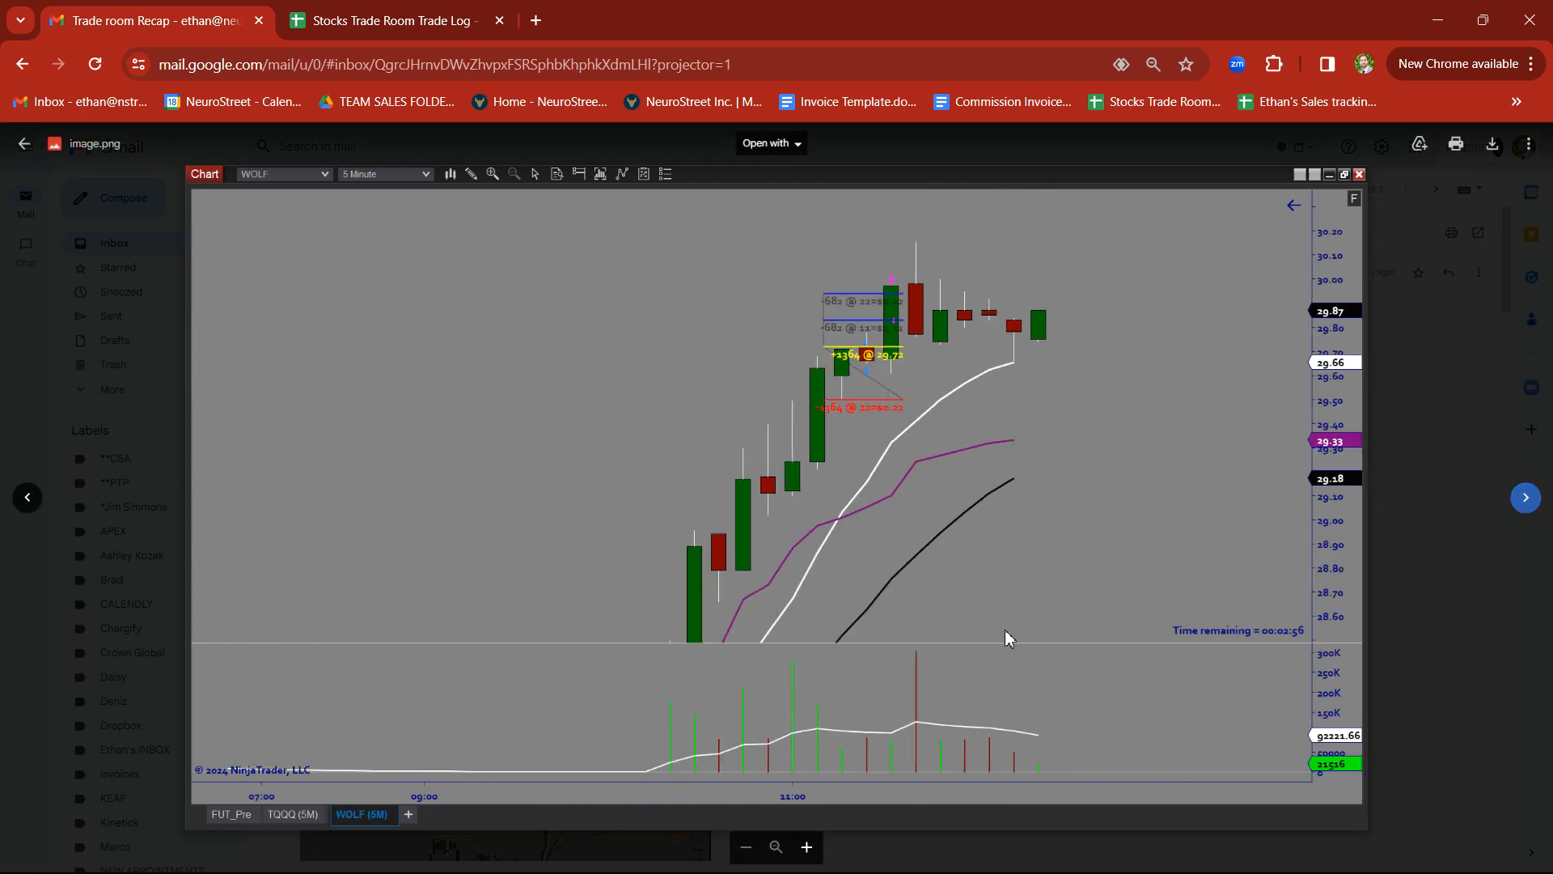
mouse_move(821, 354)
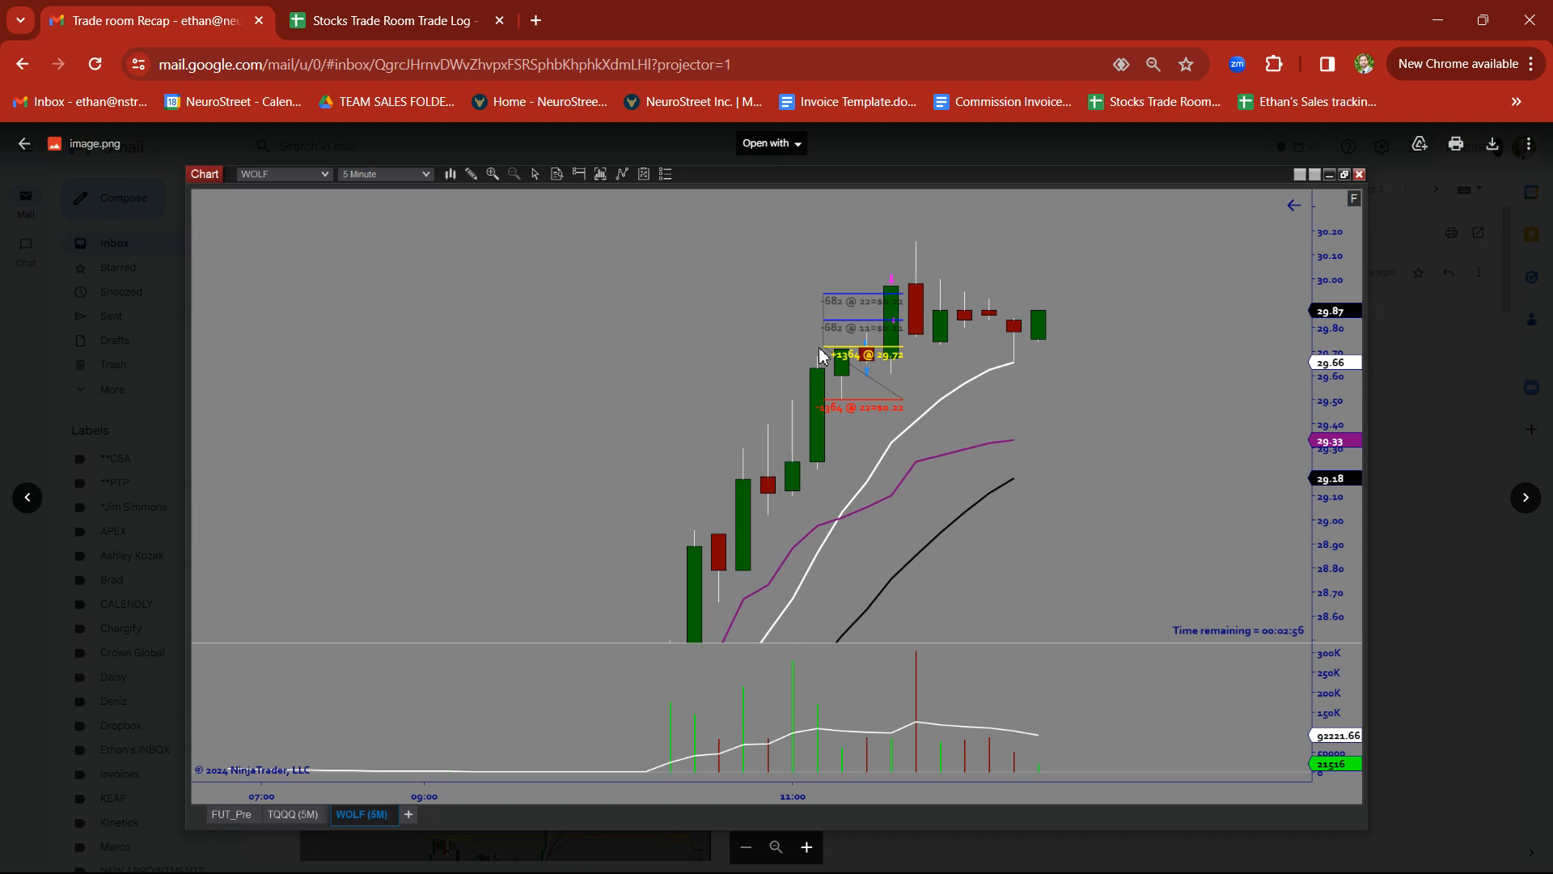
mouse_move(898, 327)
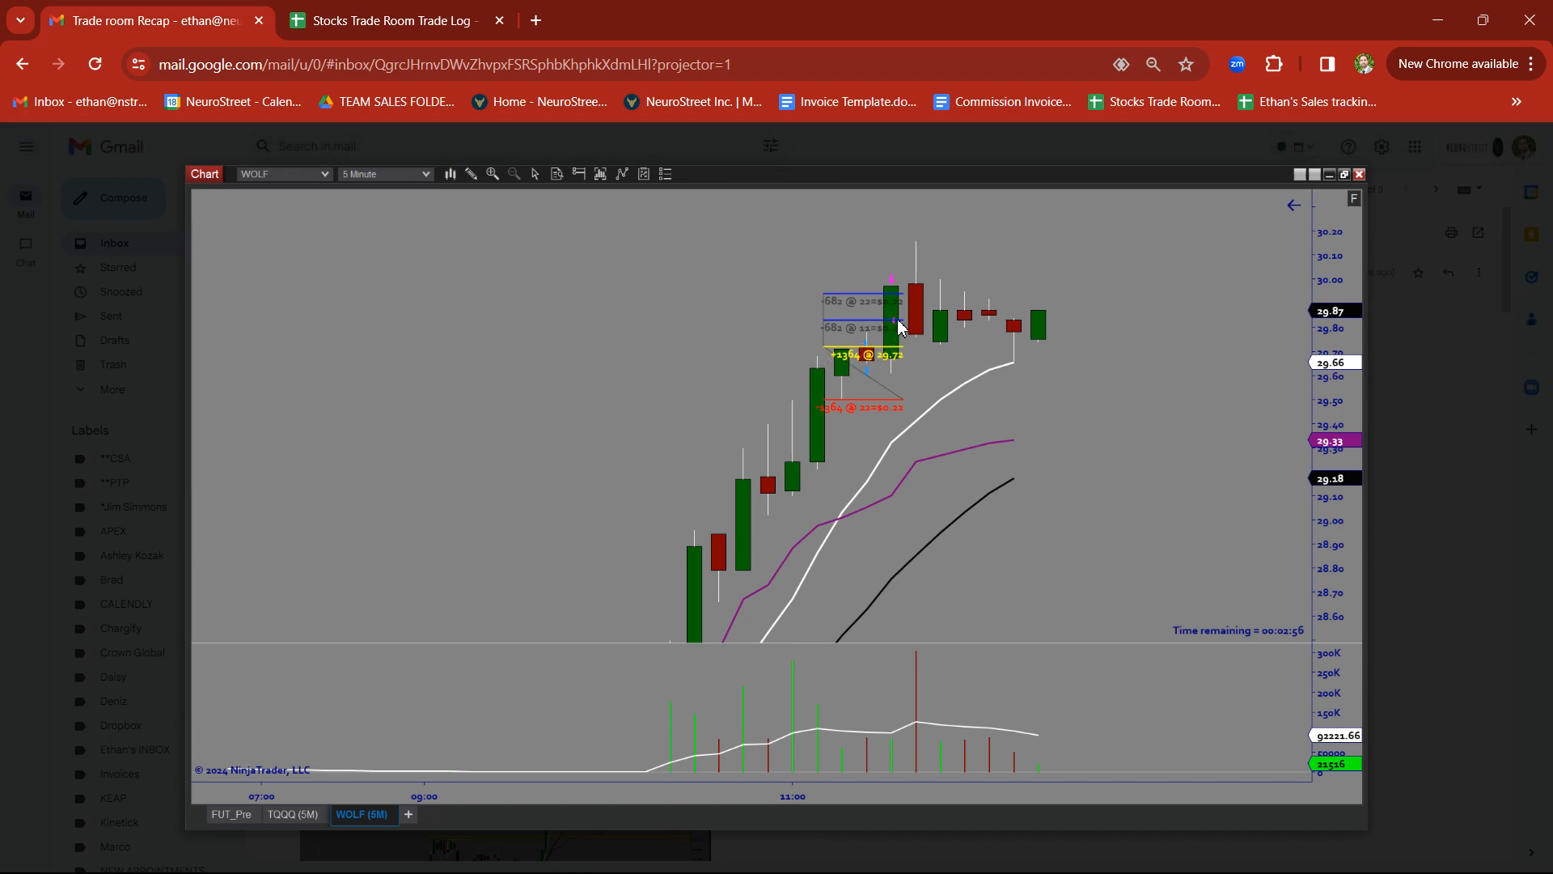
Advance past KAVL and WOLF to the ARRY 5-minute chart screenshot
click(1524, 498)
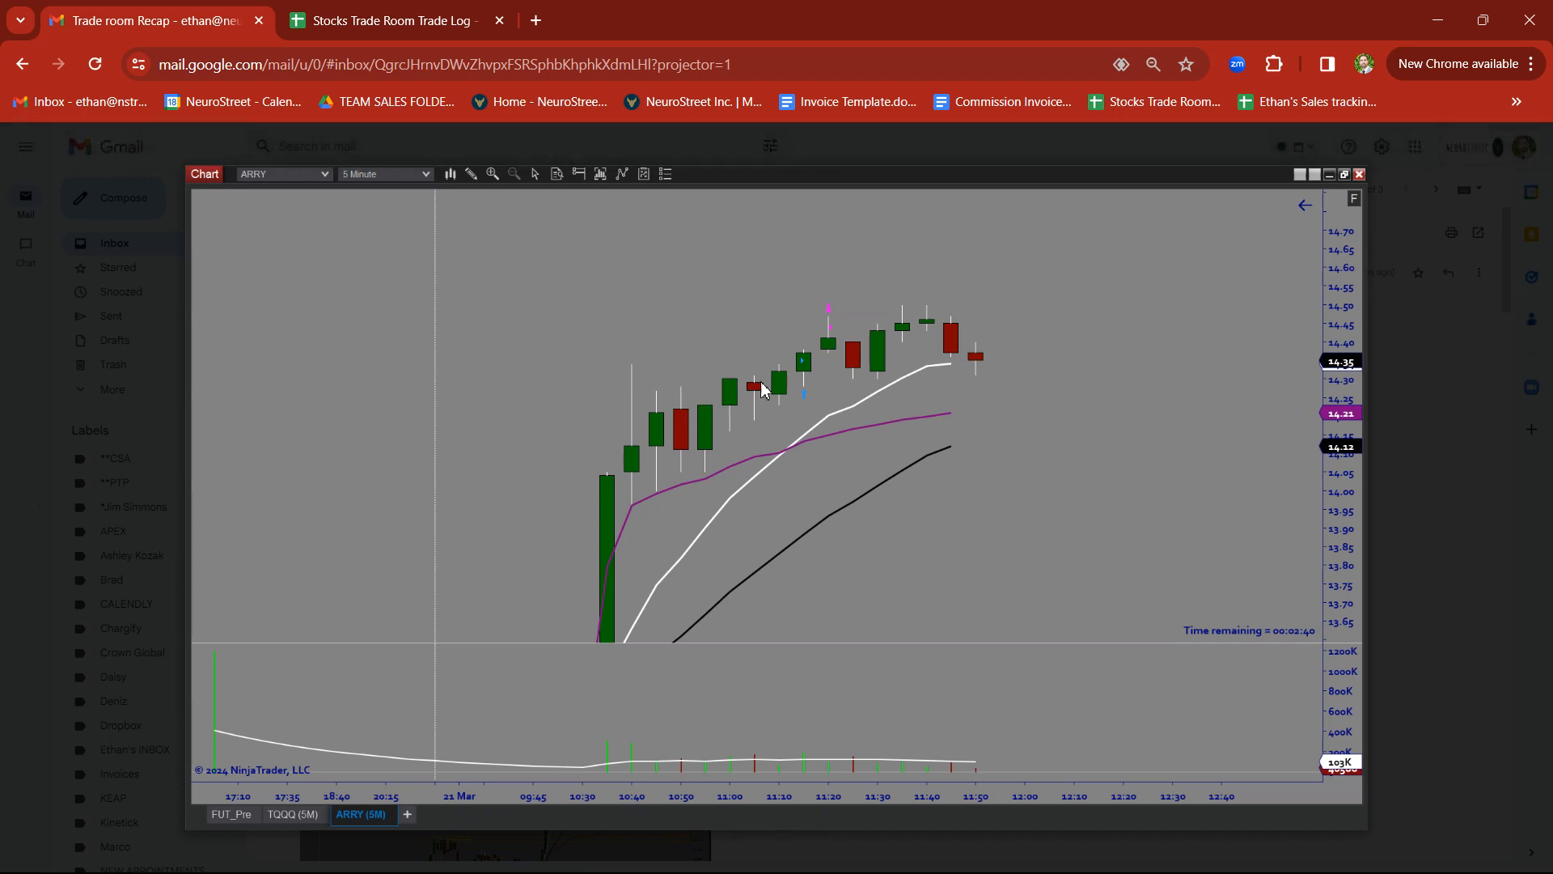
mouse_move(835, 330)
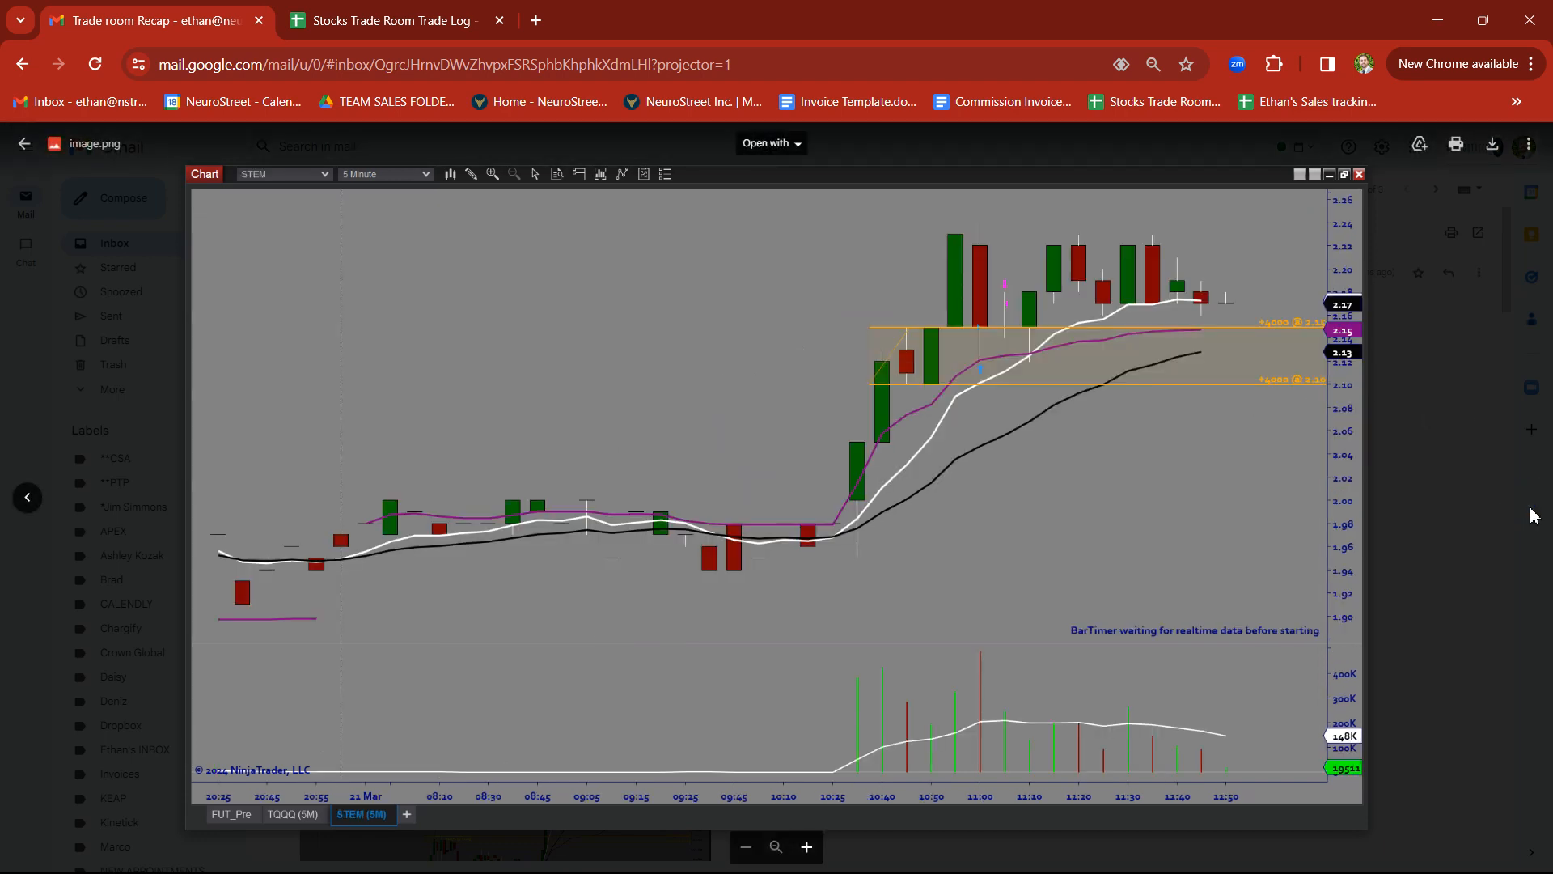
mouse_move(886, 357)
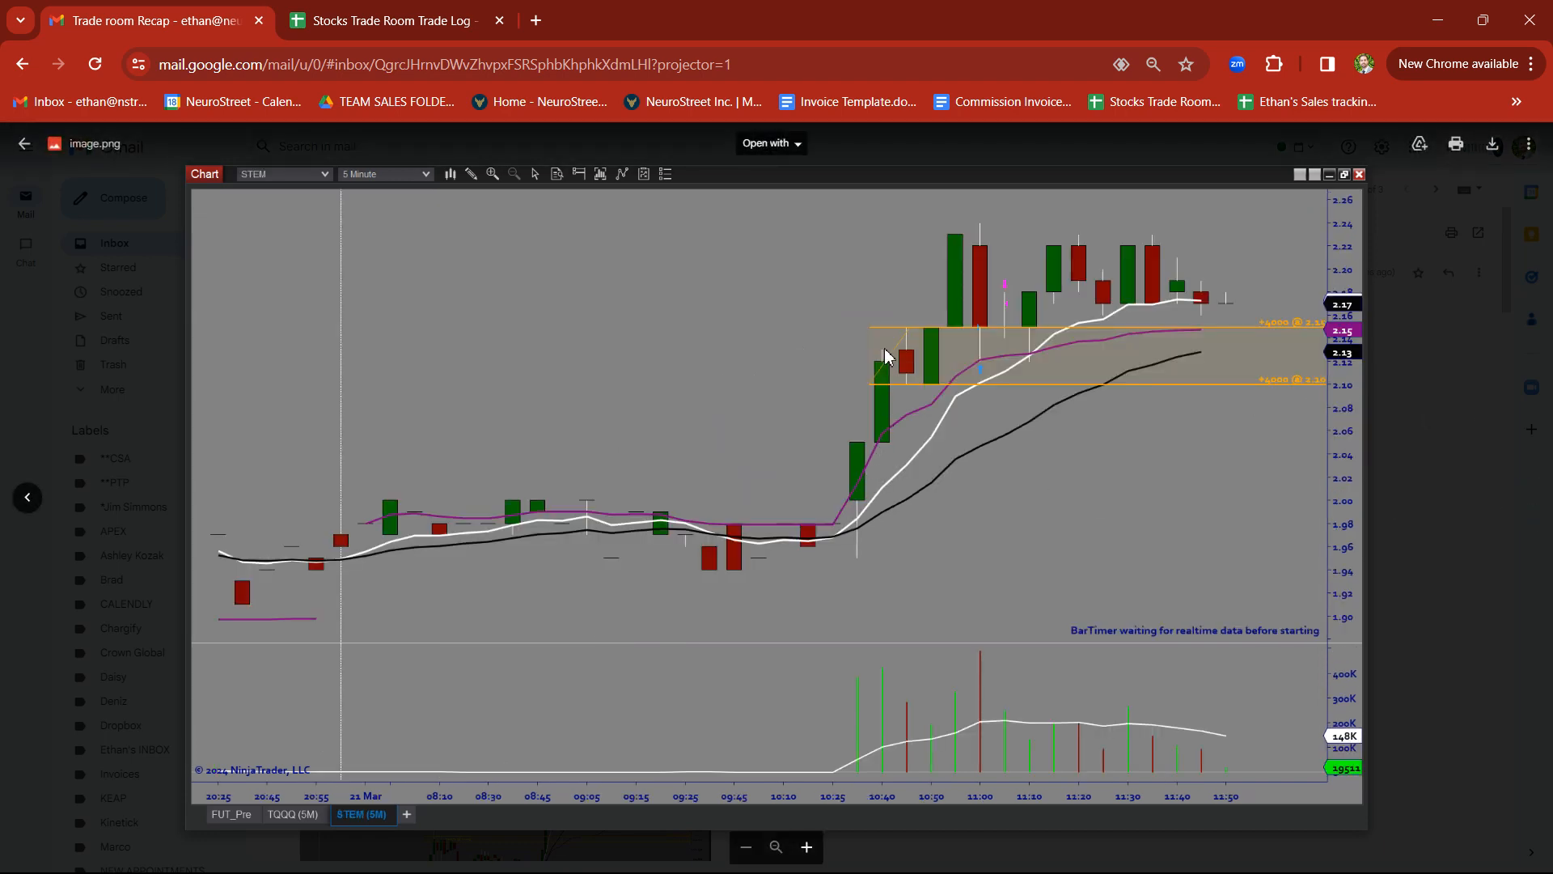
mouse_move(954, 233)
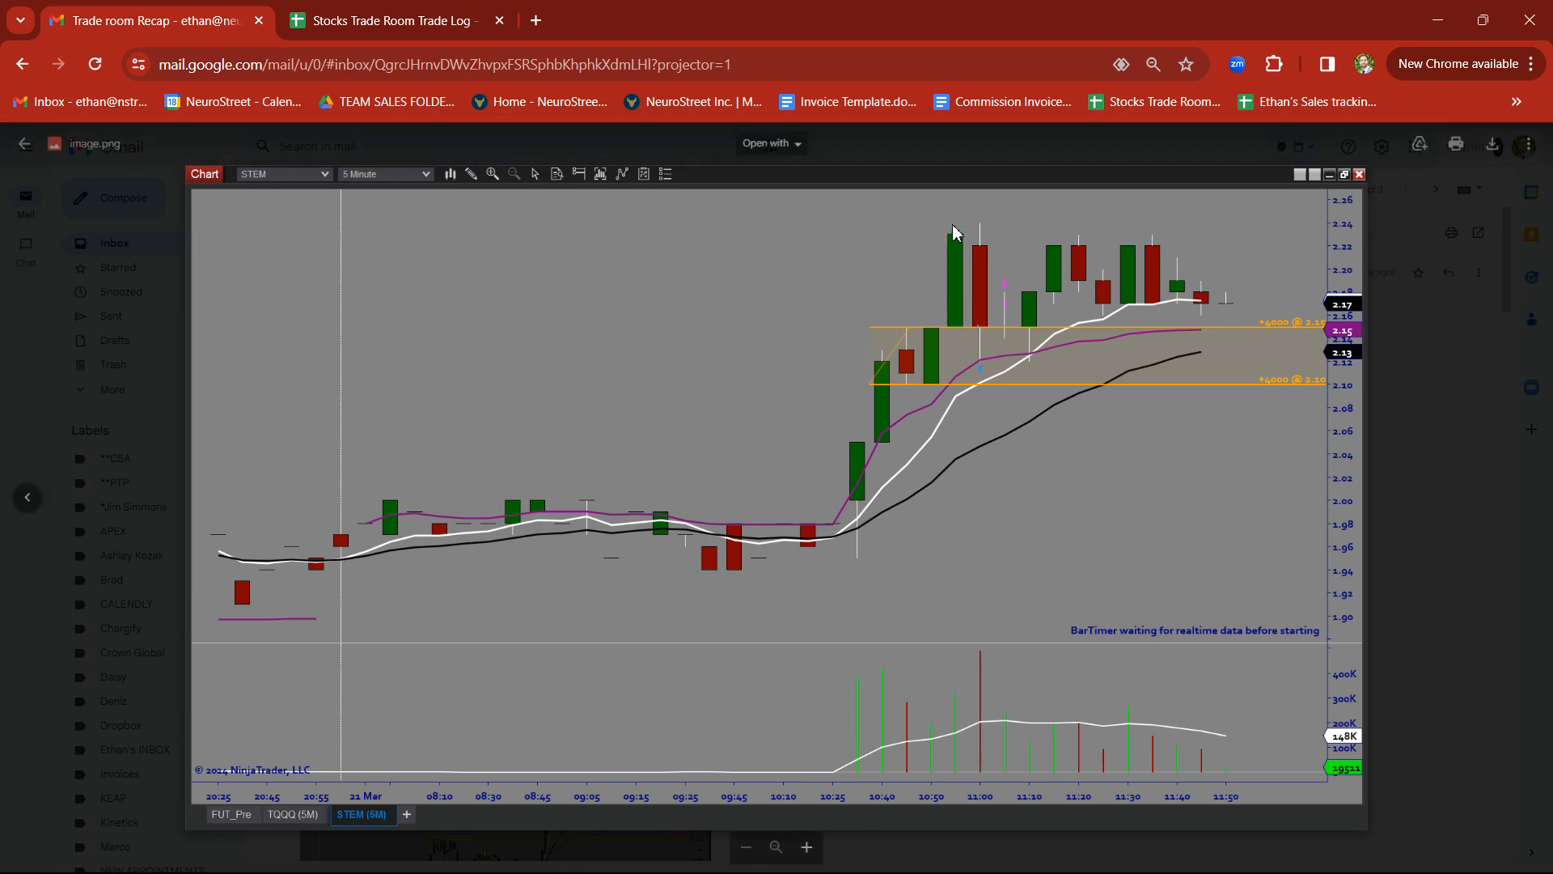
mouse_move(969, 304)
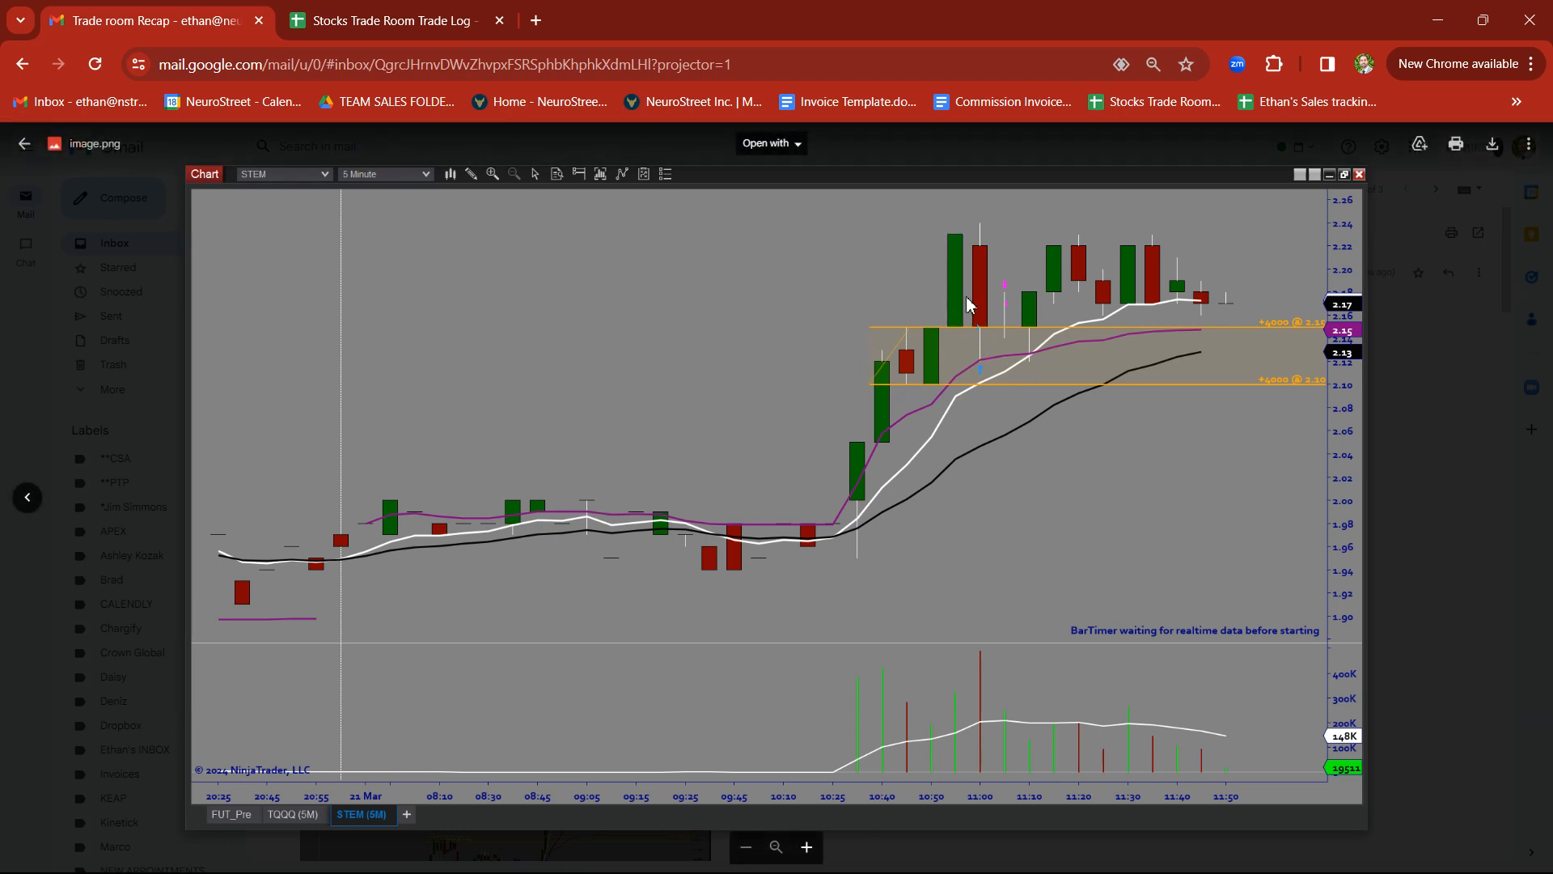
mouse_move(980, 335)
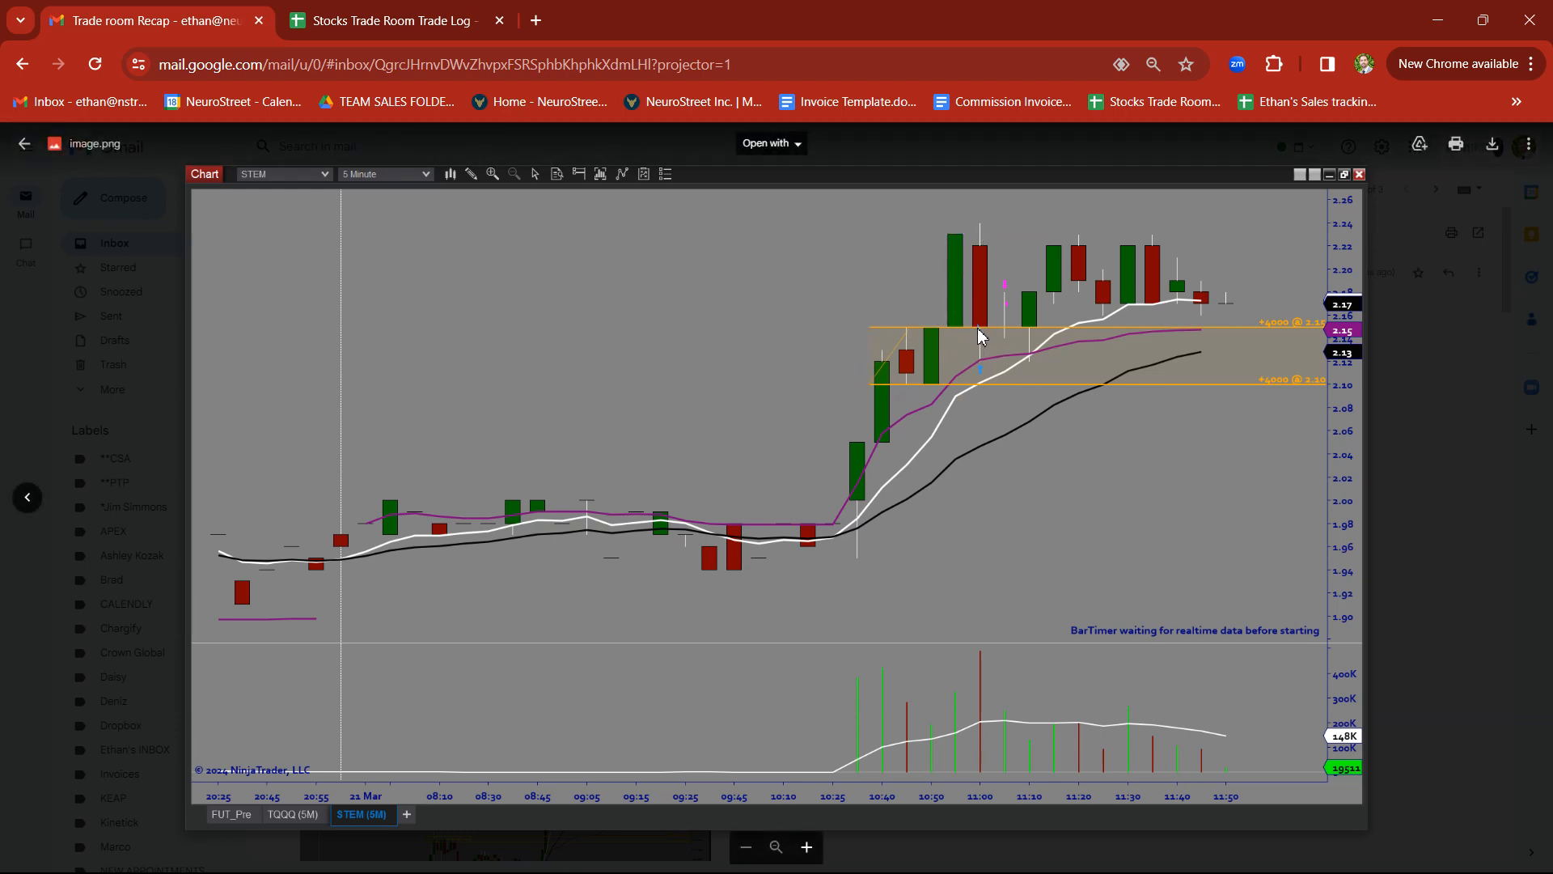
mouse_move(1466, 582)
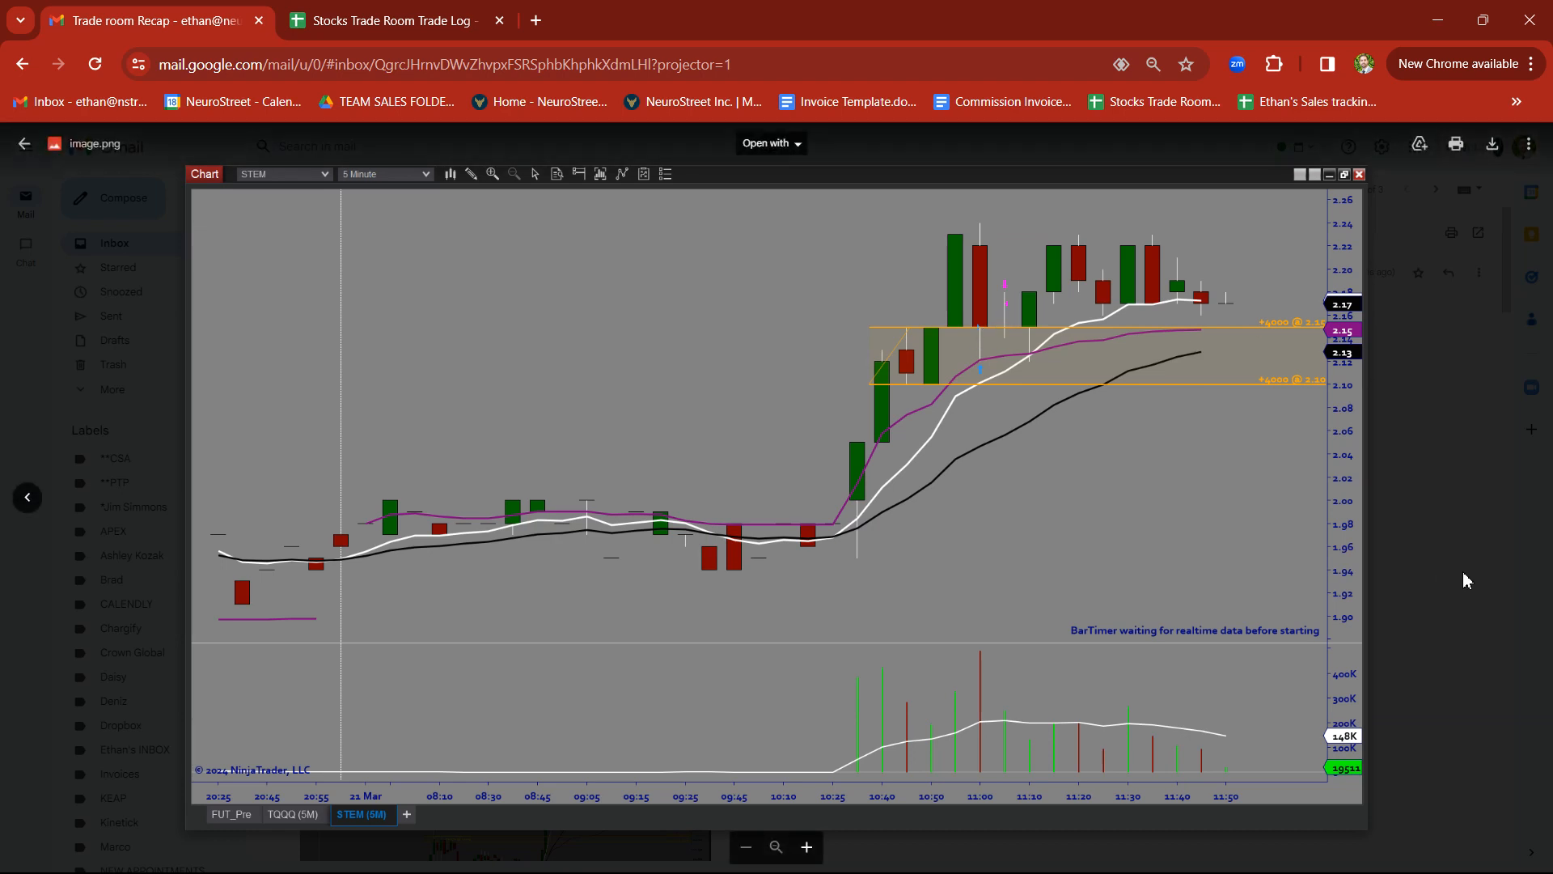
mouse_move(730, 641)
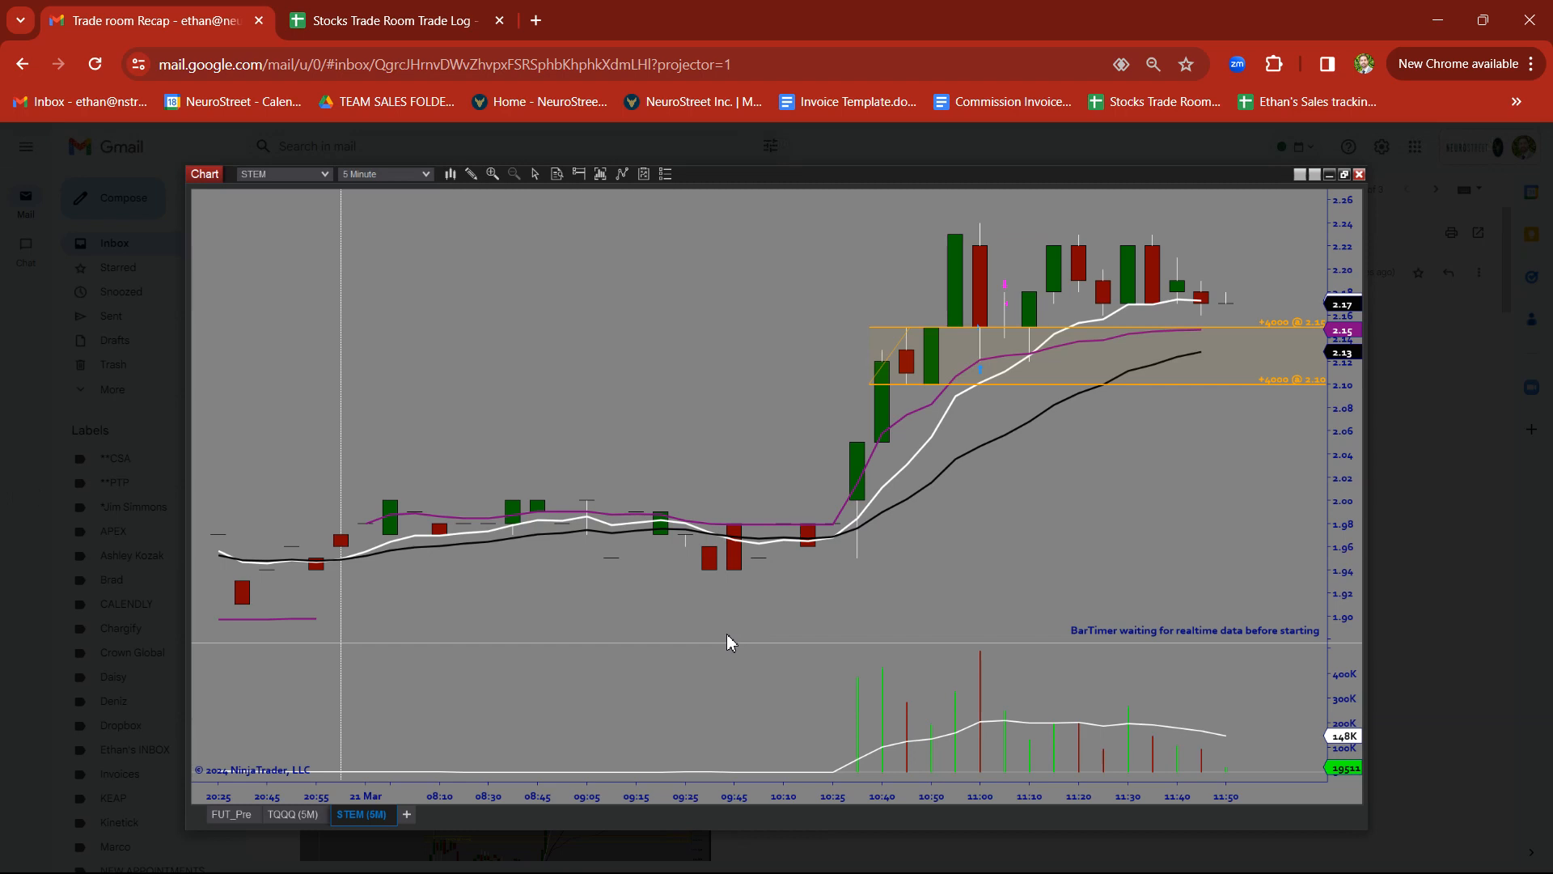
mouse_move(687, 538)
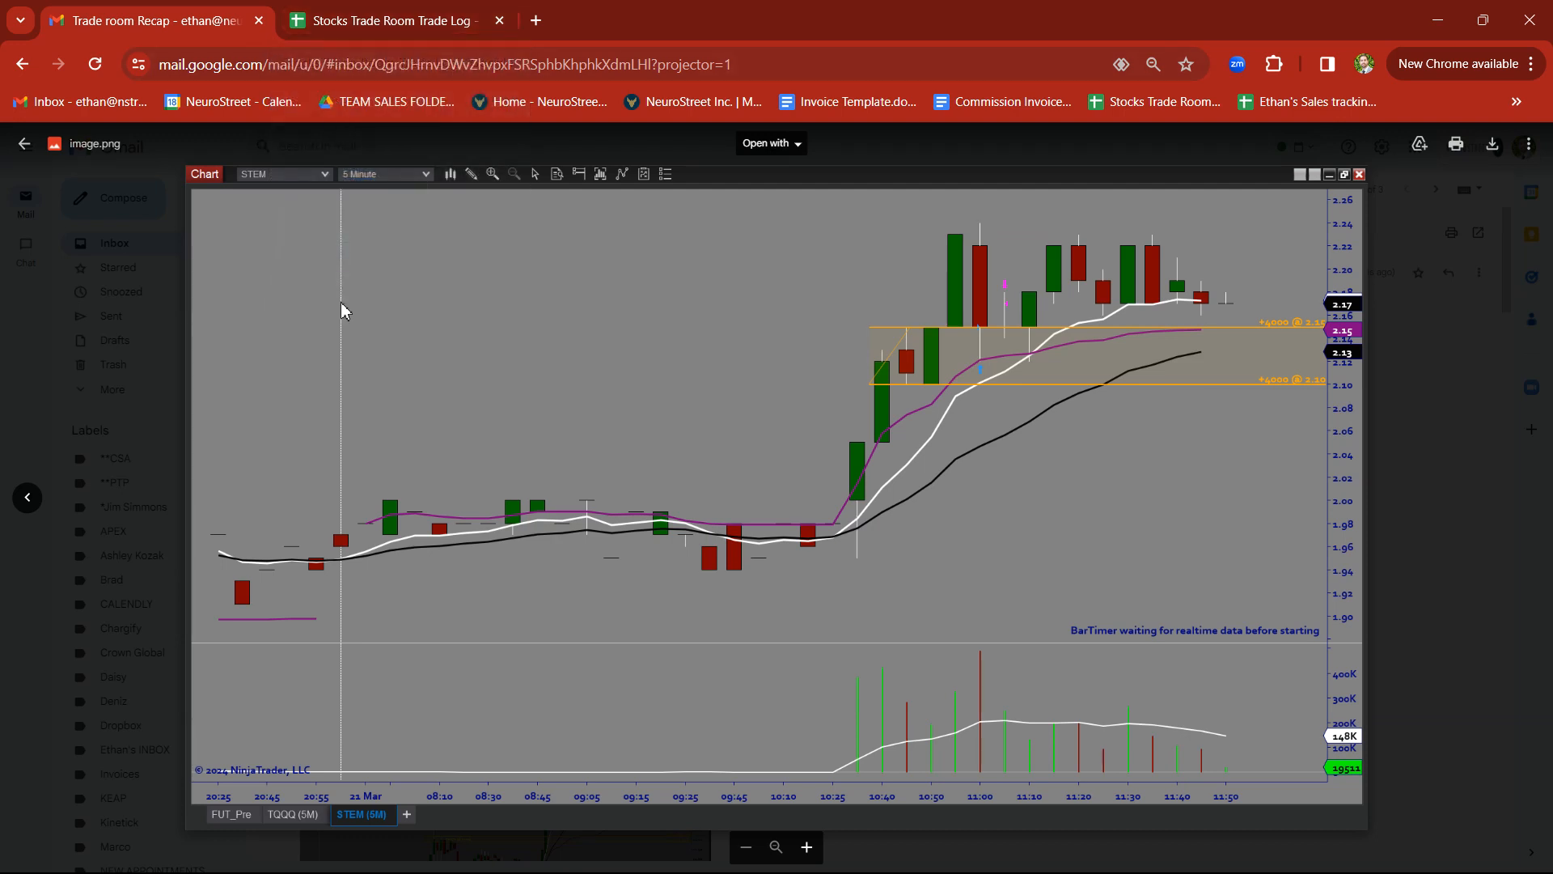
mouse_move(612, 468)
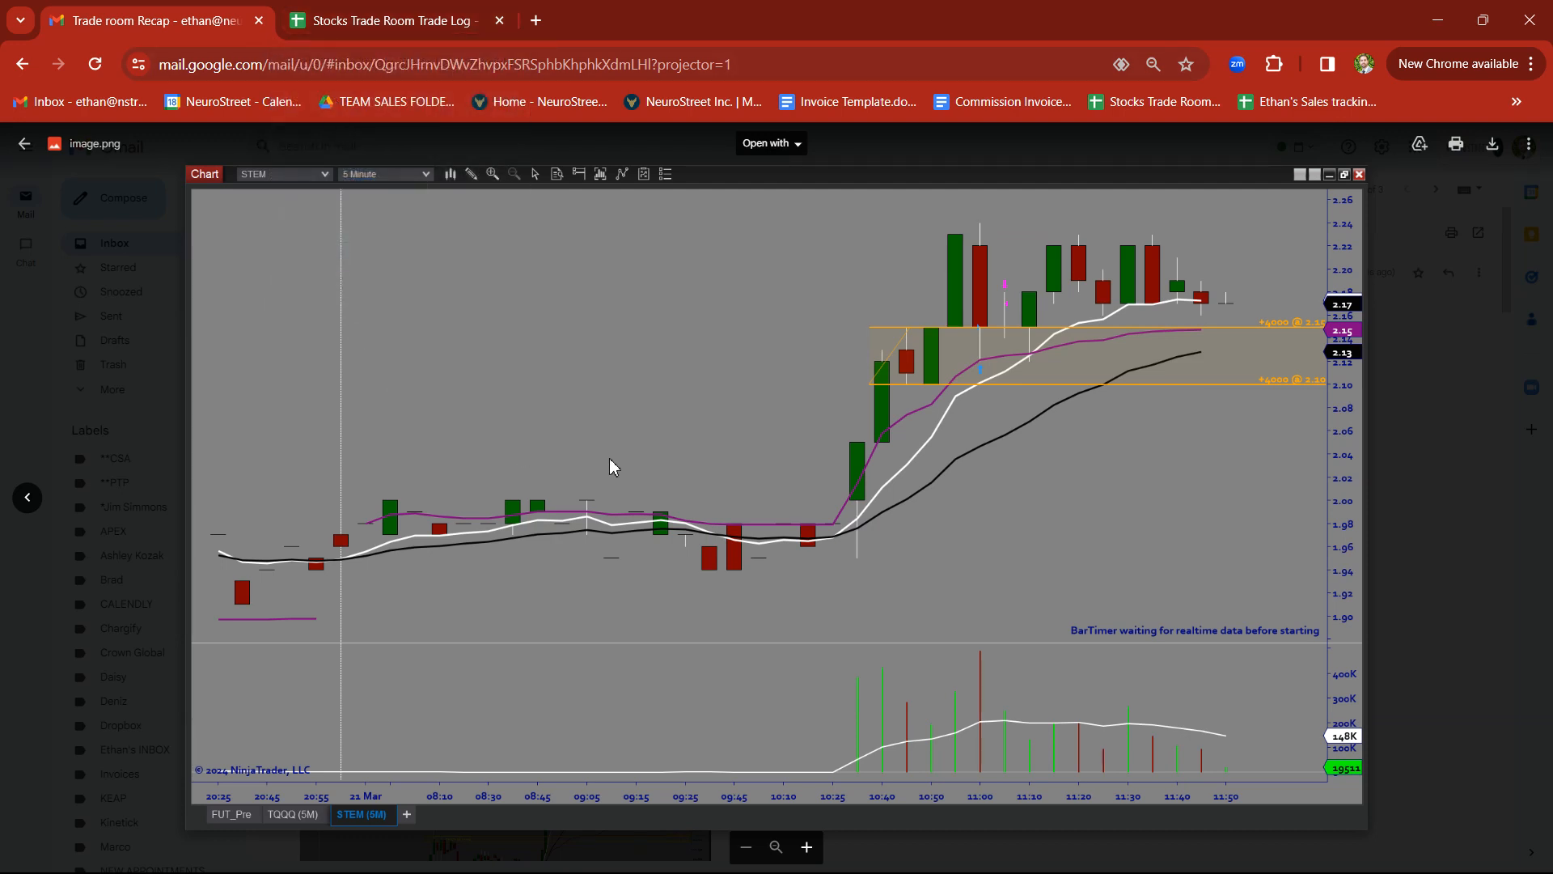